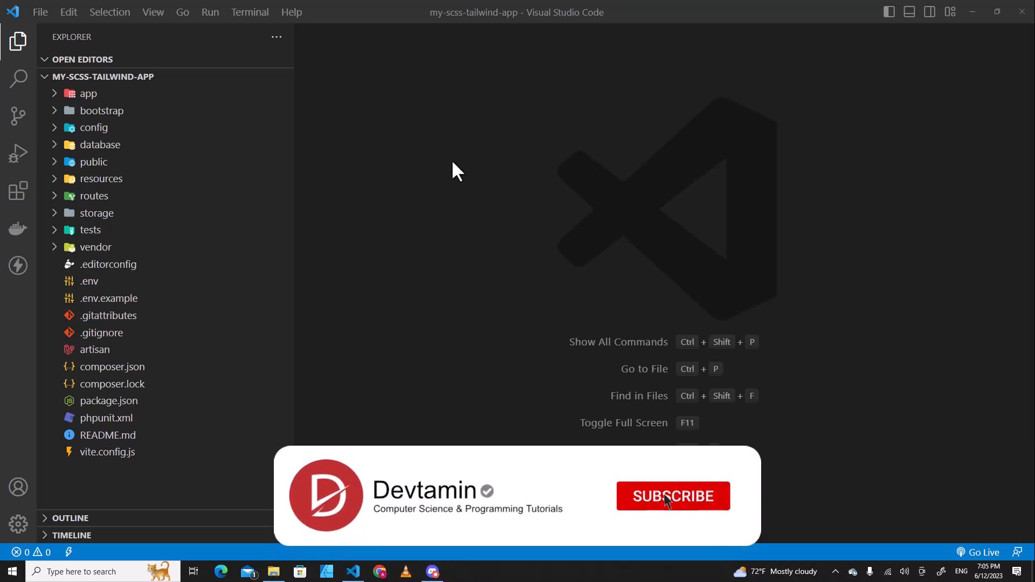
# - Switch from VS Code to Chrome showing the Vite documentation homepage
pyautogui.click(674, 495)
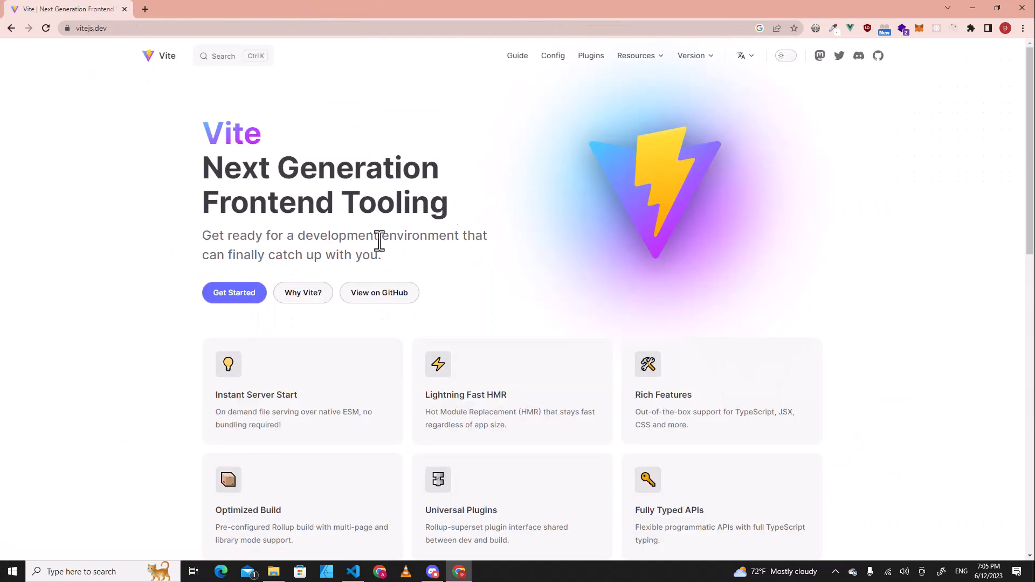
# - Navigate Get Started > Features > CSS and review the CSS Pre-processors Sass install guidance
pyautogui.click(234, 293)
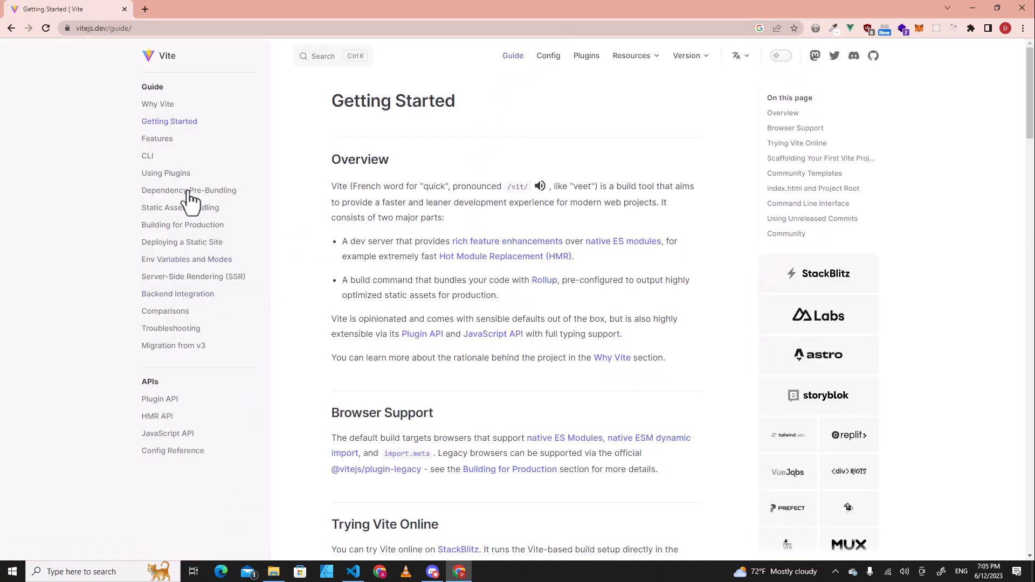
pyautogui.click(157, 138)
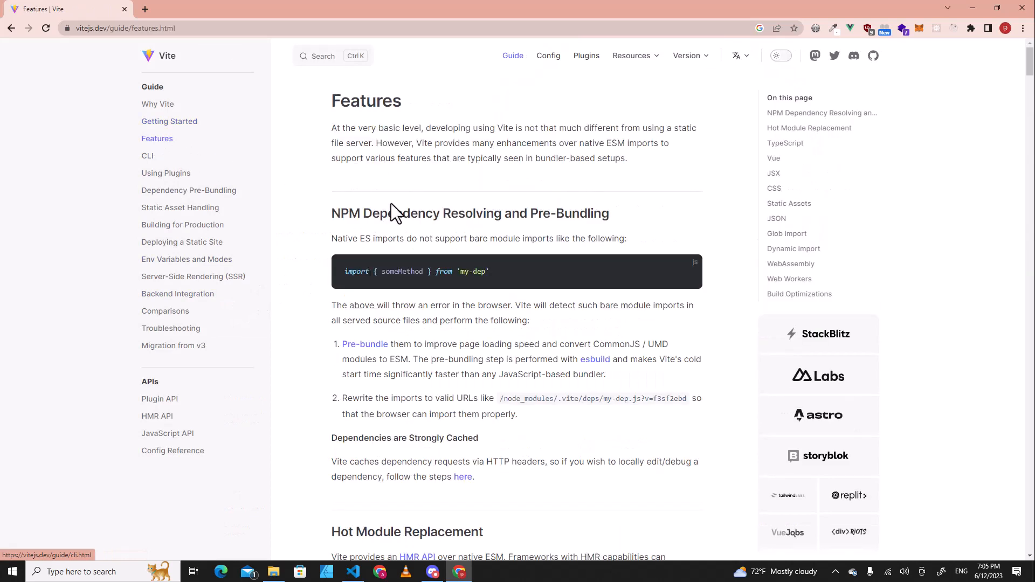
pyautogui.moveTo(774, 191)
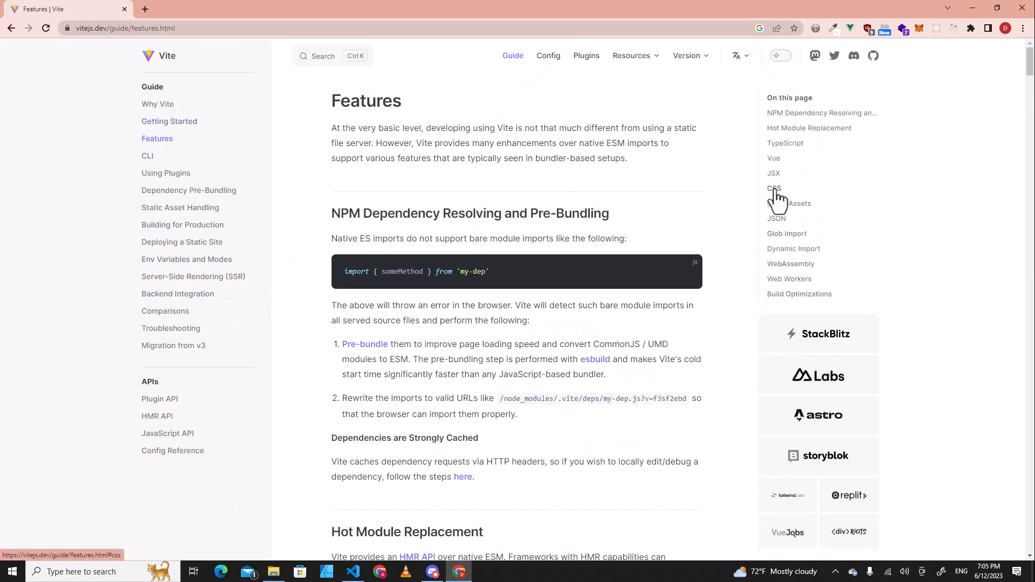
pyautogui.click(774, 188)
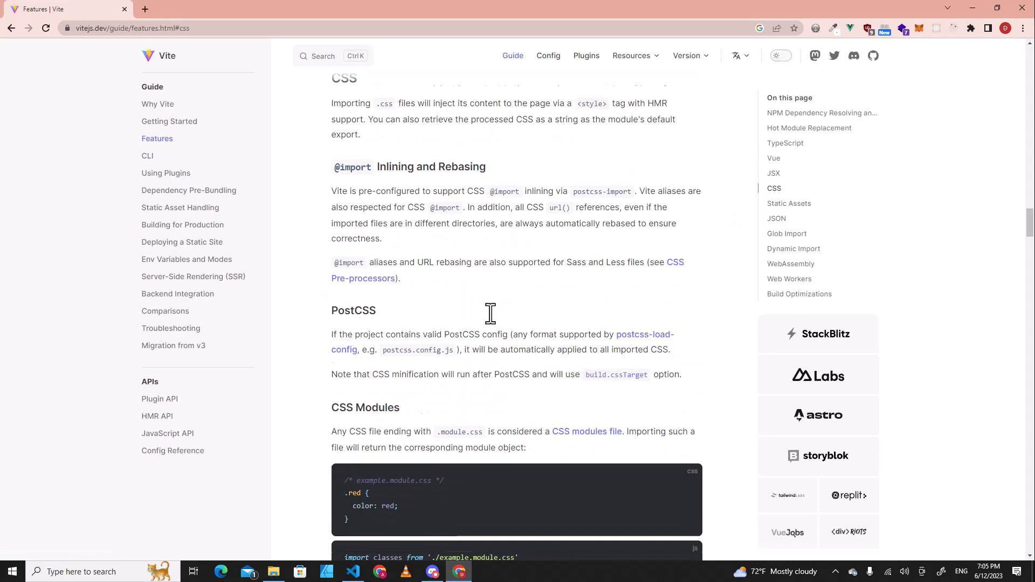
pyautogui.scroll(-3)
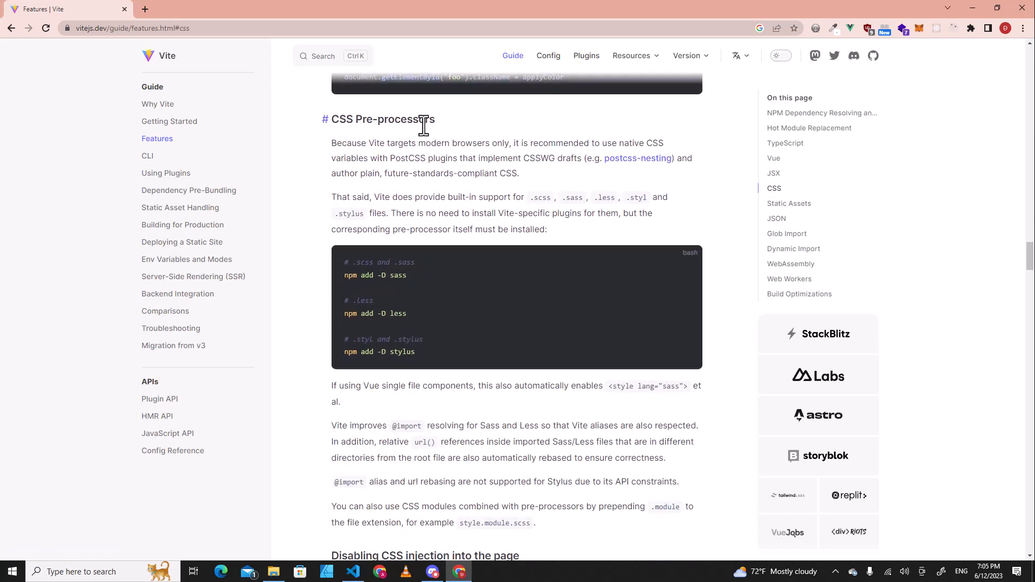
pyautogui.moveTo(409, 176)
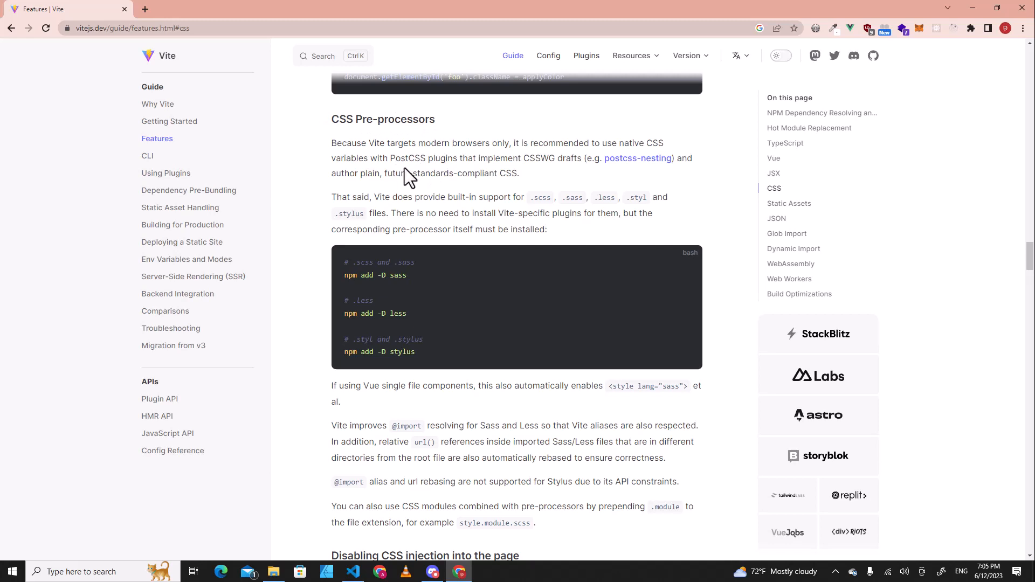
pyautogui.moveTo(424, 178)
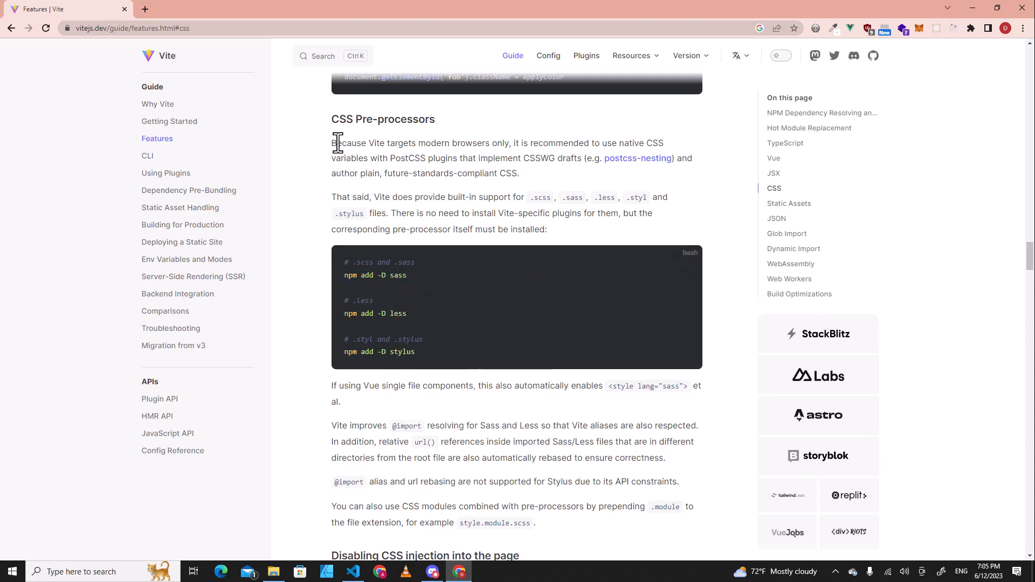
pyautogui.moveTo(335, 143); pyautogui.dragTo(567, 197)
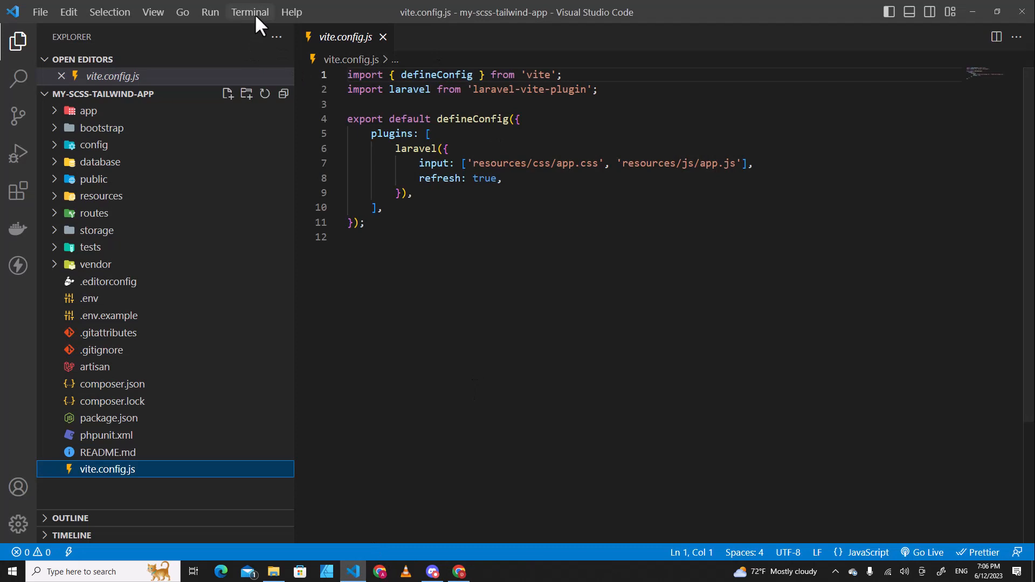
# - Run npm add -D sass in a new terminal to install Sass as a dev dependency
pyautogui.click(249, 12)
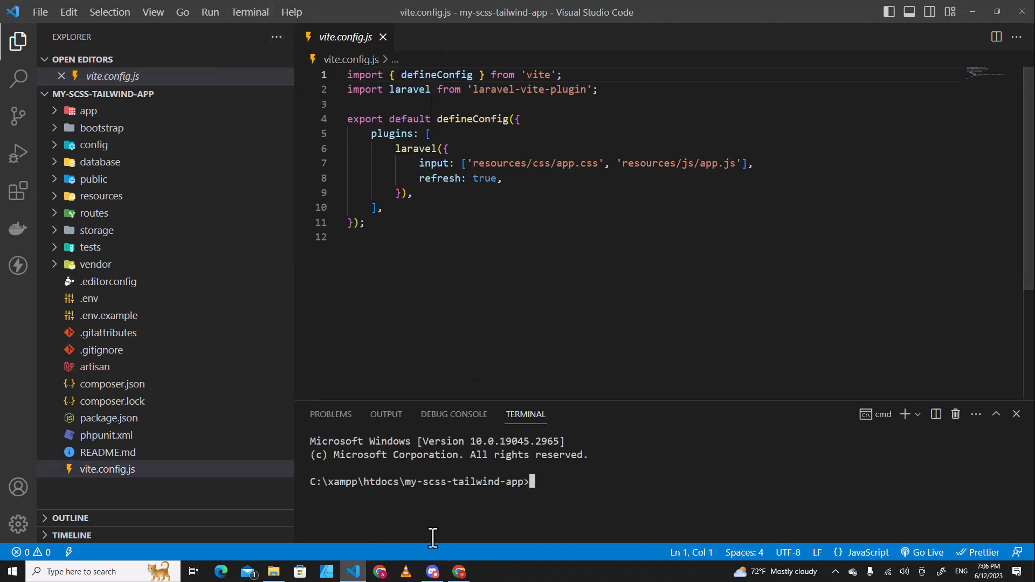
pyautogui.moveTo(513, 481)
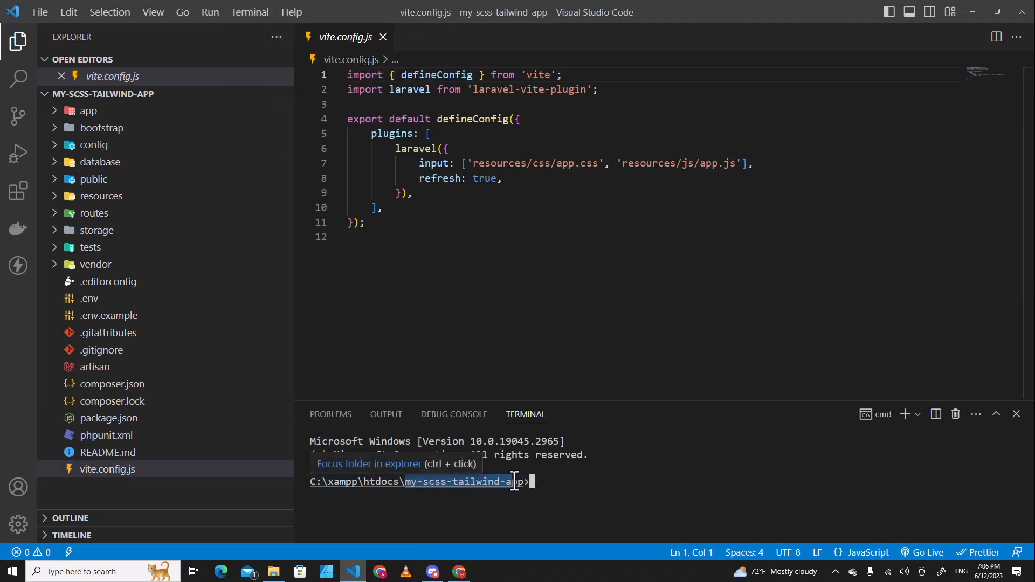
pyautogui.write('npm add -D sass')
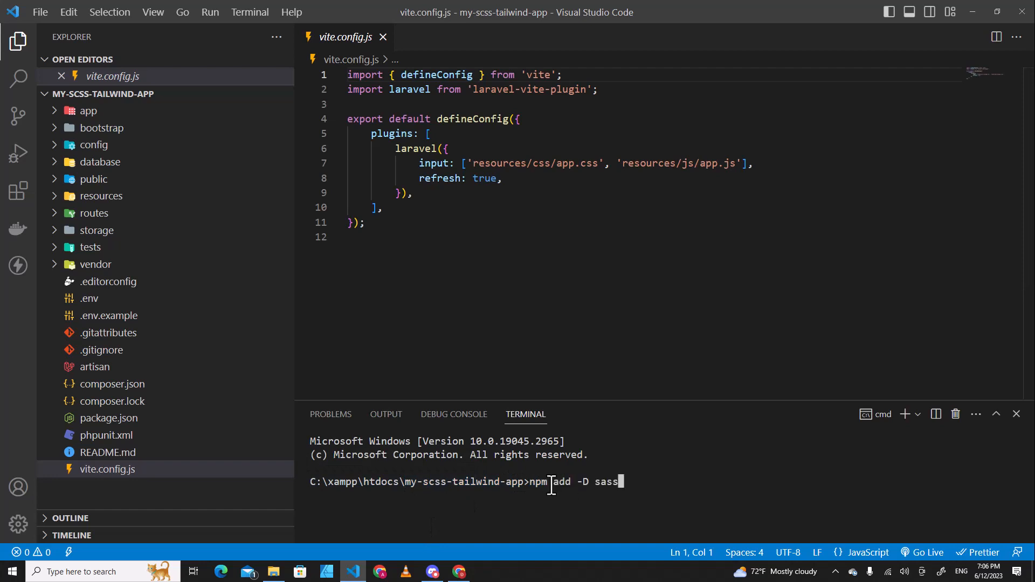
pyautogui.press('Enter')
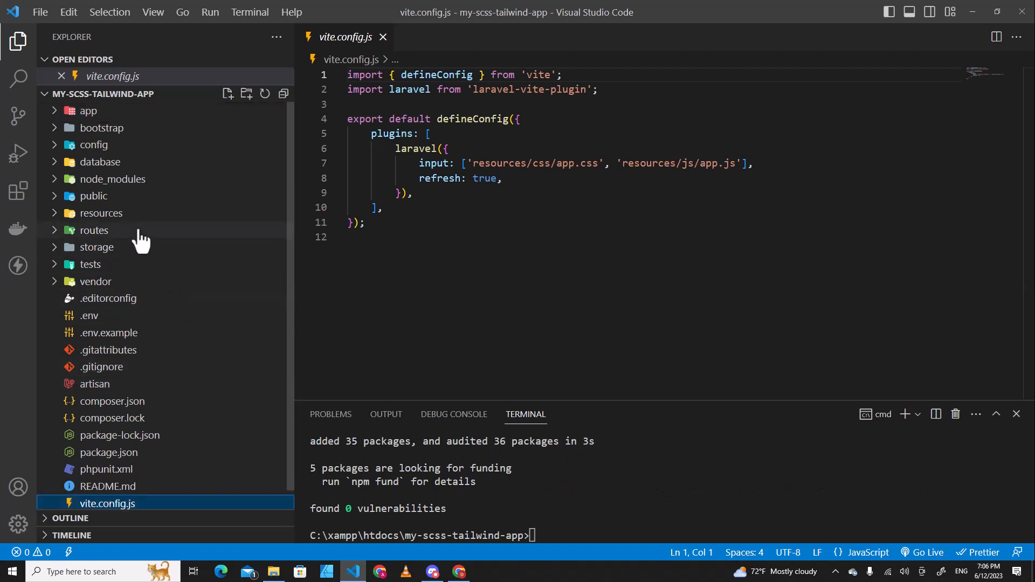
# - Create a new scss folder inside the resources folder
pyautogui.click(101, 213)
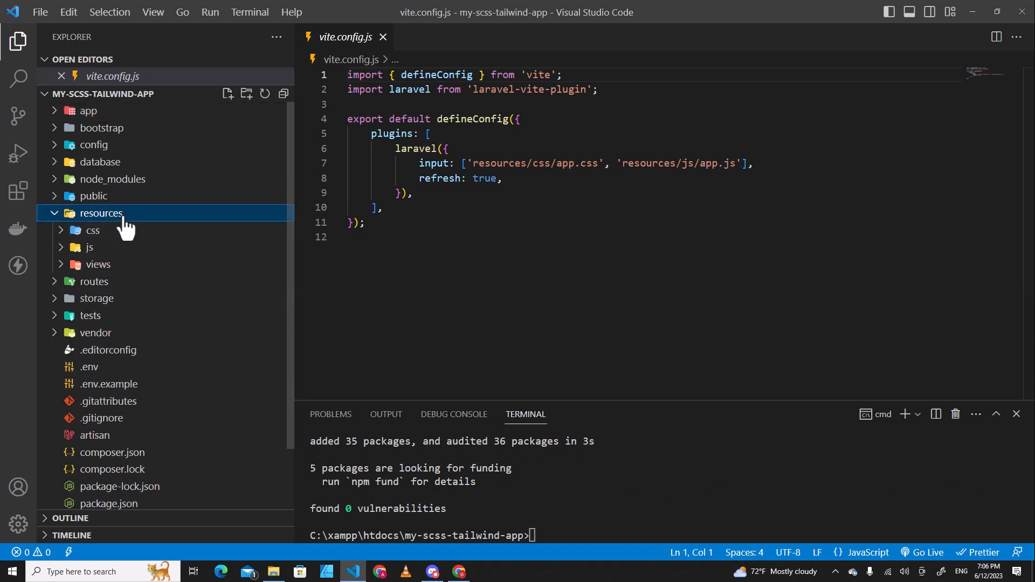
pyautogui.rightClick(101, 213)
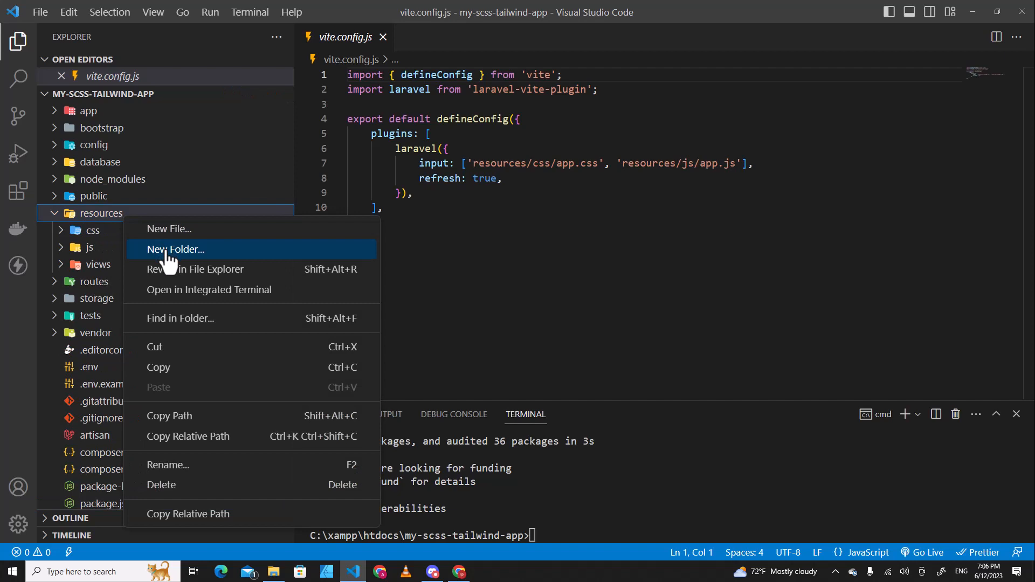
pyautogui.click(177, 249)
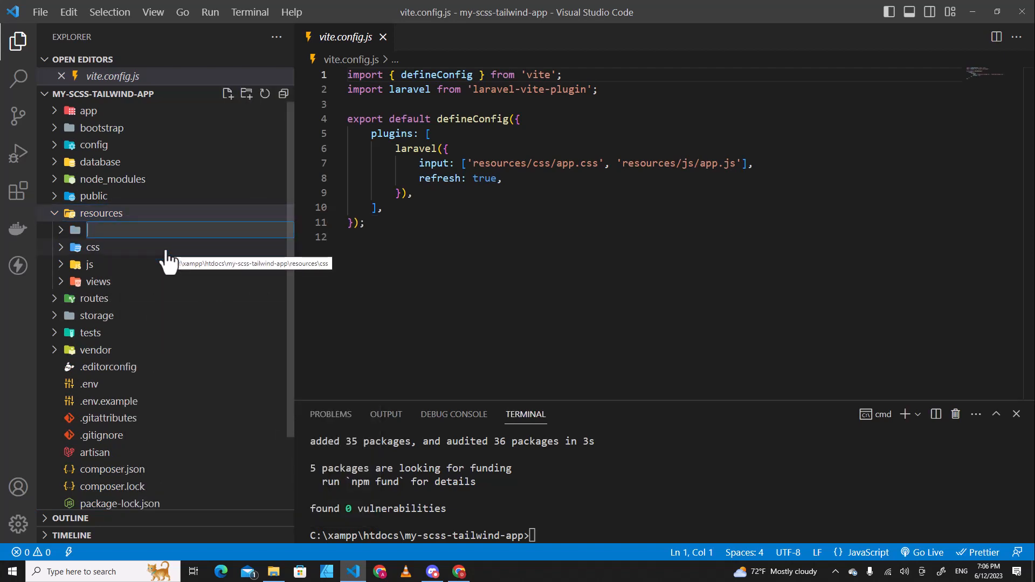
pyautogui.write('scss')
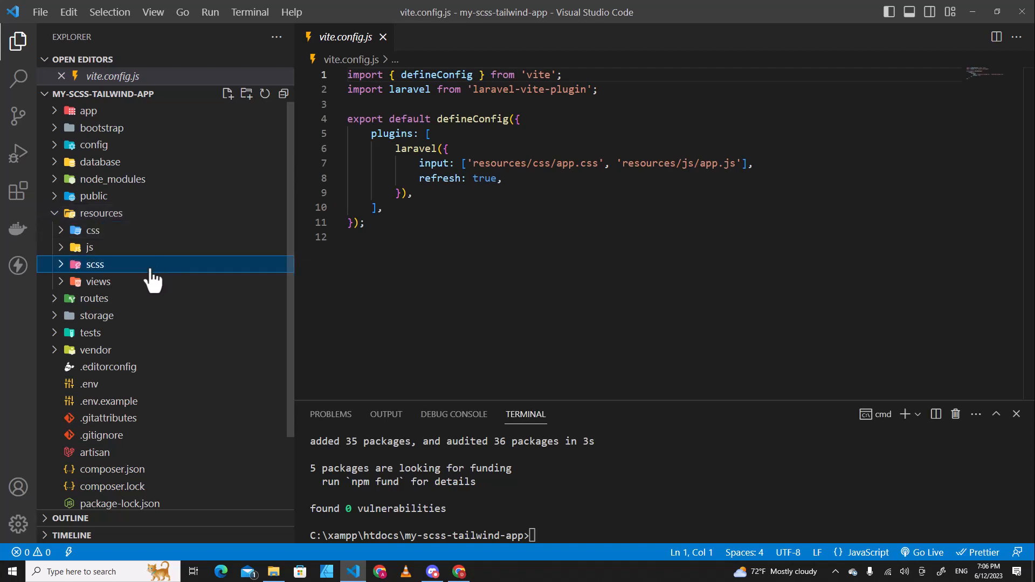
# - Create an empty app.scss file inside the scss folder and open it
pyautogui.click(228, 94)
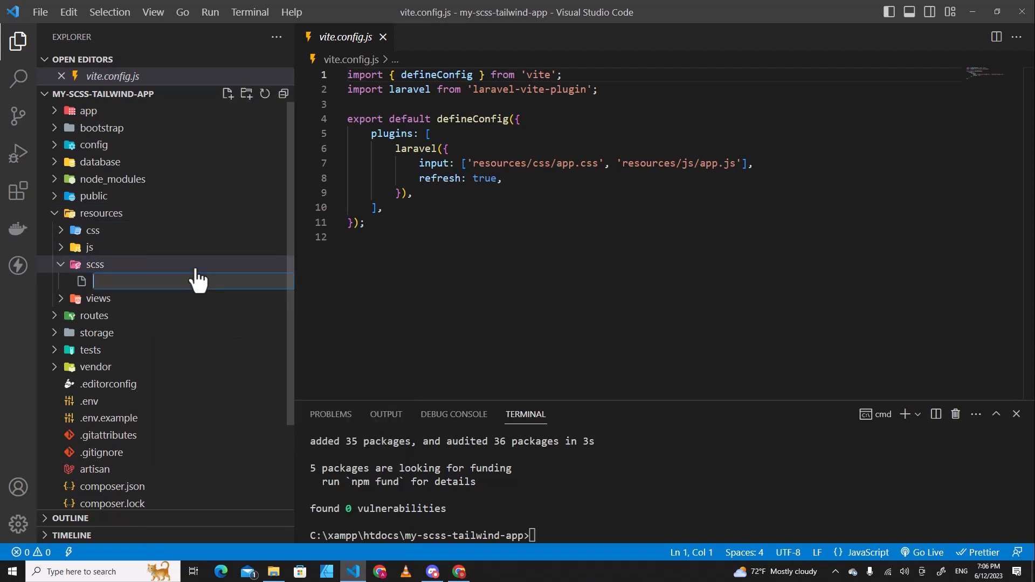
pyautogui.write('app.')
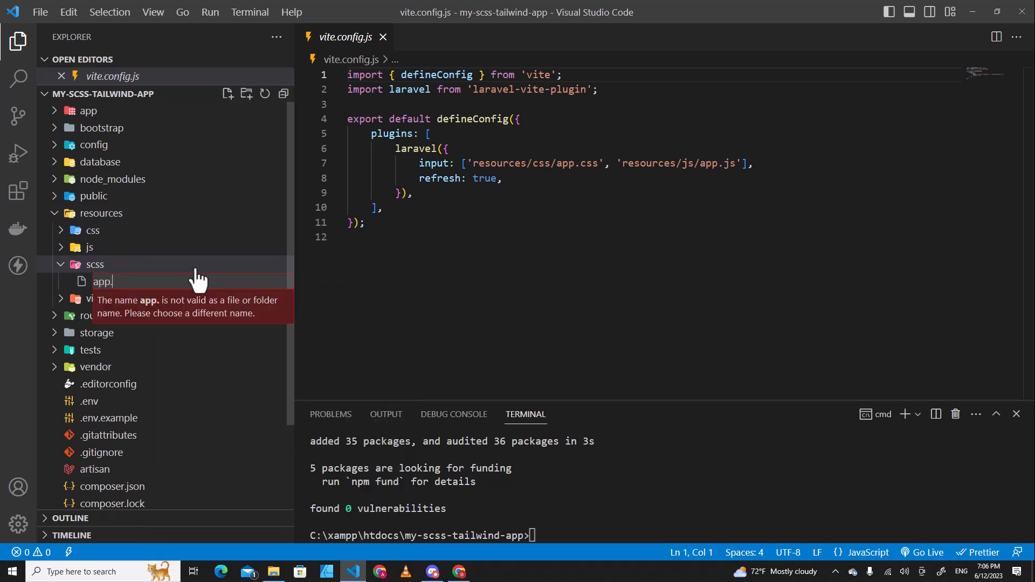
pyautogui.press('Enter')
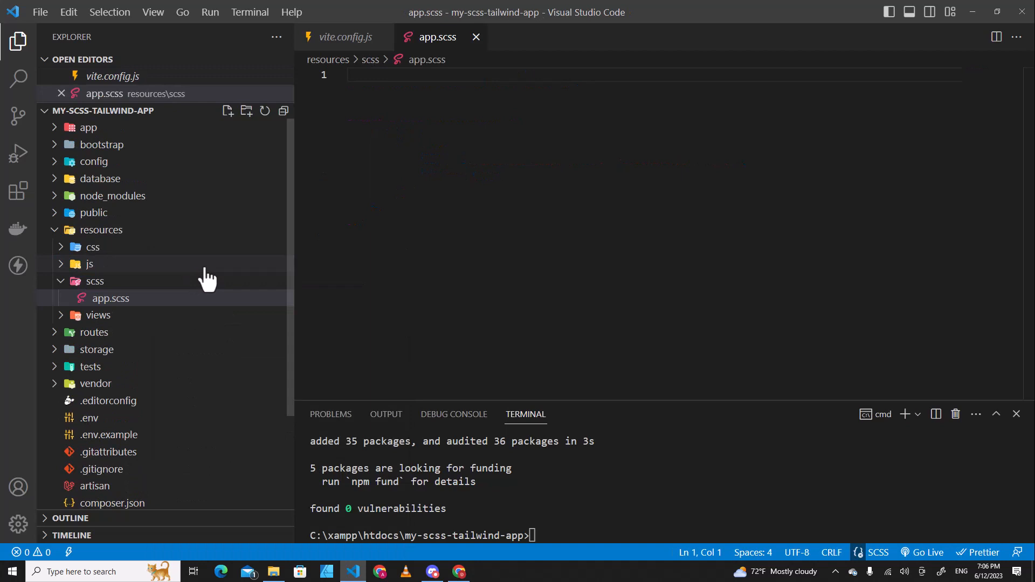
pyautogui.scroll(-3)
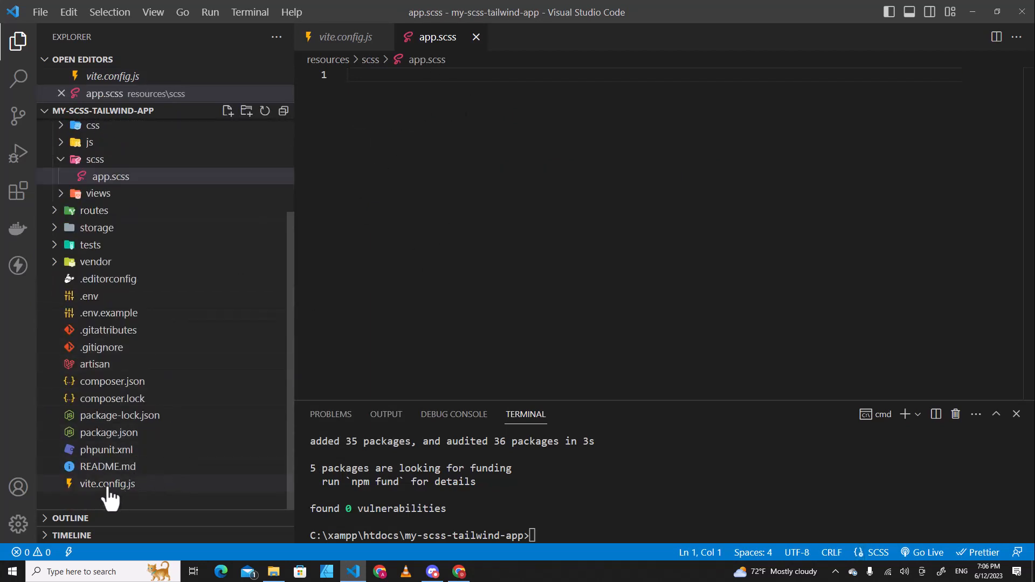
# - Add 'resources/scss/app.scss' to the laravel() input array in vite.config.js
pyautogui.click(107, 484)
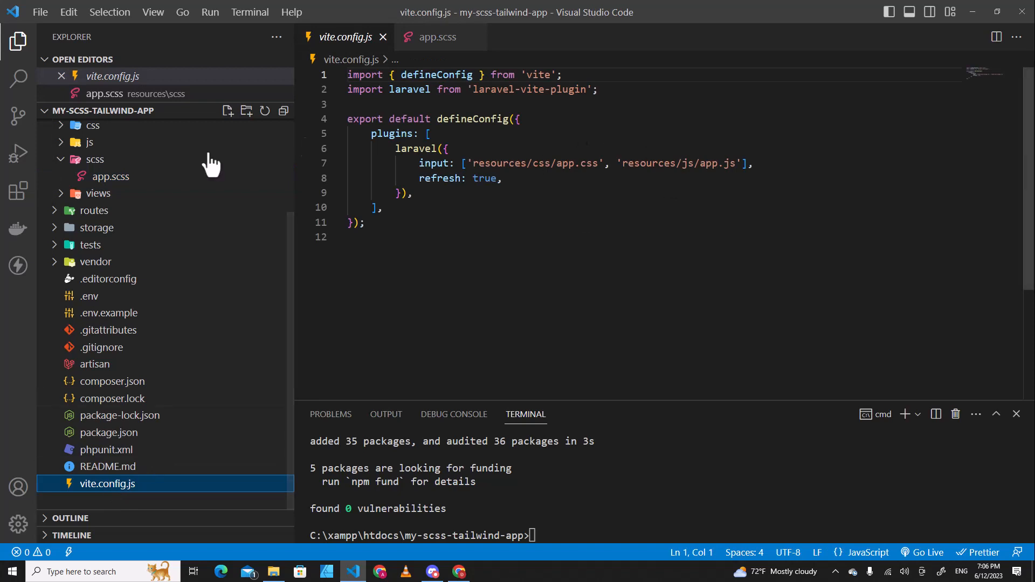
pyautogui.moveTo(111, 176)
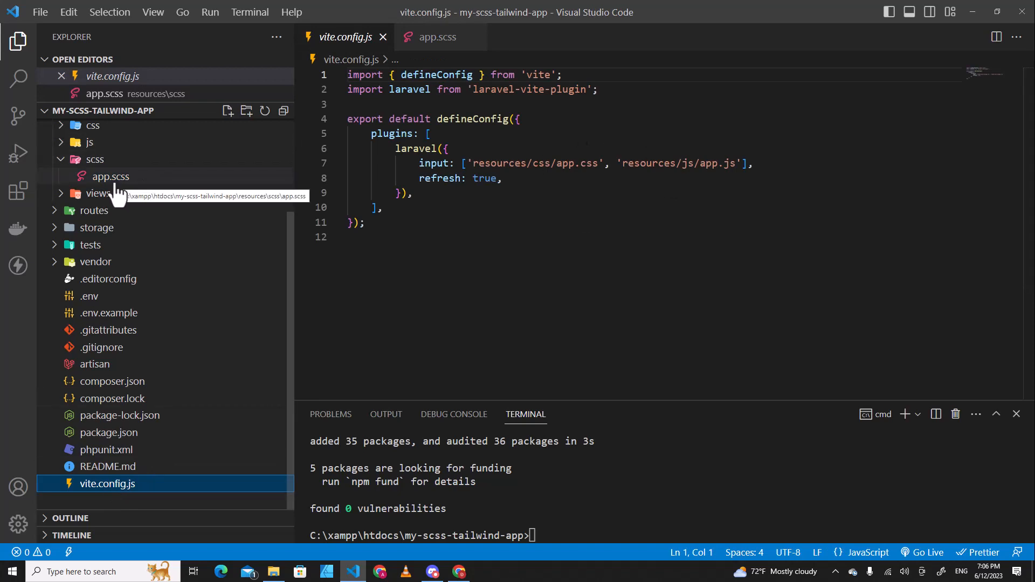
pyautogui.moveTo(473, 163); pyautogui.dragTo(724, 163)
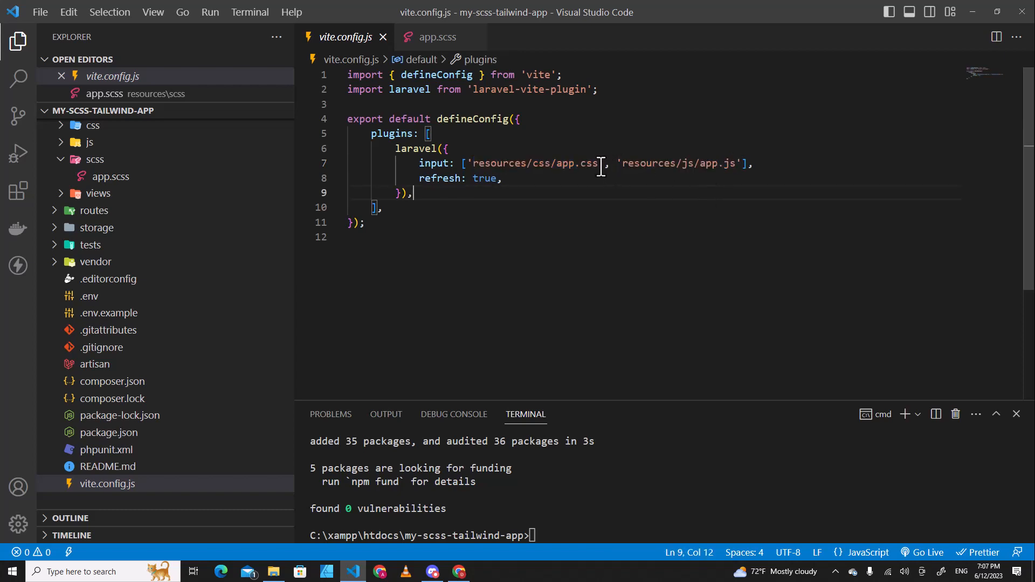
pyautogui.doubleClick(534, 163)
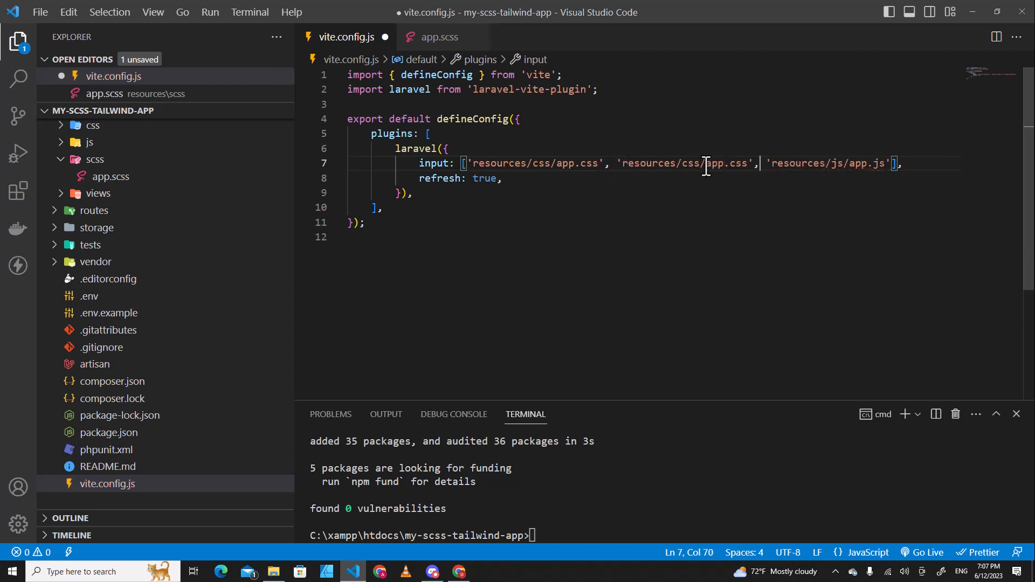
pyautogui.doubleClick(689, 163)
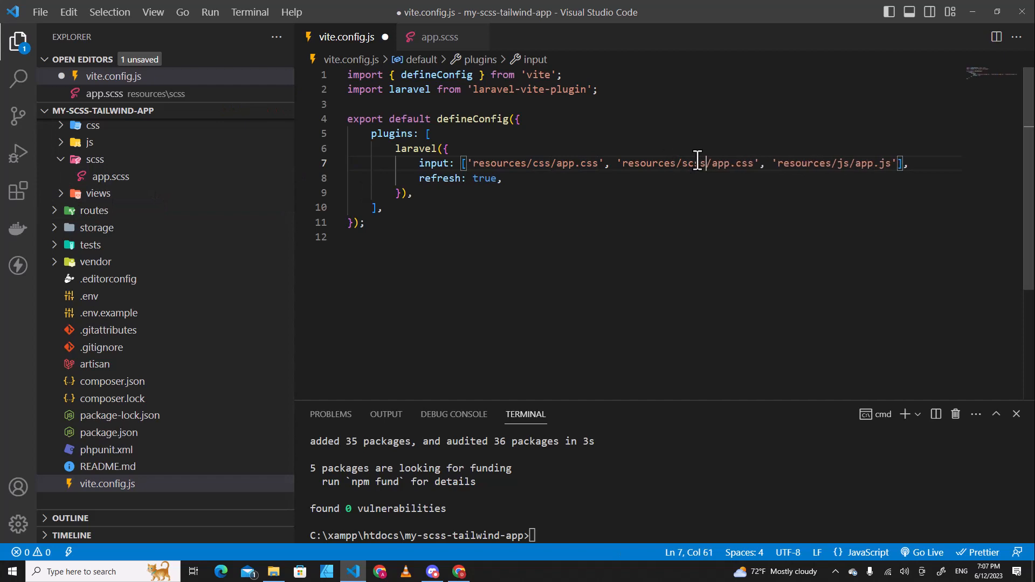
pyautogui.doubleClick(744, 164)
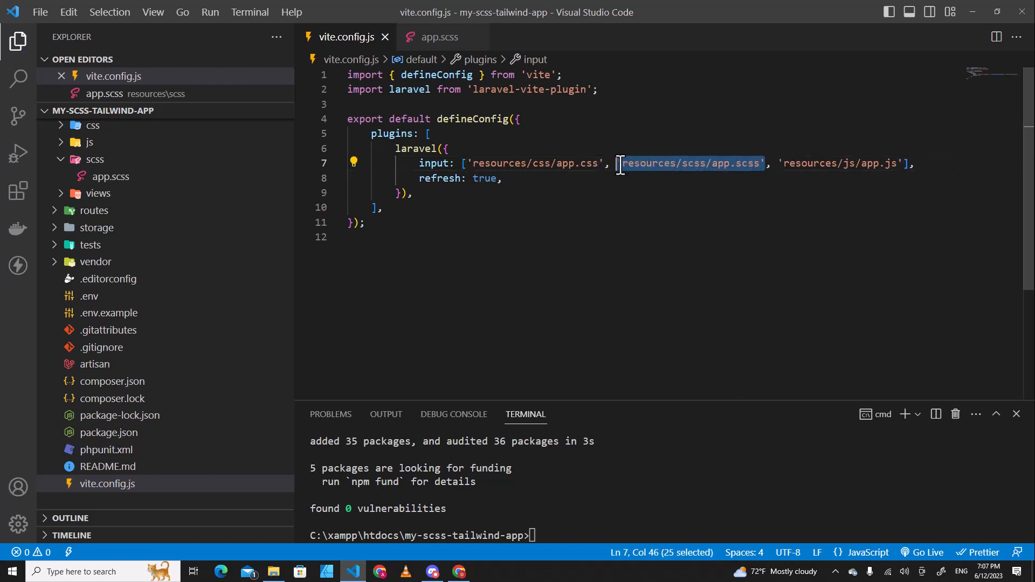
# - Check app.scss, run npm install, and expand the views folder in the Explorer
pyautogui.click(110, 176)
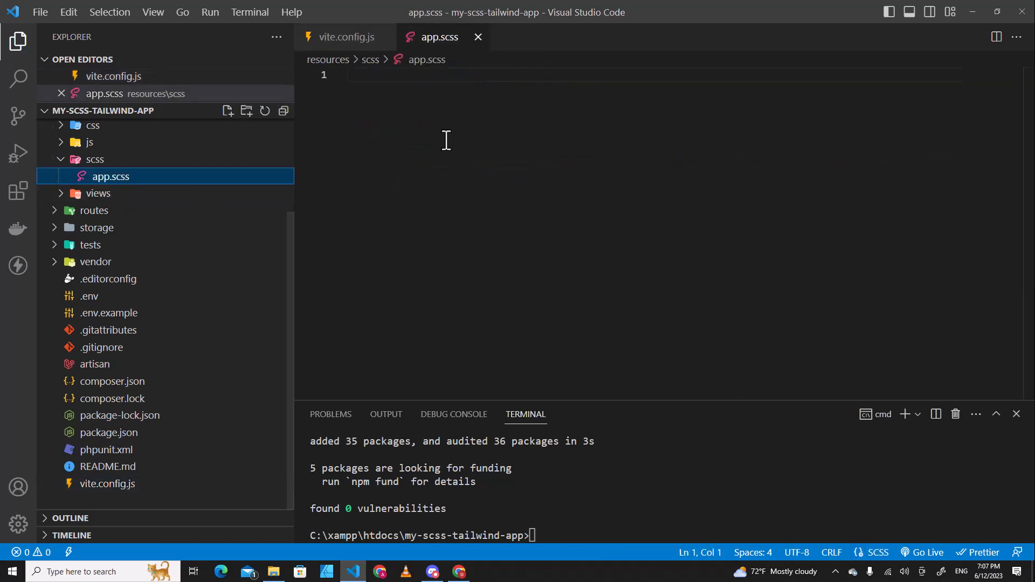
pyautogui.click(347, 37)
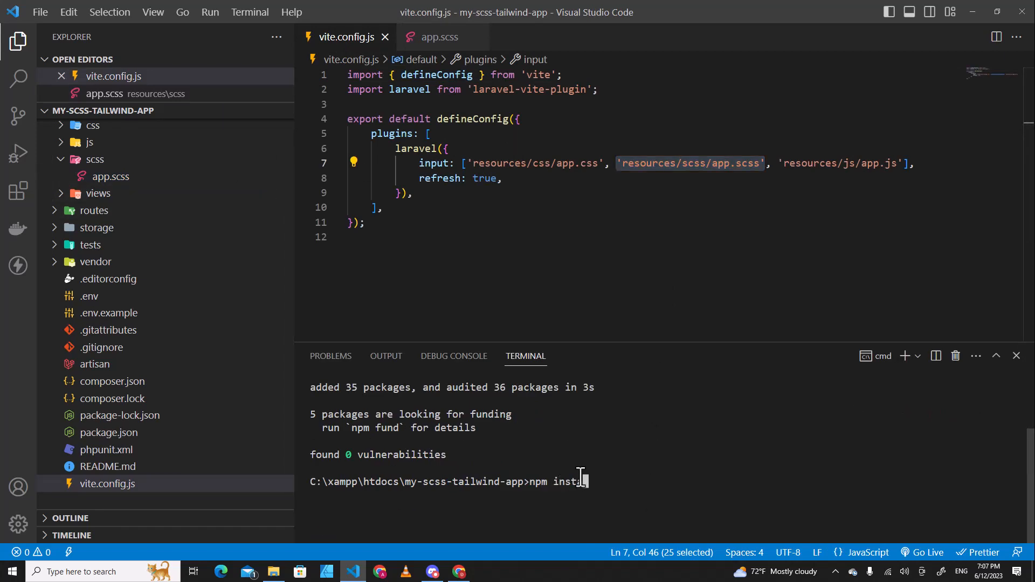
pyautogui.press('Enter')
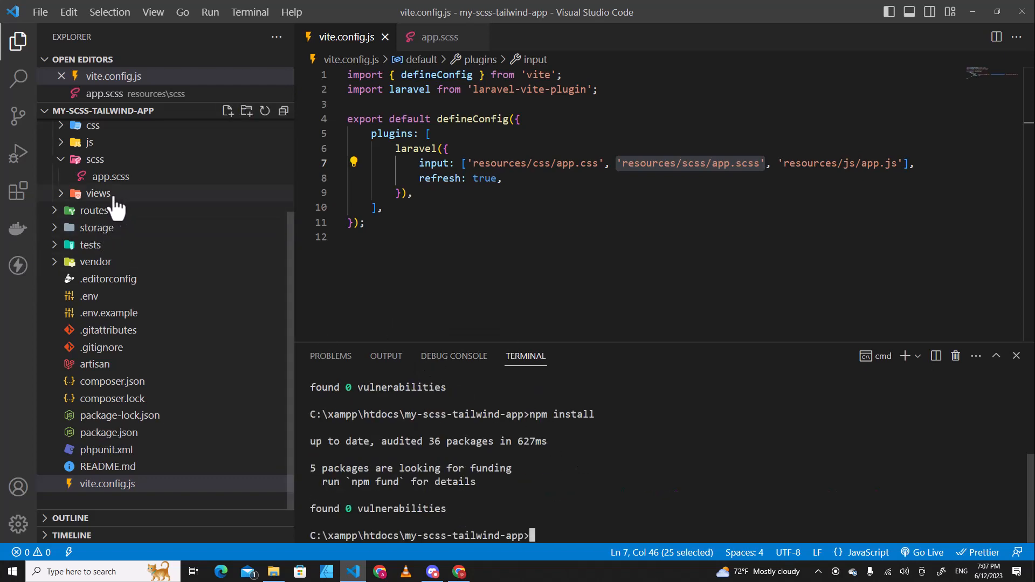
pyautogui.click(99, 193)
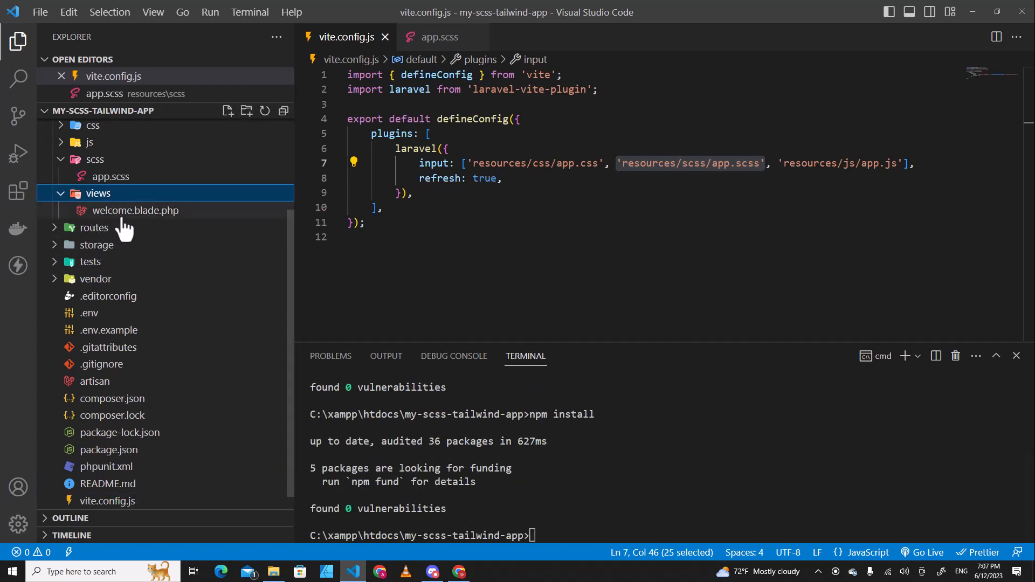
# - Open welcome.blade.php and delete the default body div and the inline Tailwind styles block
pyautogui.doubleClick(136, 210)
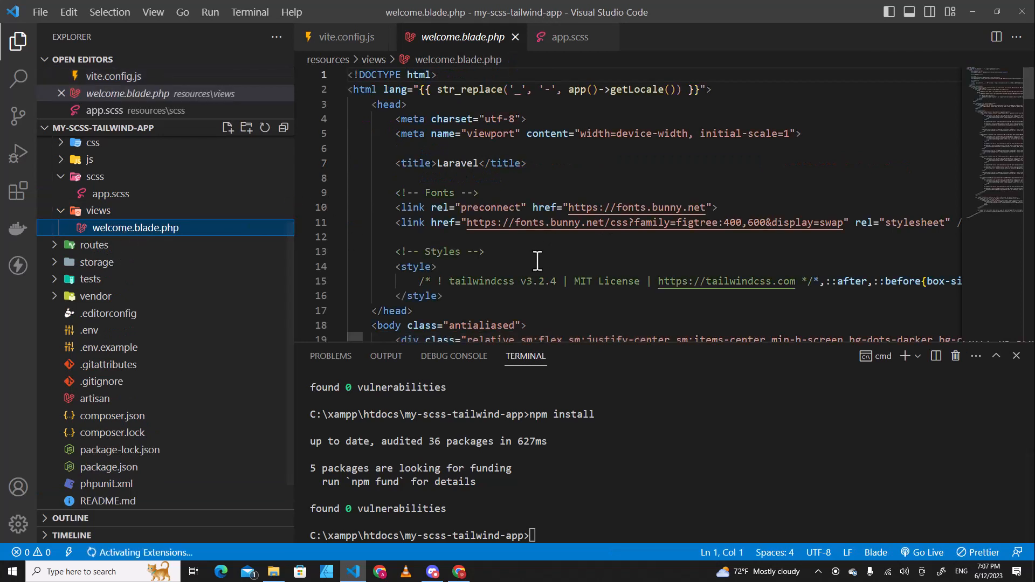
pyautogui.scroll(-3)
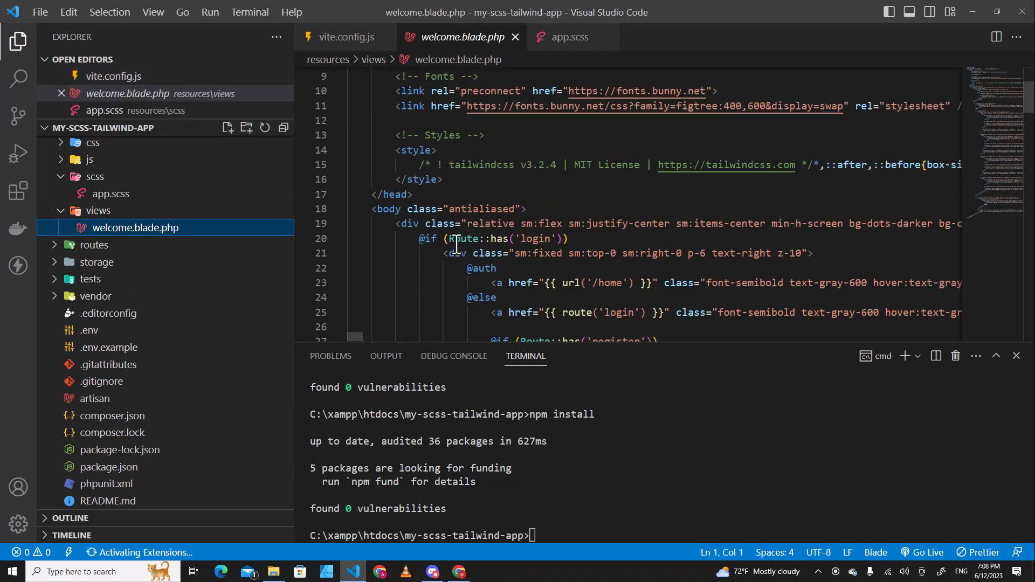
pyautogui.moveTo(498, 239)
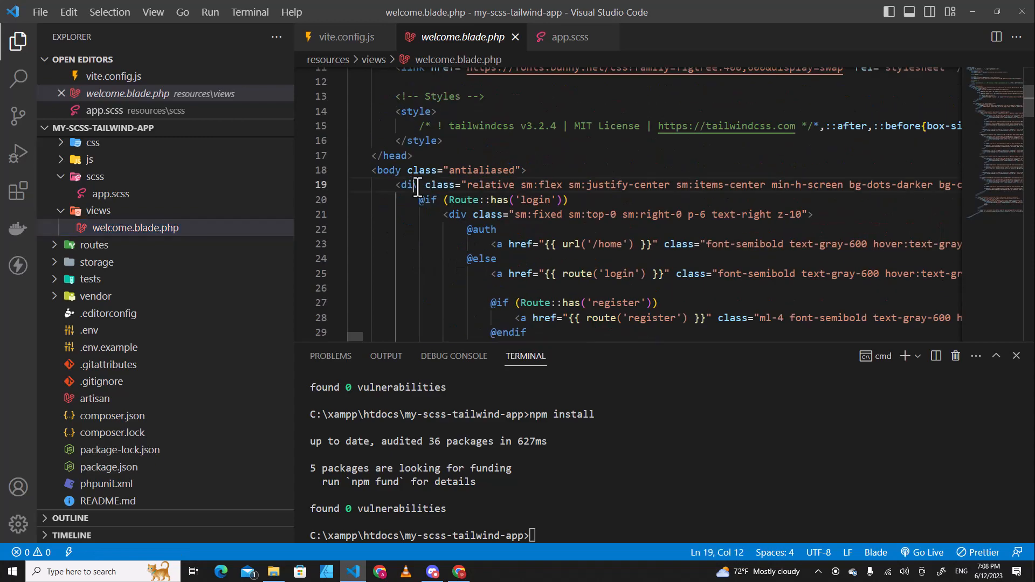
pyautogui.scroll(-3)
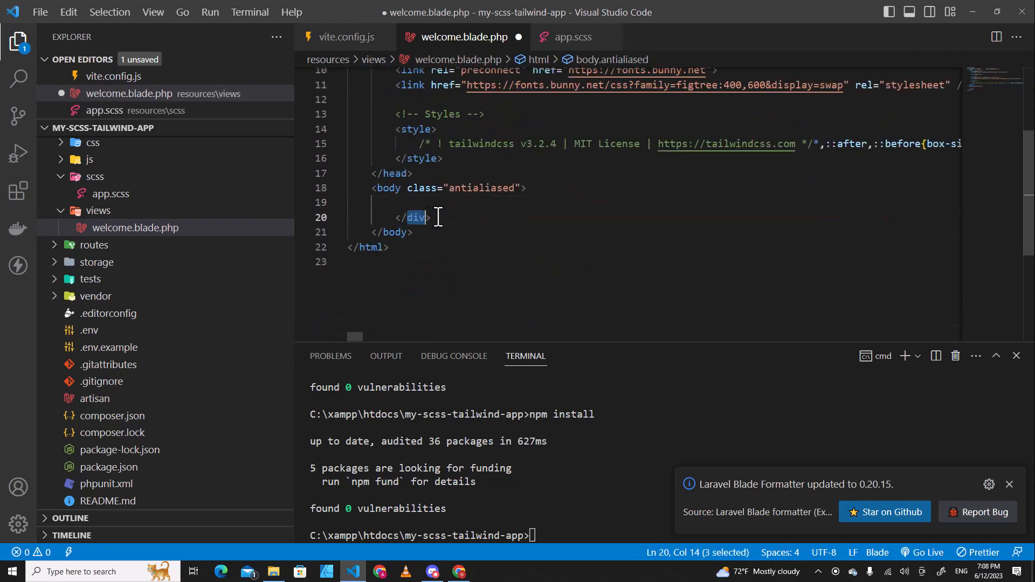
pyautogui.press('Delete')
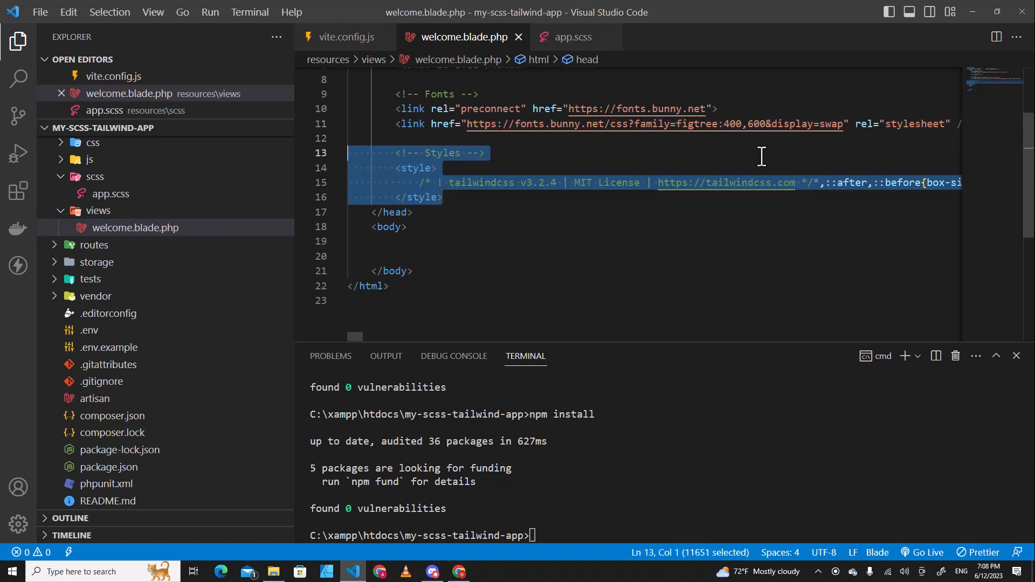
pyautogui.press('Delete')
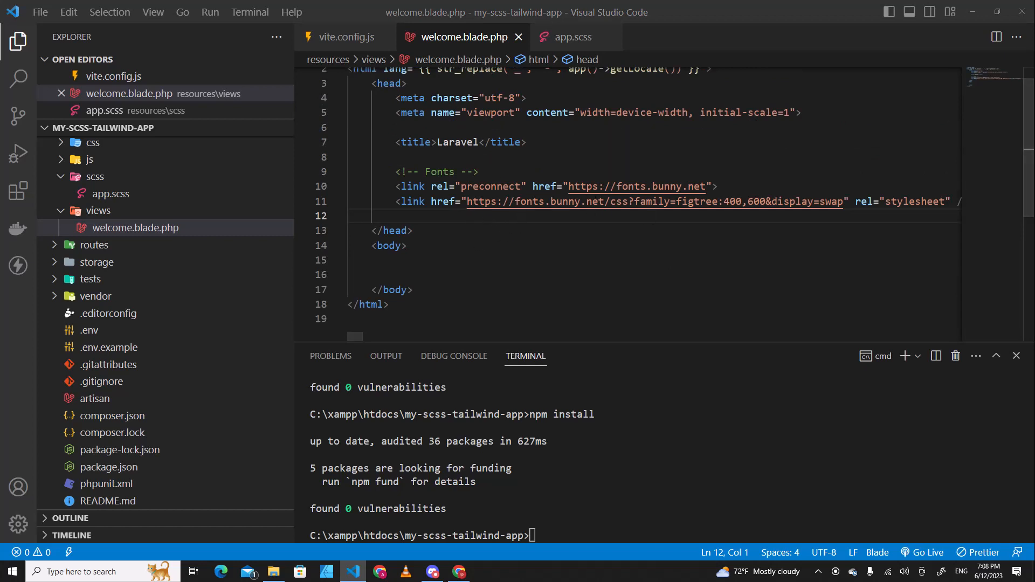
pyautogui.write('@vite')
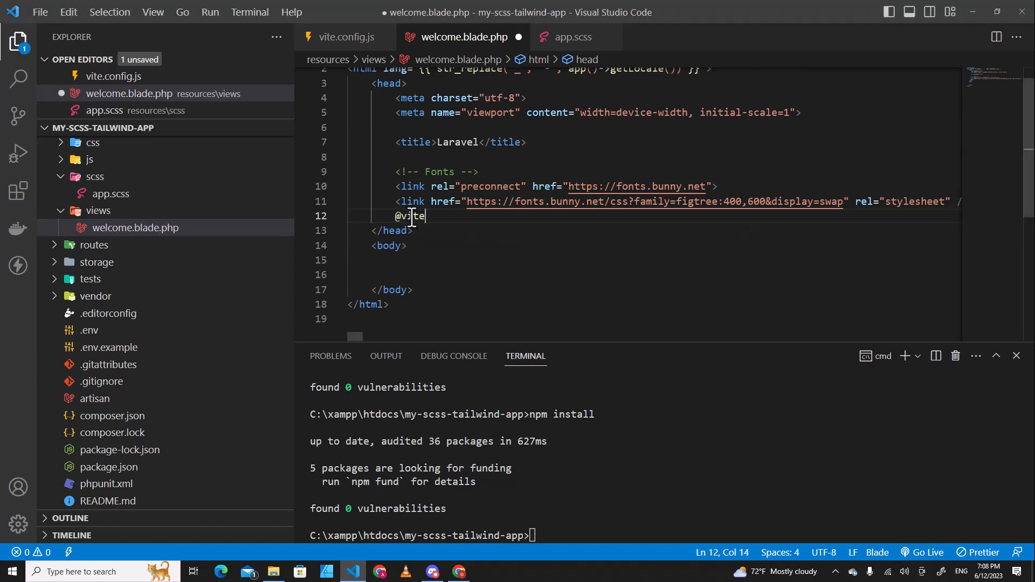
pyautogui.write('()')
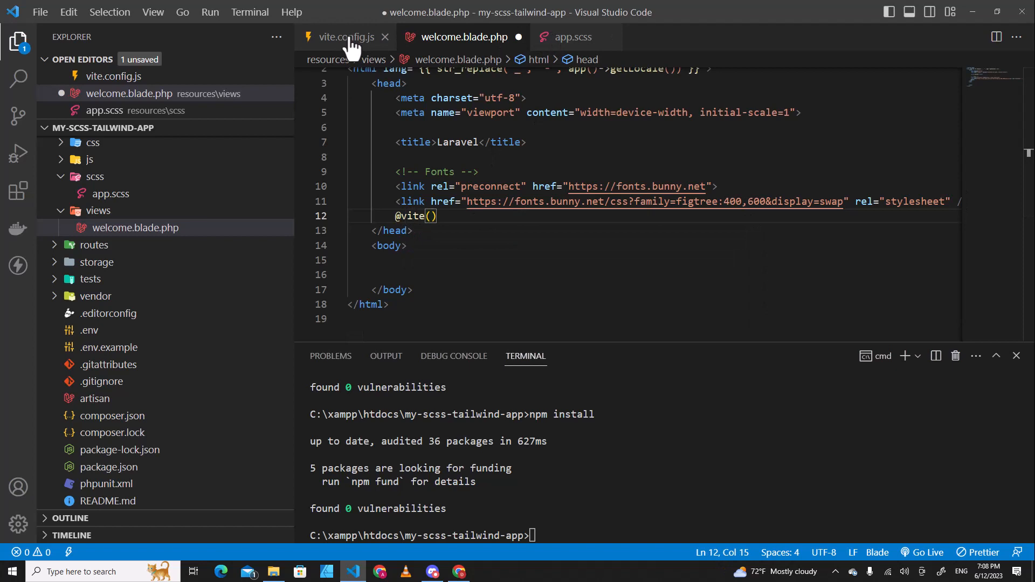
pyautogui.click(345, 36)
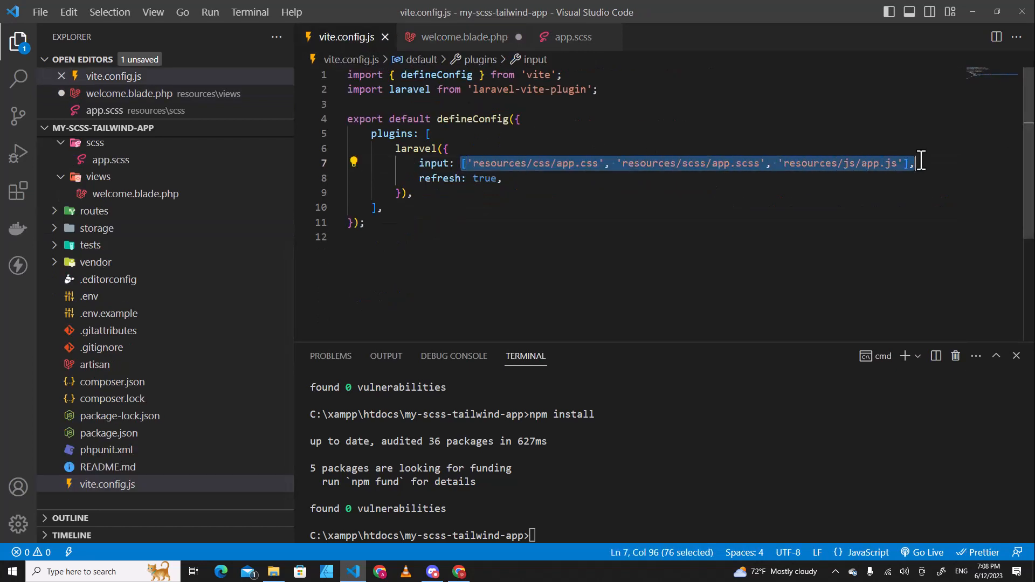
pyautogui.click(459, 37)
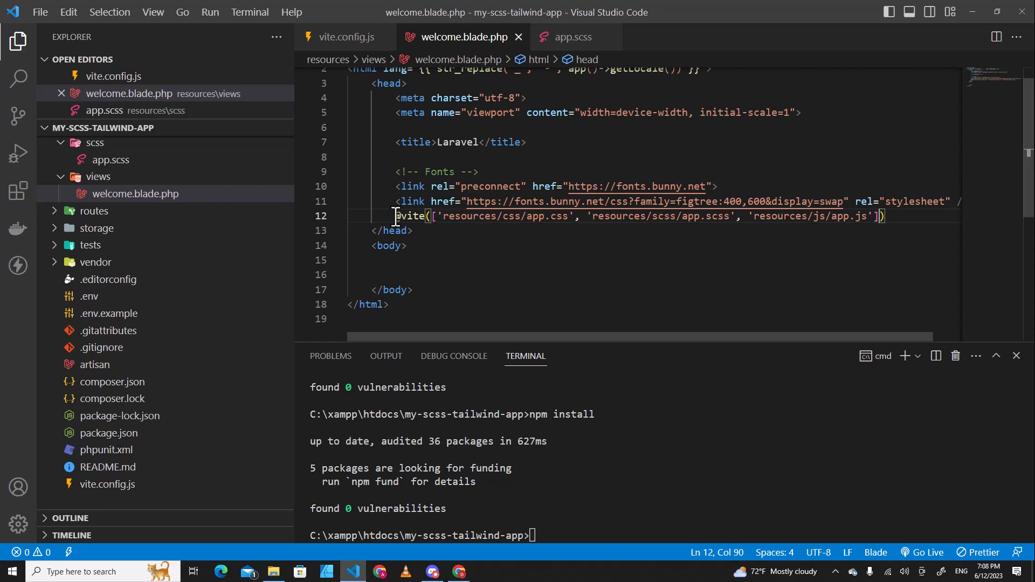
pyautogui.moveTo(395, 215); pyautogui.dragTo(886, 215)
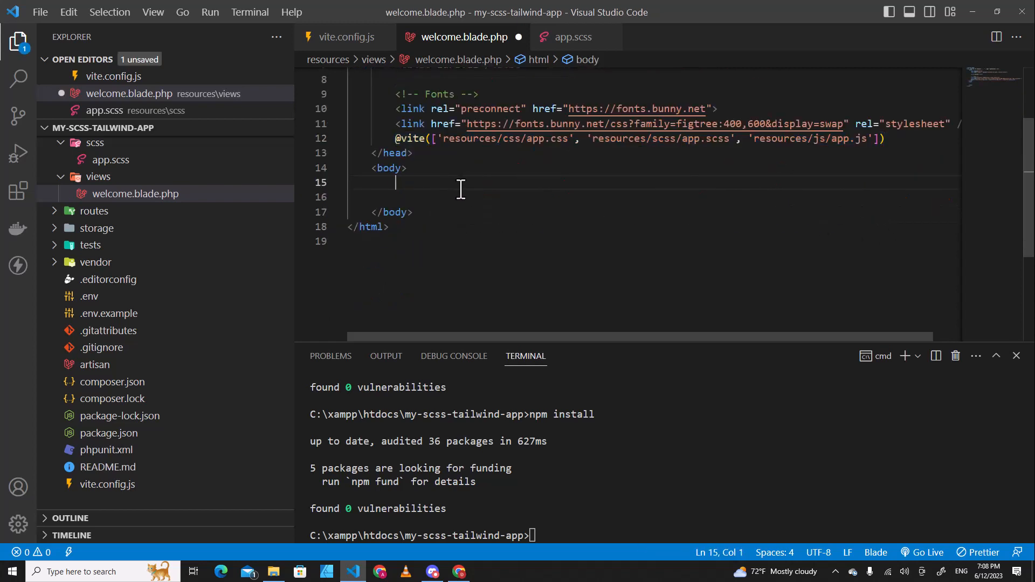
# - Add a div with class="container" holding an h1 'Hello SCSS and Tailwind in Laravel' and save
pyautogui.write('<div></div>')
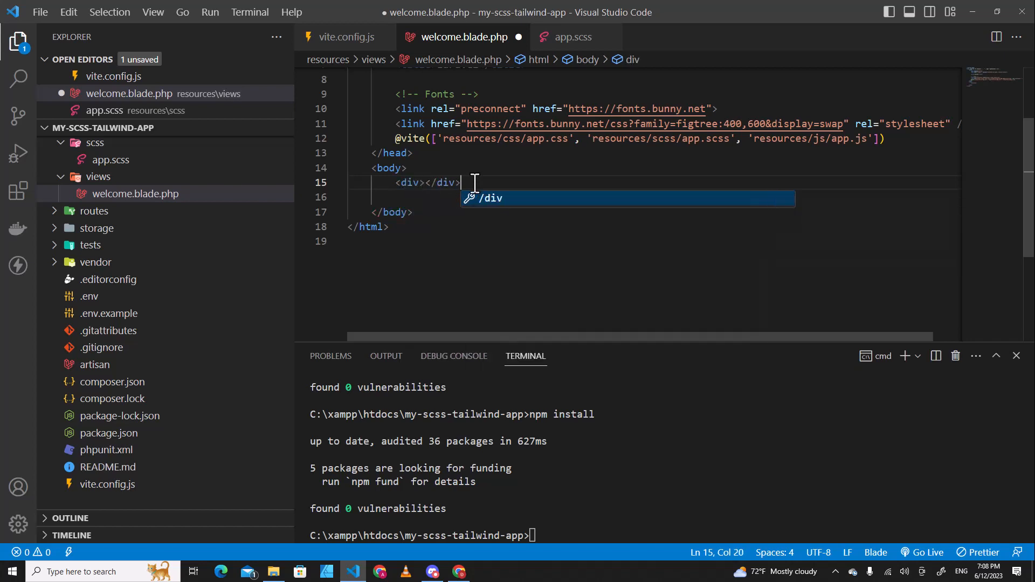
pyautogui.press('Enter')
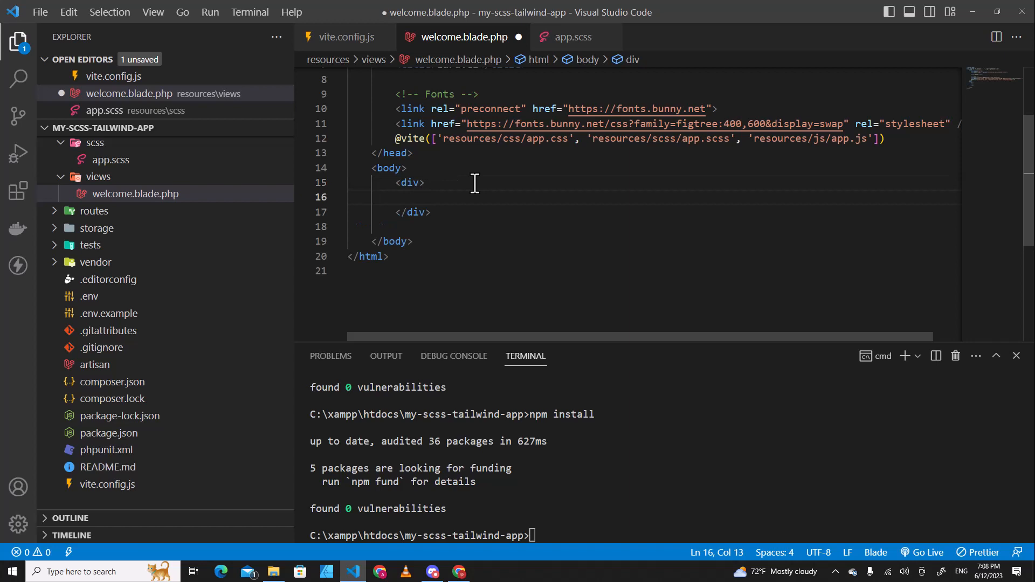
pyautogui.write('<h1></h1>')
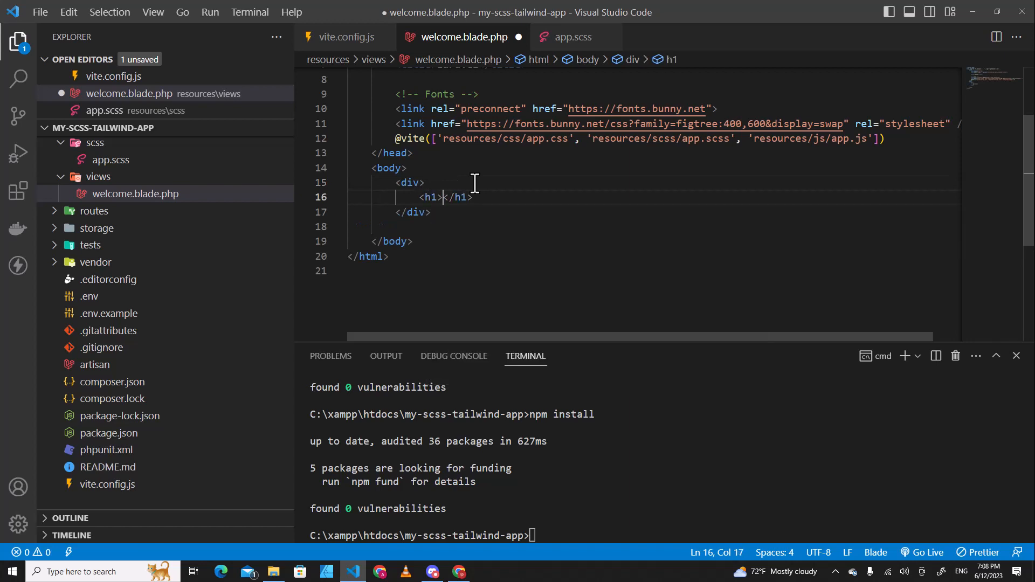
pyautogui.write('Hello SCSS')
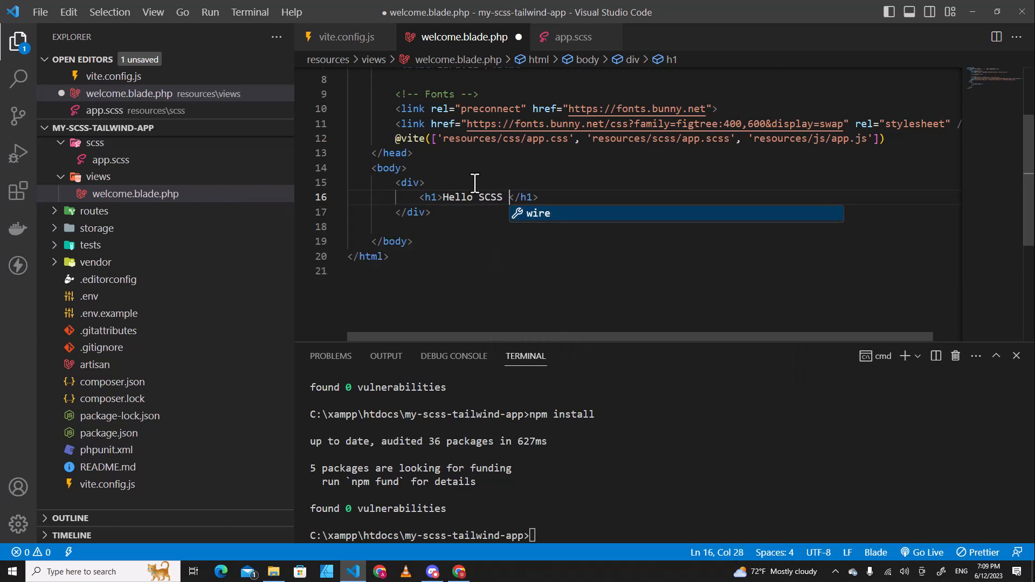
pyautogui.write('and Tailwind in Larave')
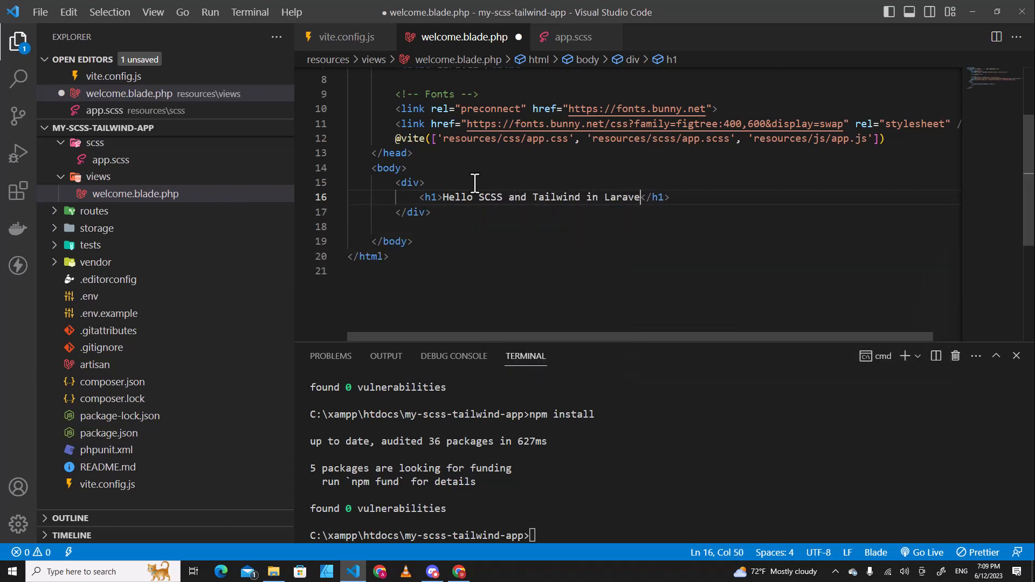
pyautogui.press('Ctrl+s')
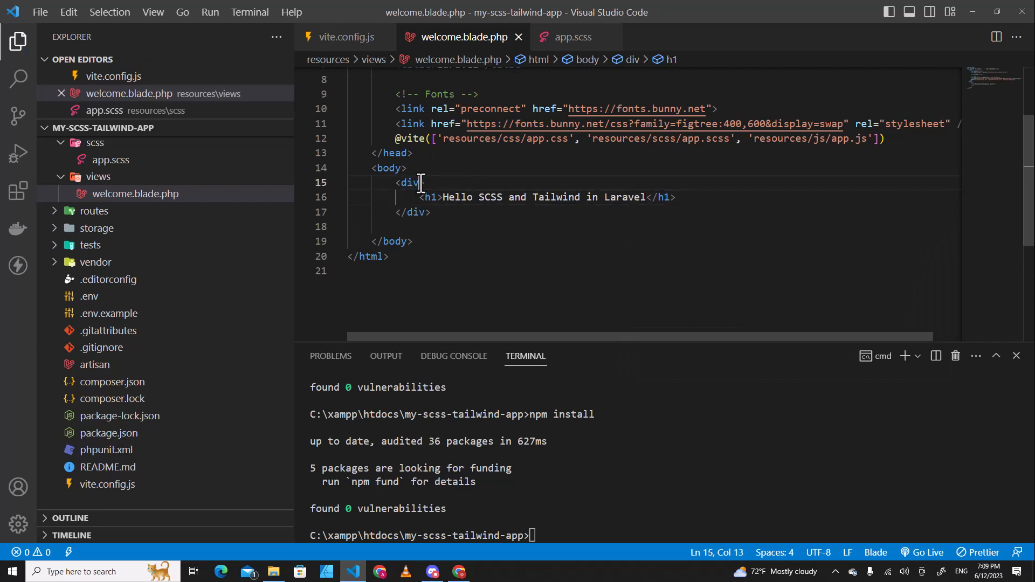
pyautogui.write('class="c"')
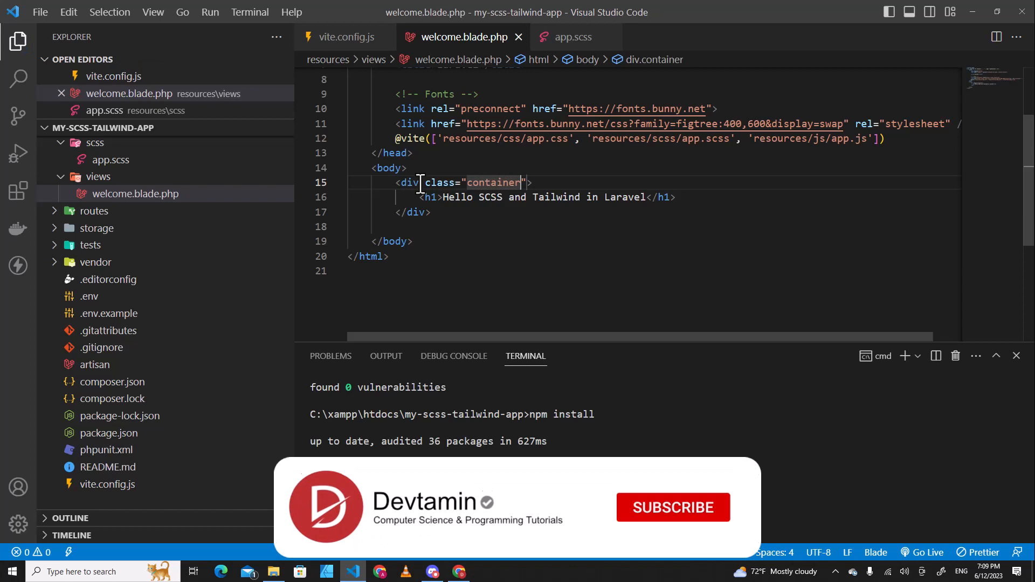
# - Write .container { background-color: blue; h1 { color: yellow; } } in app.scss and save
pyautogui.click(572, 36)
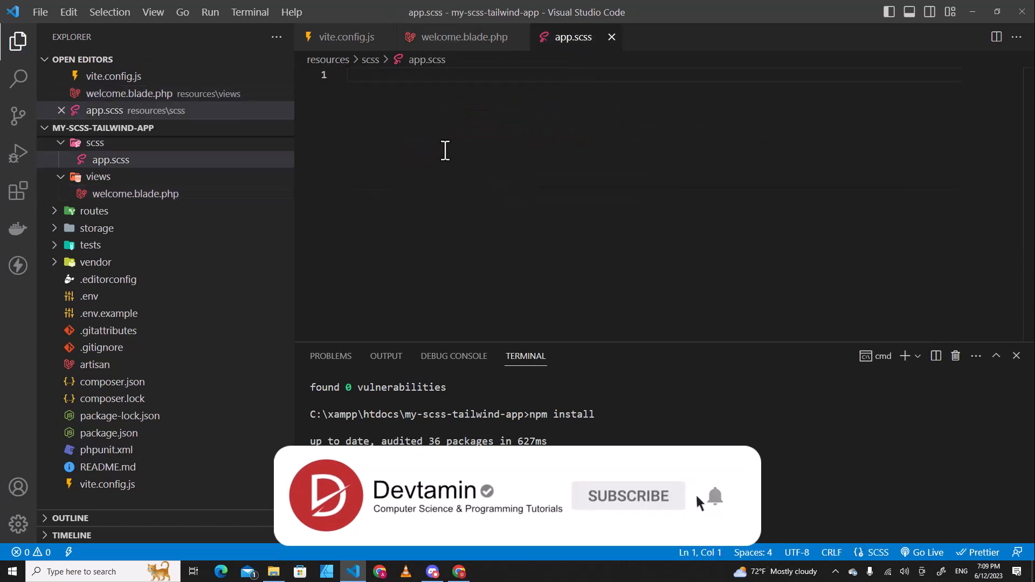
pyautogui.write('.container')
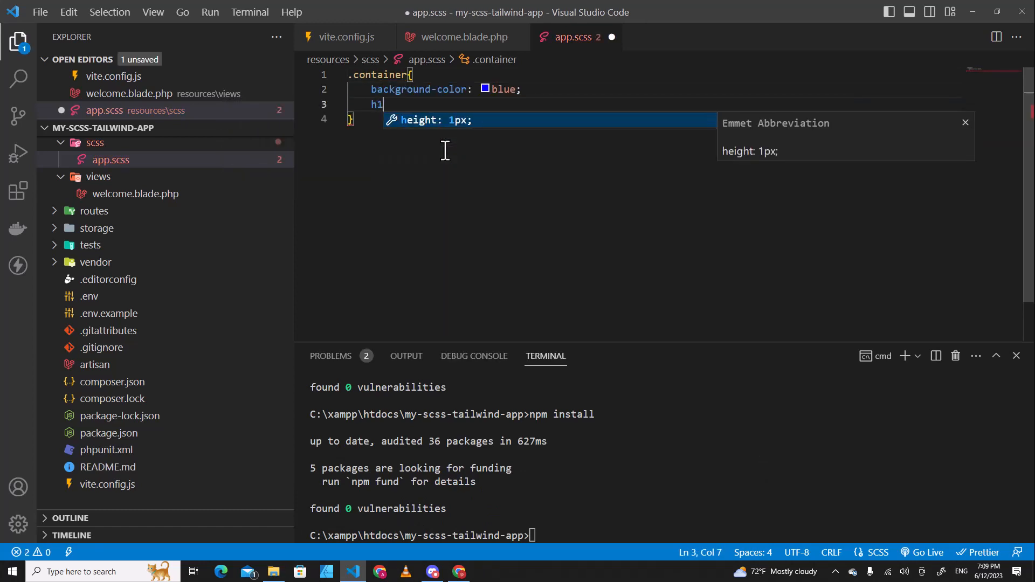
pyautogui.write('{')
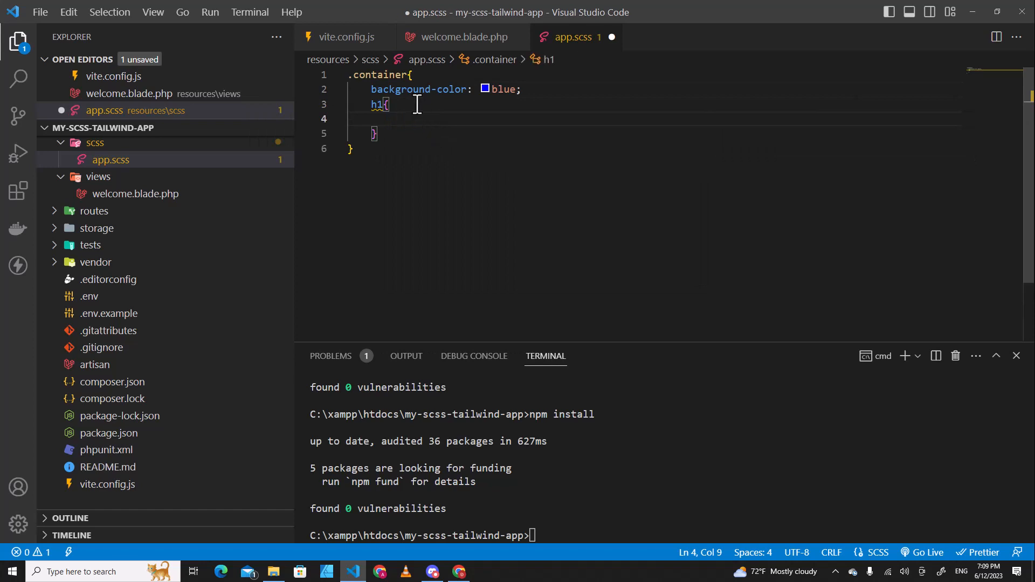
pyautogui.write('color: yellow;')
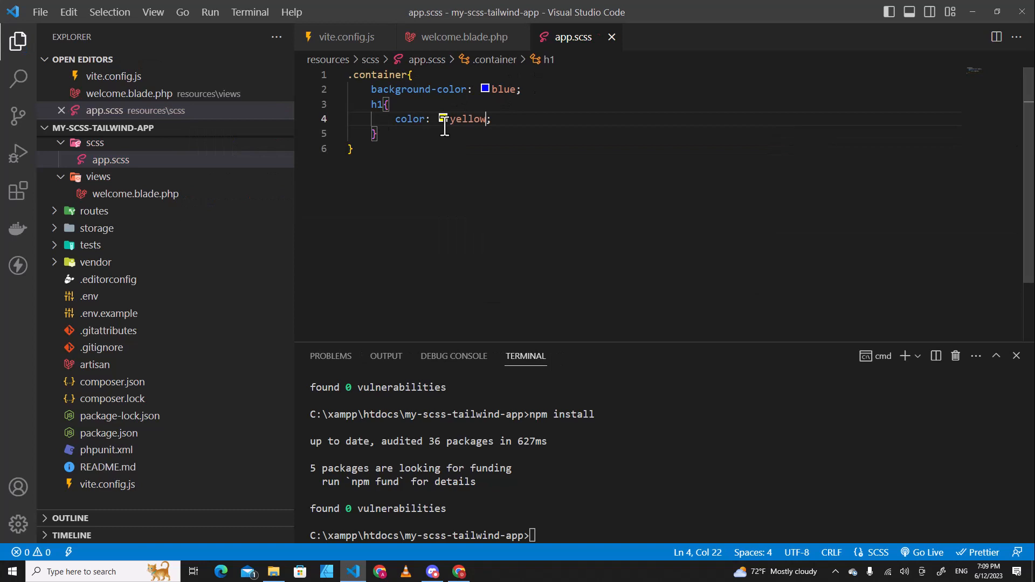
pyautogui.moveTo(457, 78)
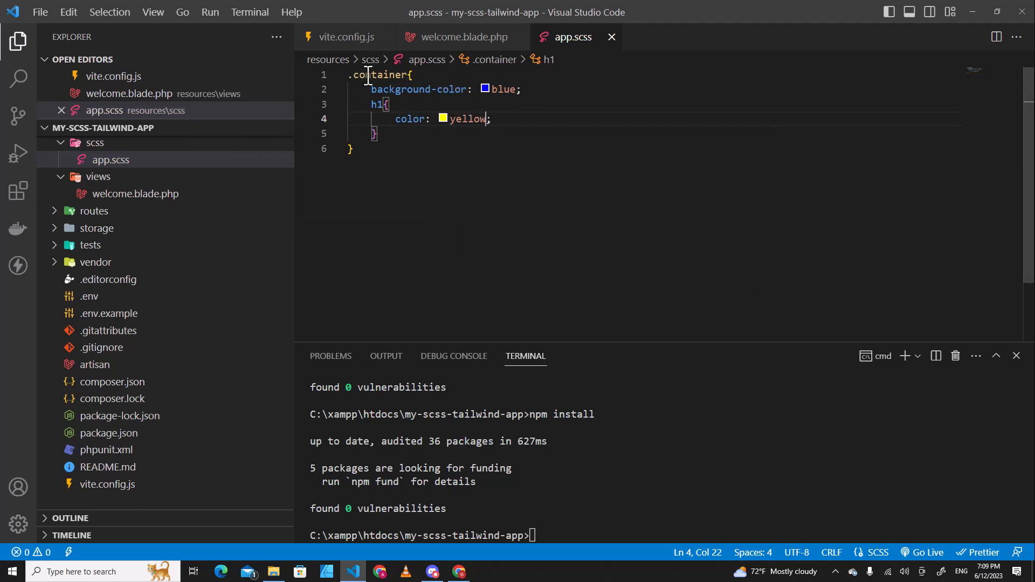
pyautogui.click(460, 36)
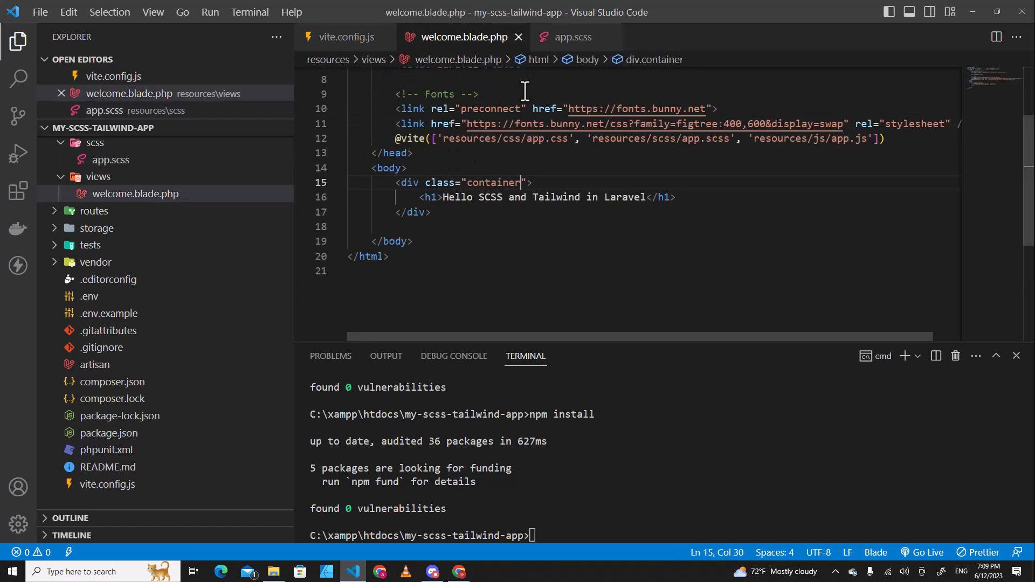
# - Run npm run dev, then enter php artisan serve in a second terminal
pyautogui.doubleClick(427, 197)
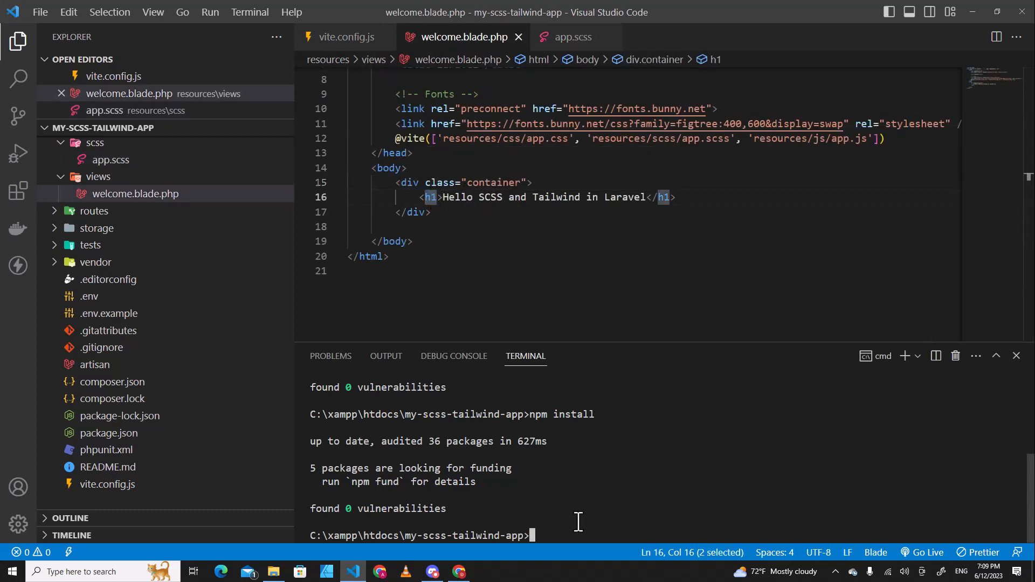
pyautogui.write('npm run dev')
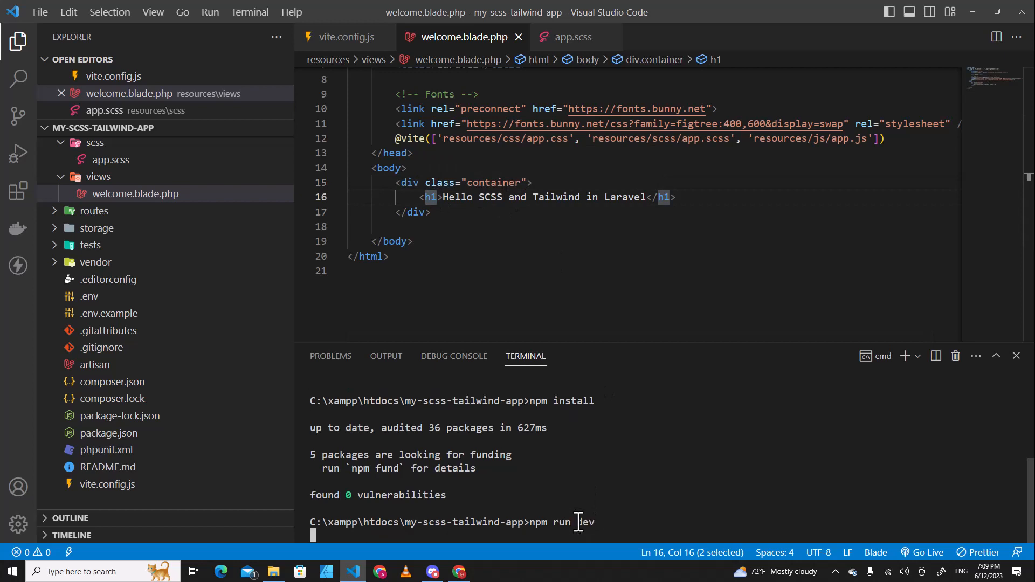
pyautogui.press('Enter')
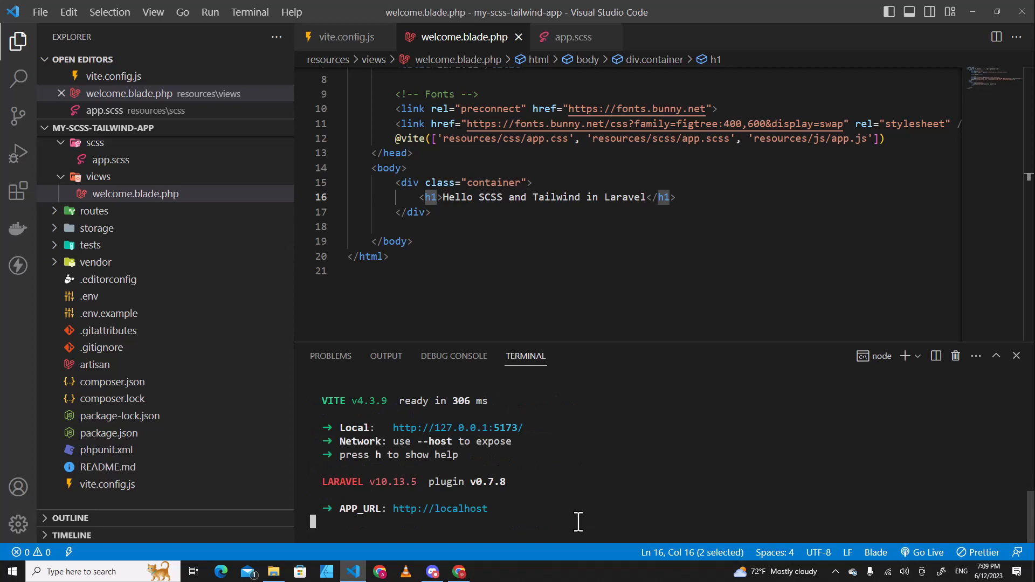
pyautogui.moveTo(927, 379)
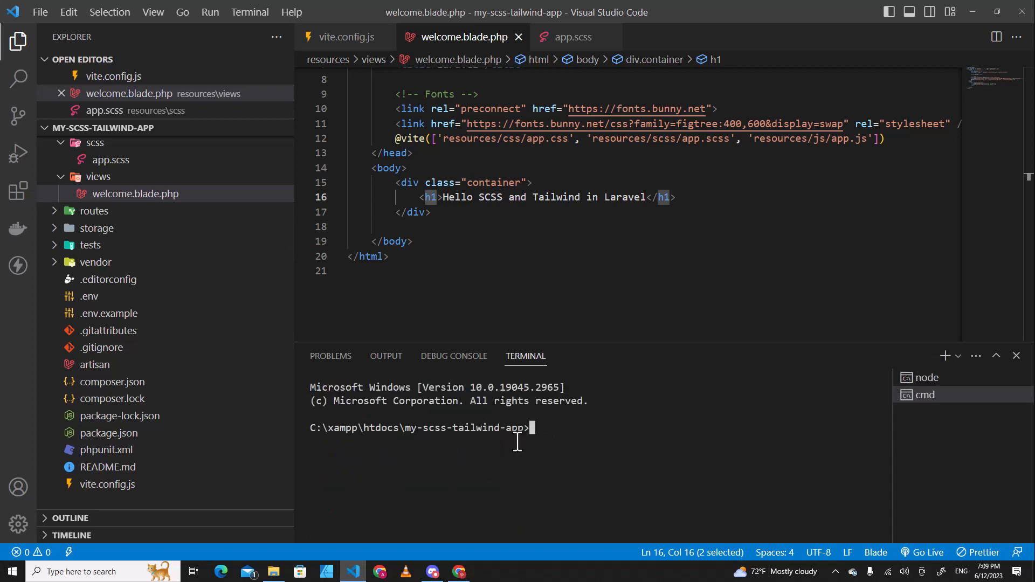
pyautogui.moveTo(572, 434)
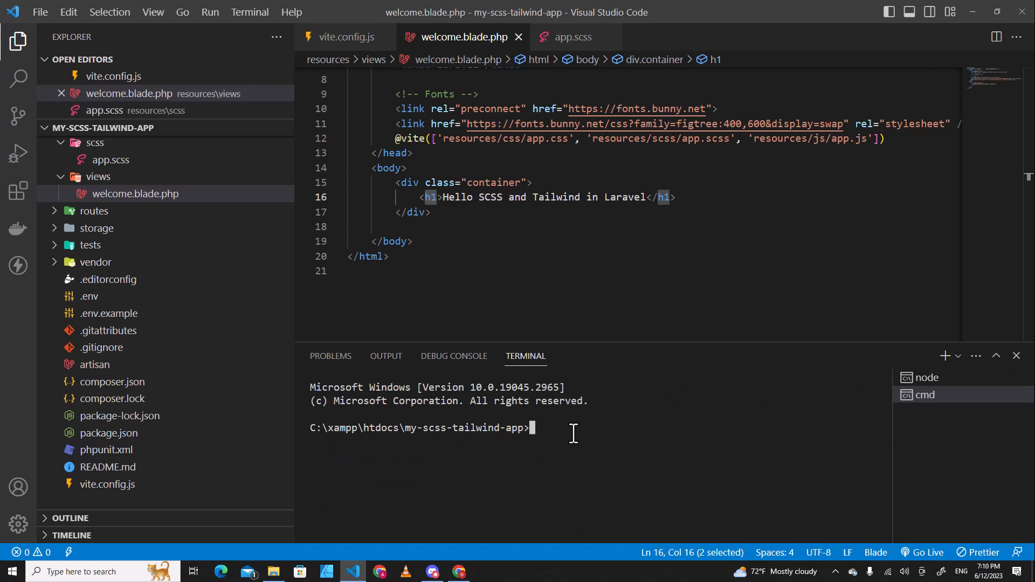
pyautogui.write('php artisan')
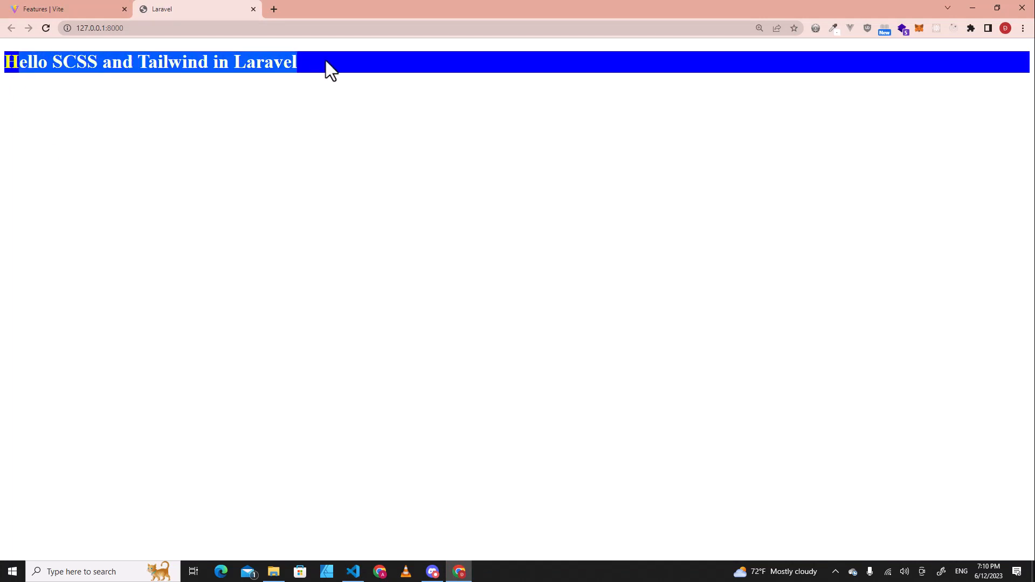
# - Switch to Chrome to view the Laravel page at 127.0.0.1:8000 with the blue heading band
pyautogui.click(352, 572)
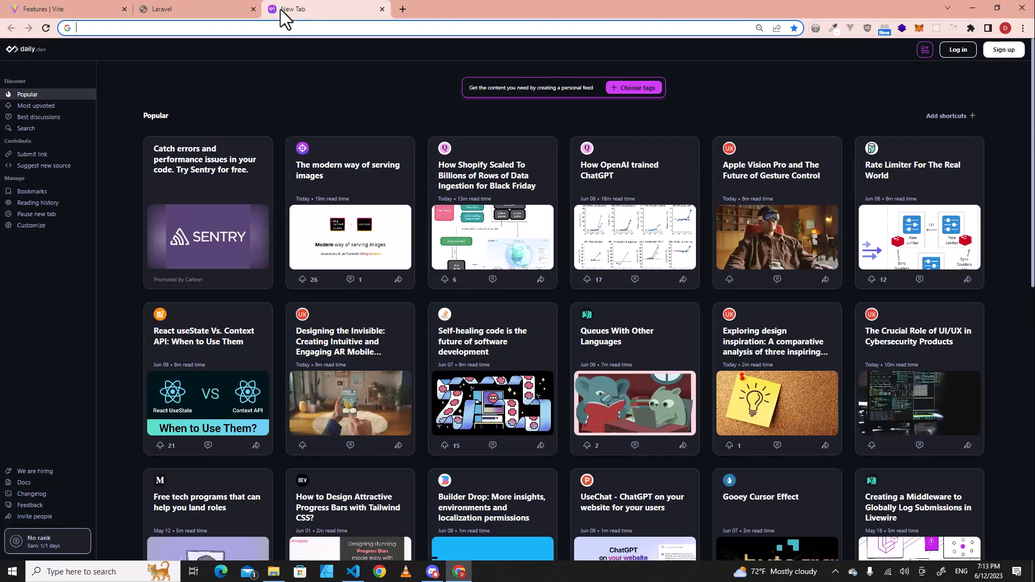
# - Reach the Tailwind Laravel framework guide and locate the npm install command for tailwindcss, postcss and autoprefixer
pyautogui.write('tailwindcss.com')
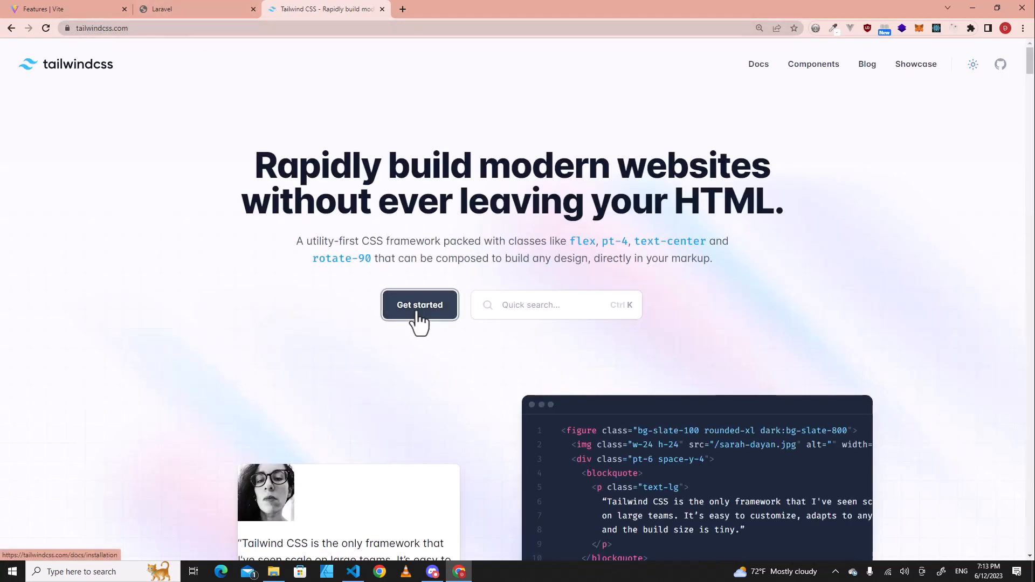
pyautogui.click(419, 305)
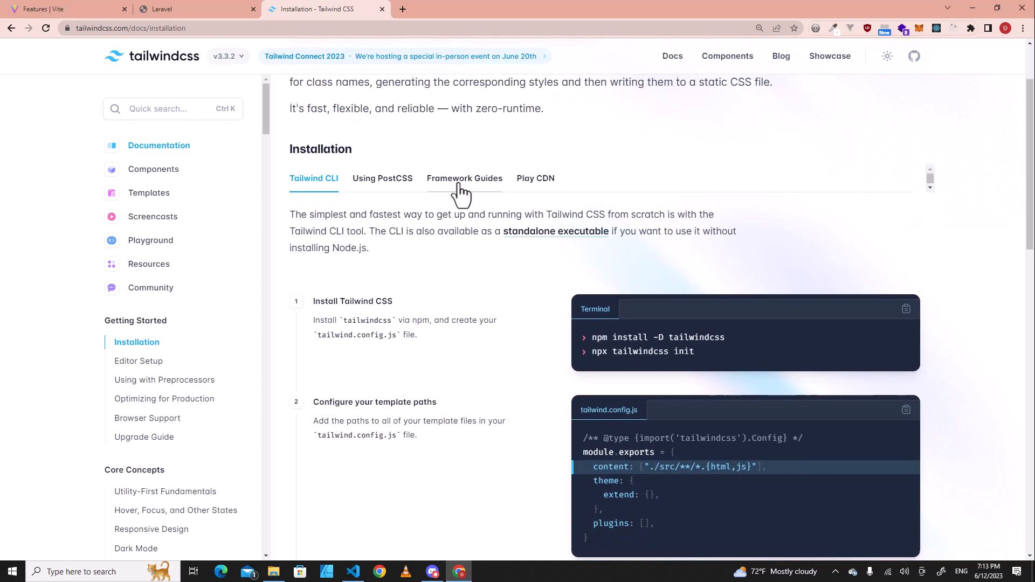
pyautogui.click(465, 179)
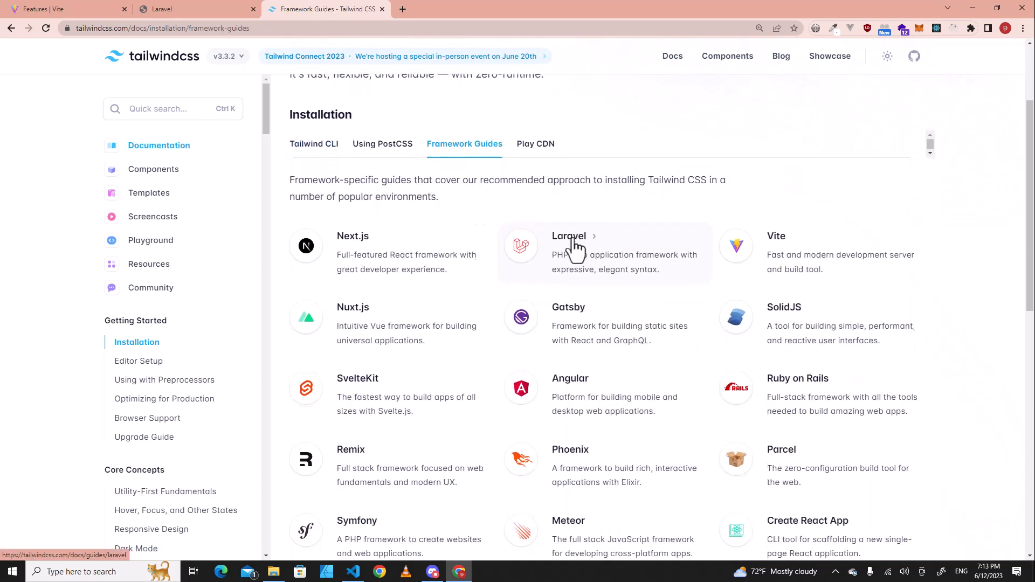
pyautogui.click(568, 237)
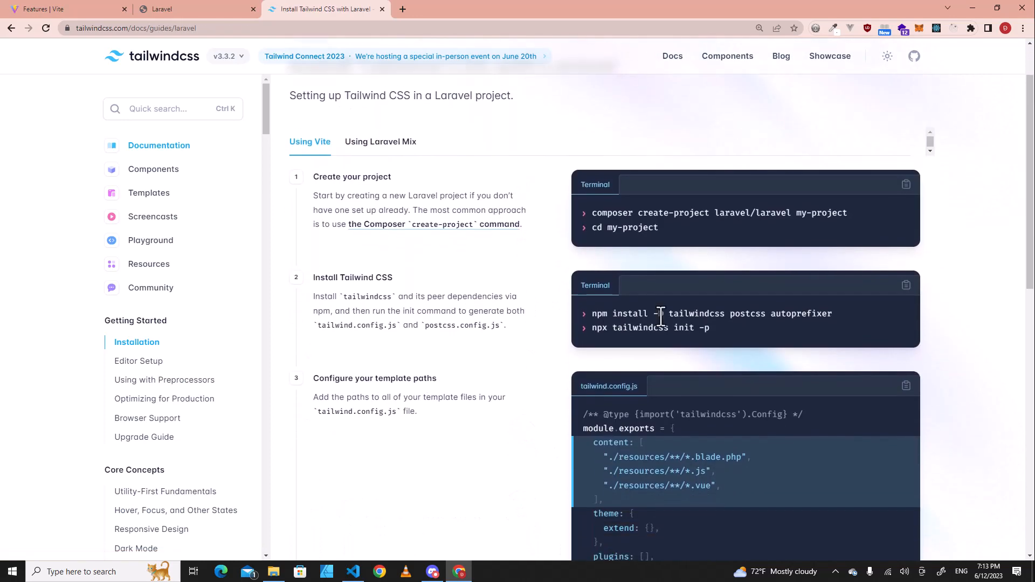
pyautogui.scroll(-3)
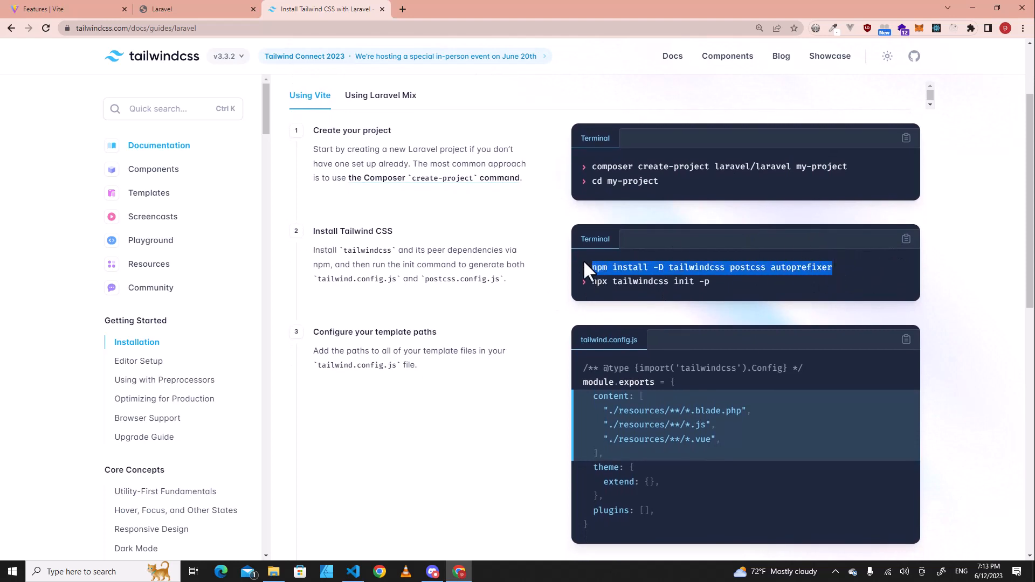
pyautogui.moveTo(362, 574)
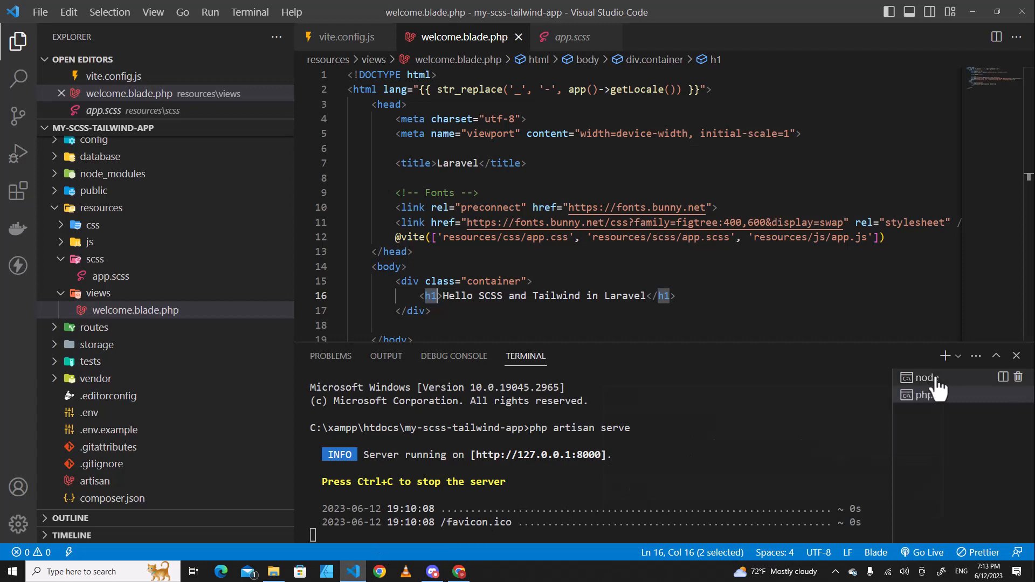
# - Run npm install -D tailwindcss postcss autoprefixer in the node terminal
pyautogui.click(927, 377)
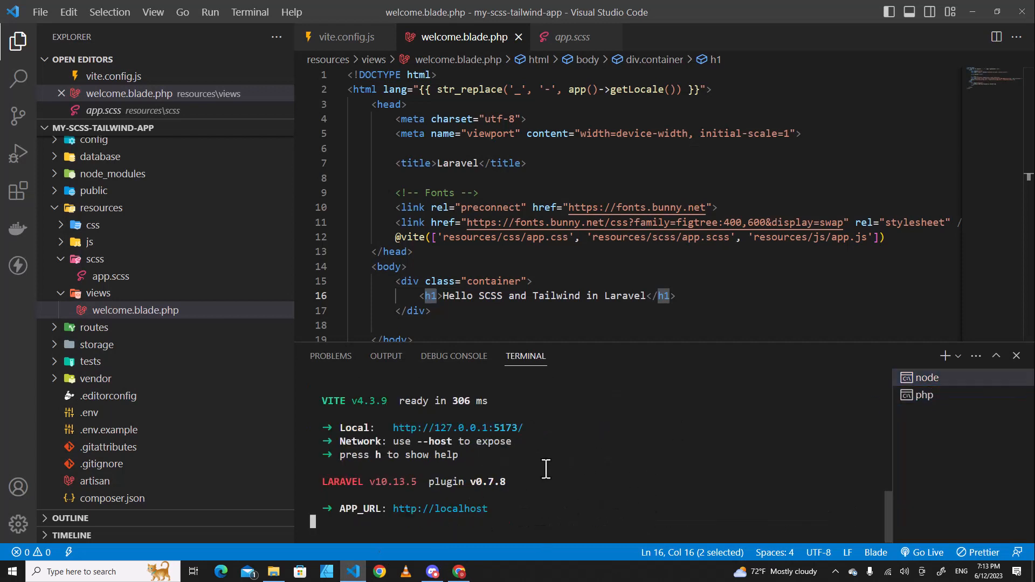
pyautogui.moveTo(572, 466)
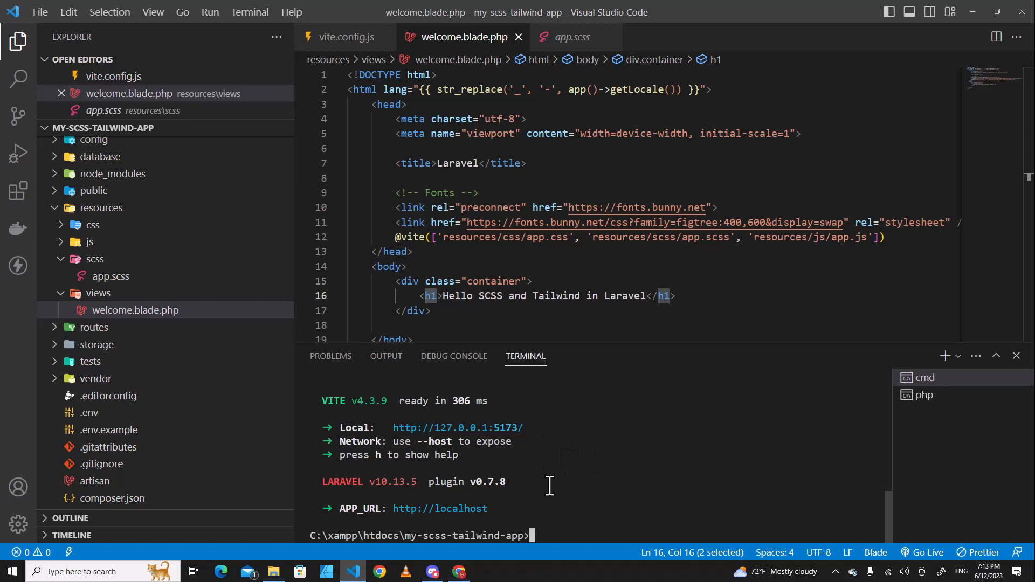
pyautogui.write('npm install -D tailwindcss postcss autoprefixer')
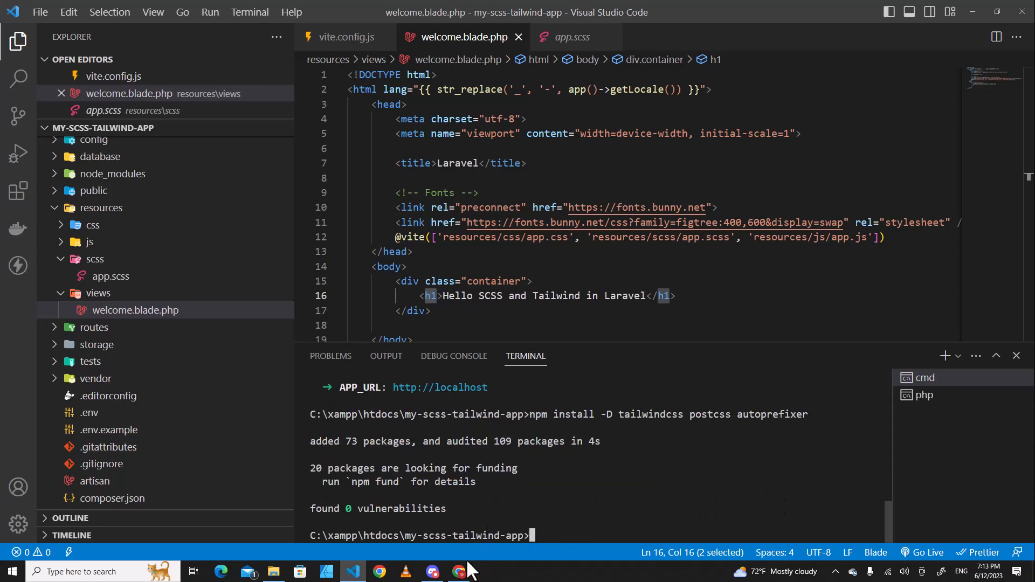
# - Run npx tailwindcss init -p from the docs, generating tailwind.config.js and postcss.config.js
pyautogui.click(459, 571)
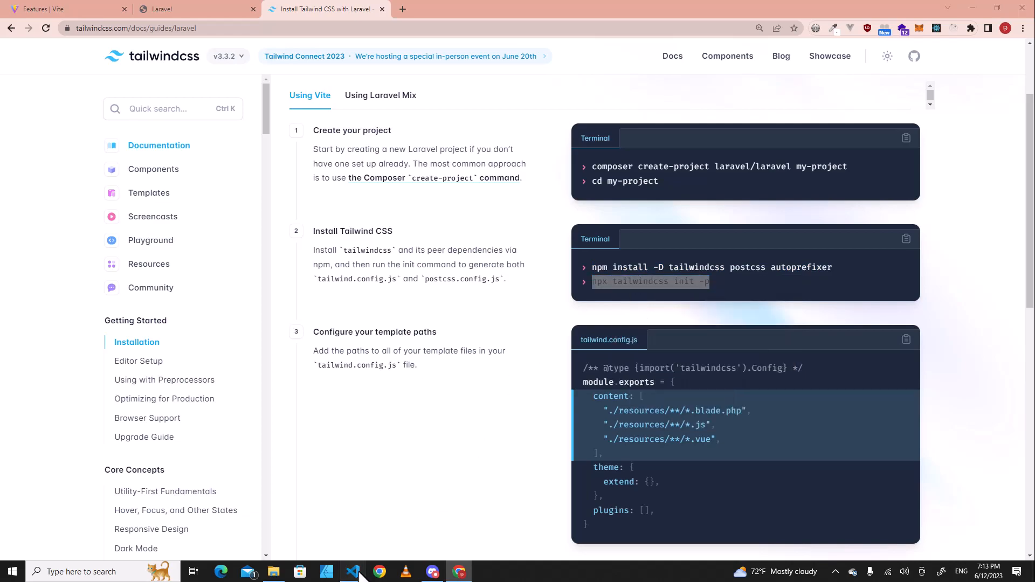
pyautogui.click(353, 572)
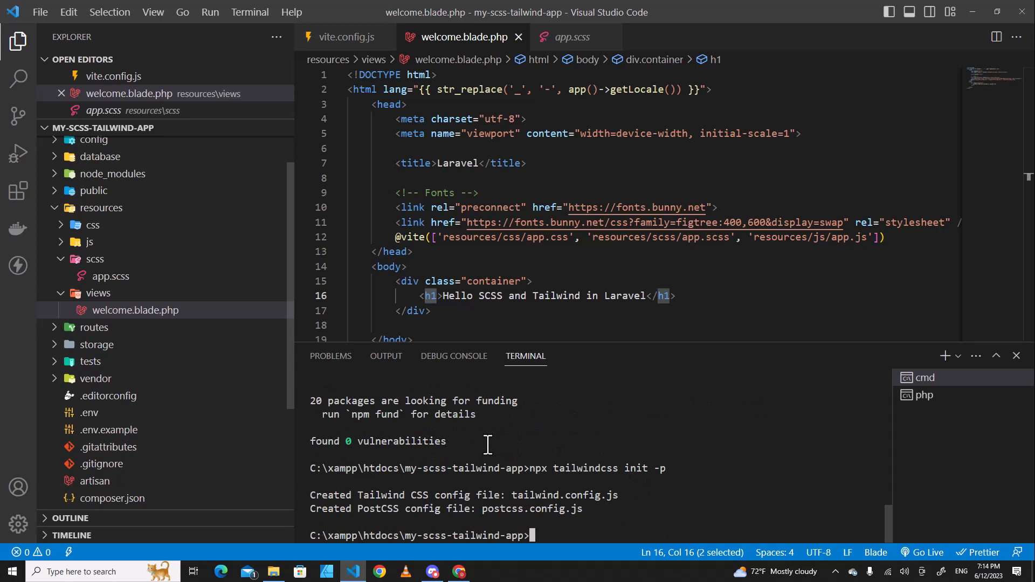
pyautogui.scroll(-3)
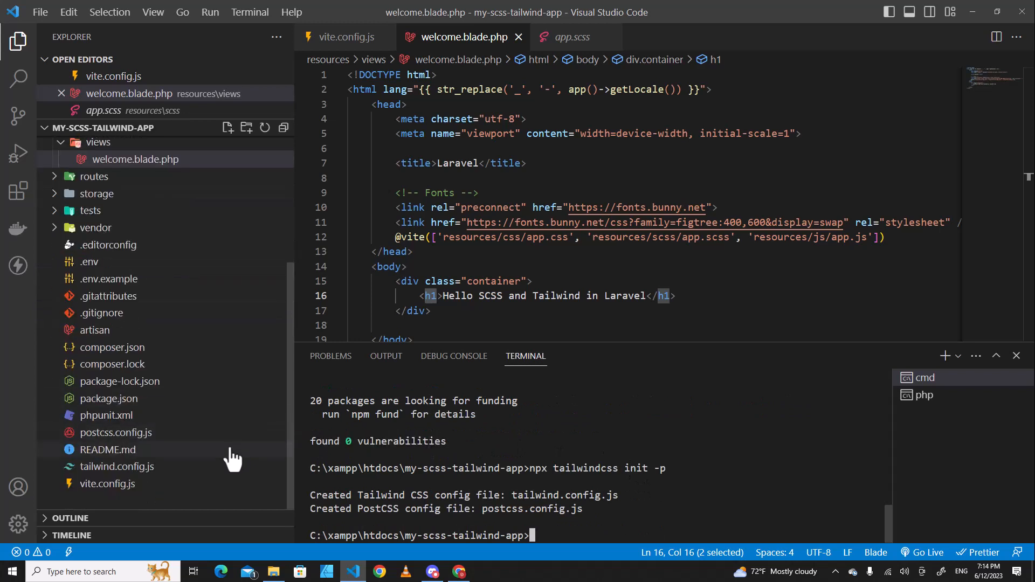
pyautogui.moveTo(124, 443)
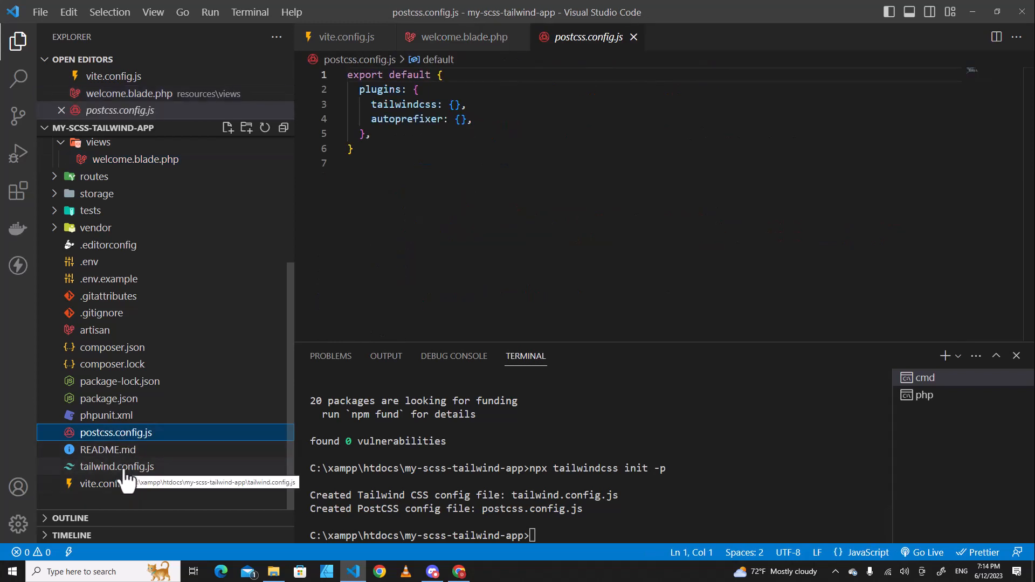
pyautogui.click(116, 466)
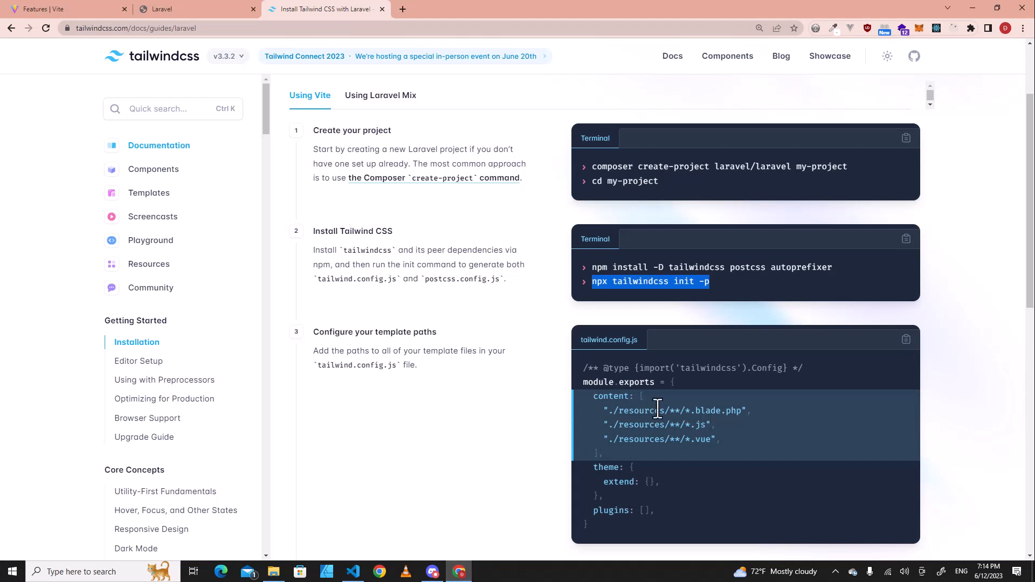
# - Replace the content line in tailwind.config.js with the docs' blade, js and vue paths under resources
pyautogui.scroll(-3)
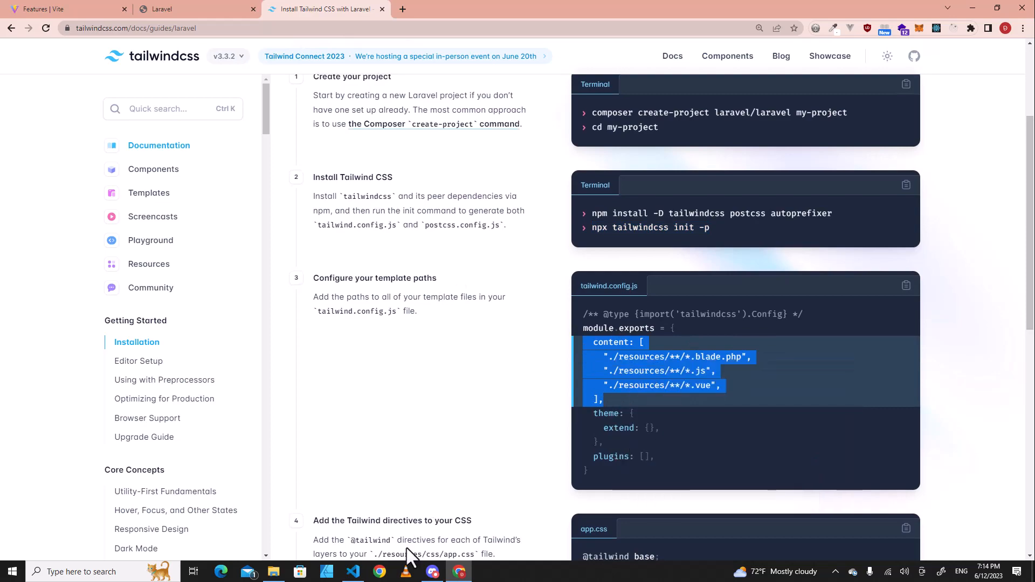
pyautogui.click(352, 572)
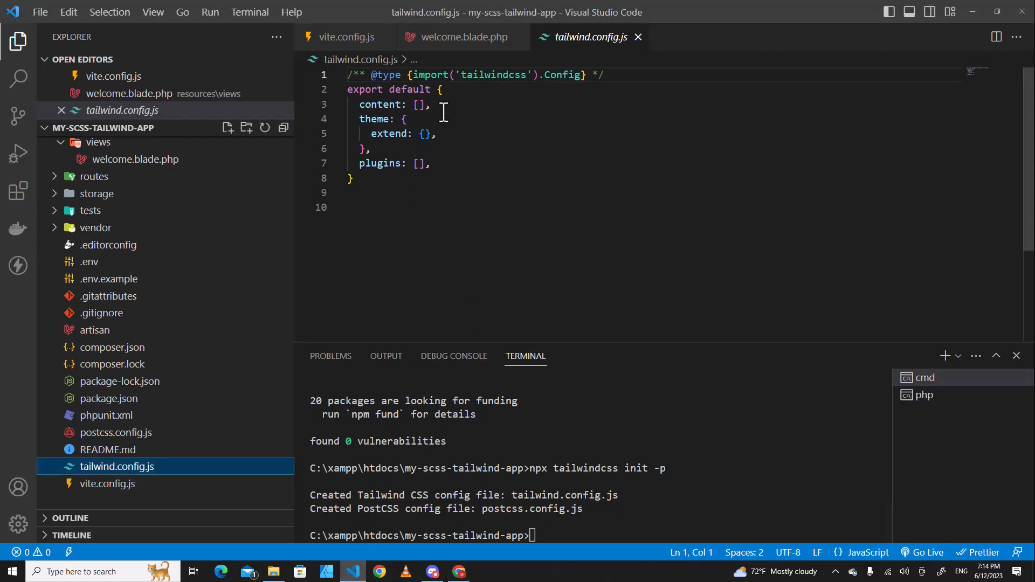
pyautogui.tripleClick(394, 104)
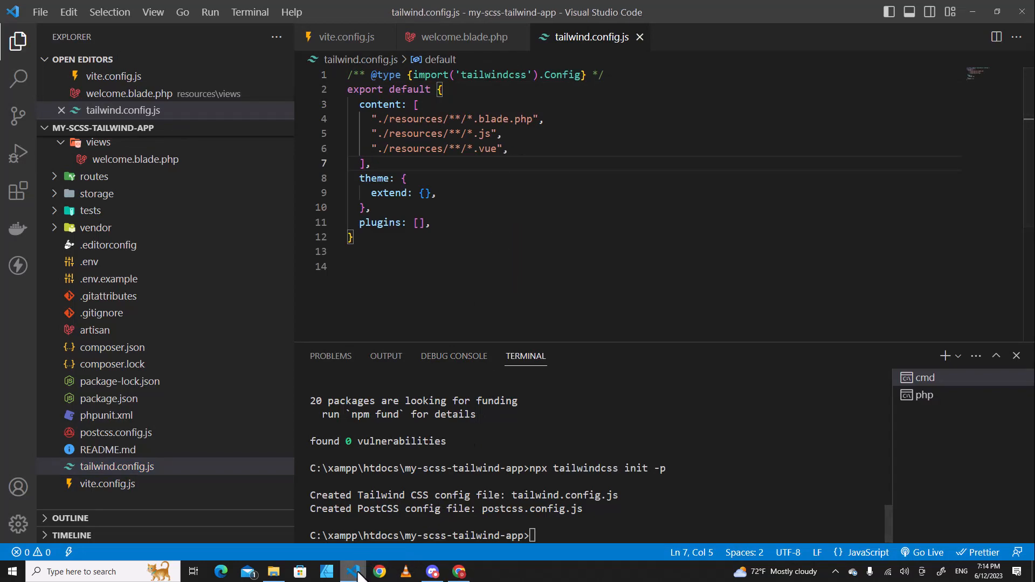
pyautogui.click(379, 572)
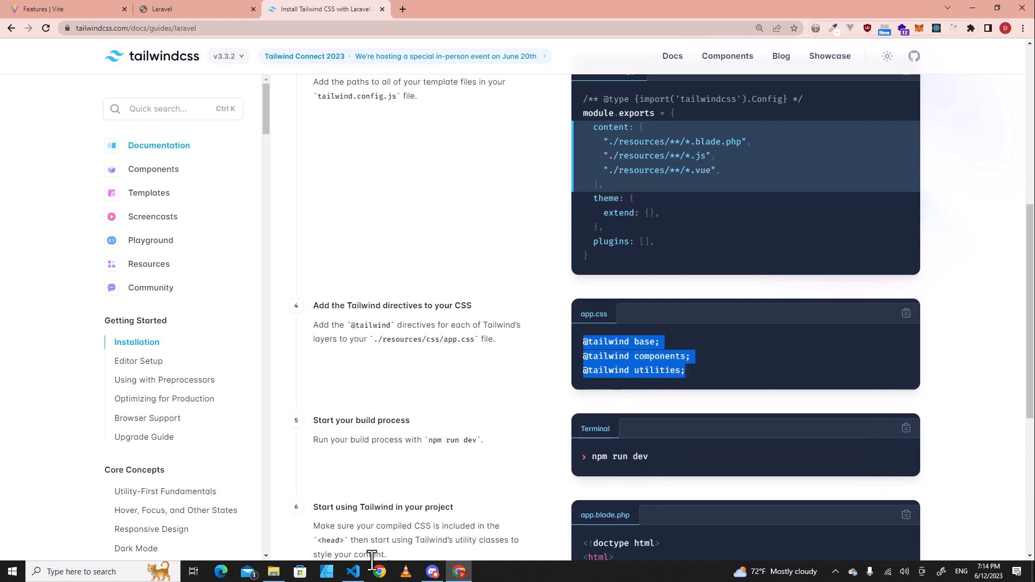
pyautogui.click(352, 572)
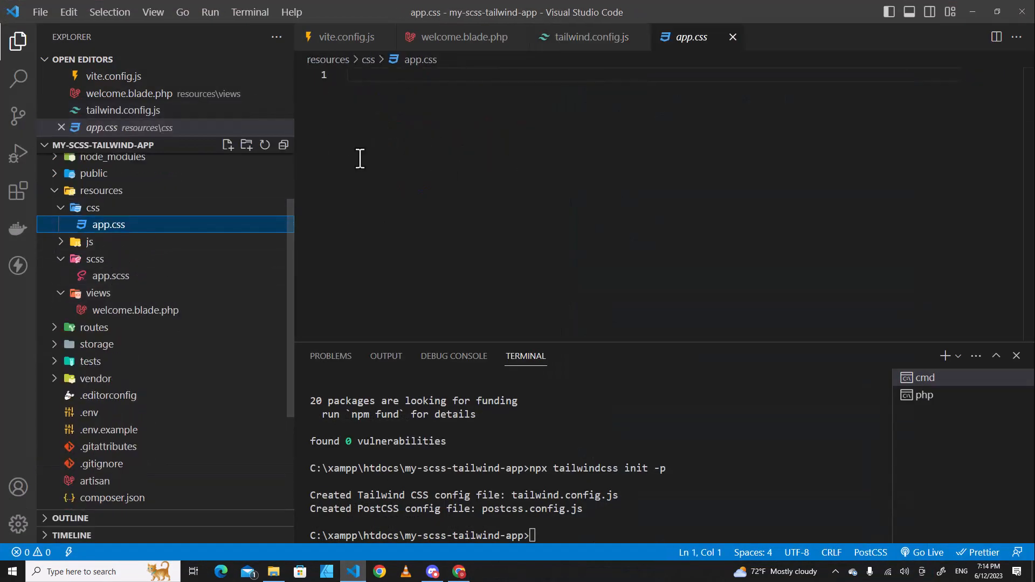
pyautogui.click(92, 207)
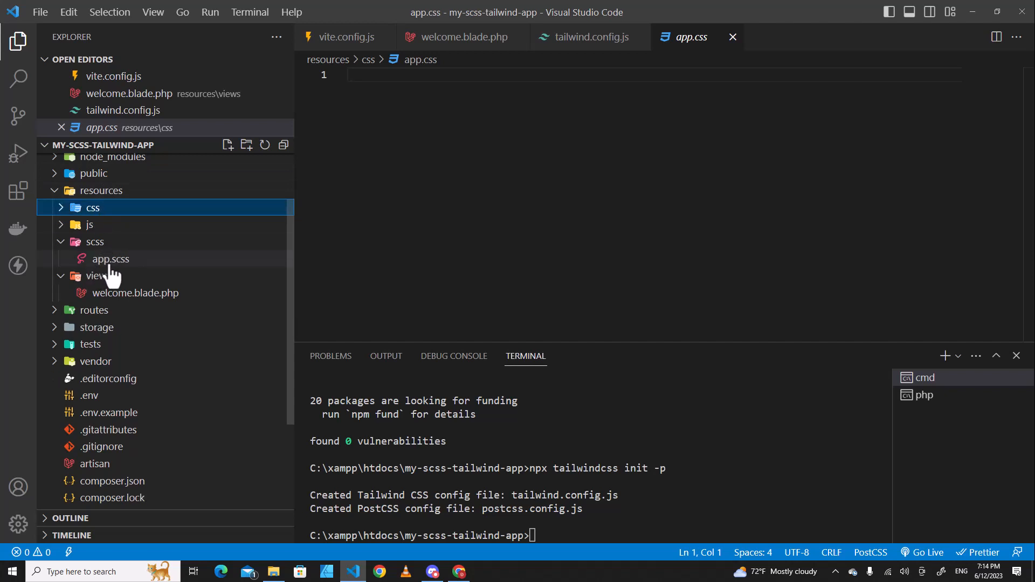
pyautogui.click(110, 259)
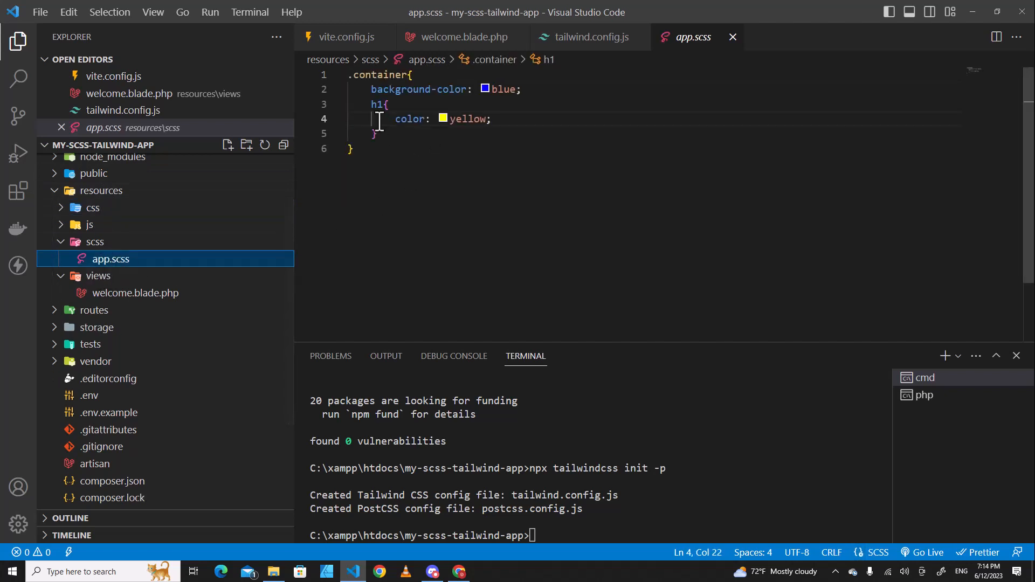
pyautogui.write('@tailwind base;')
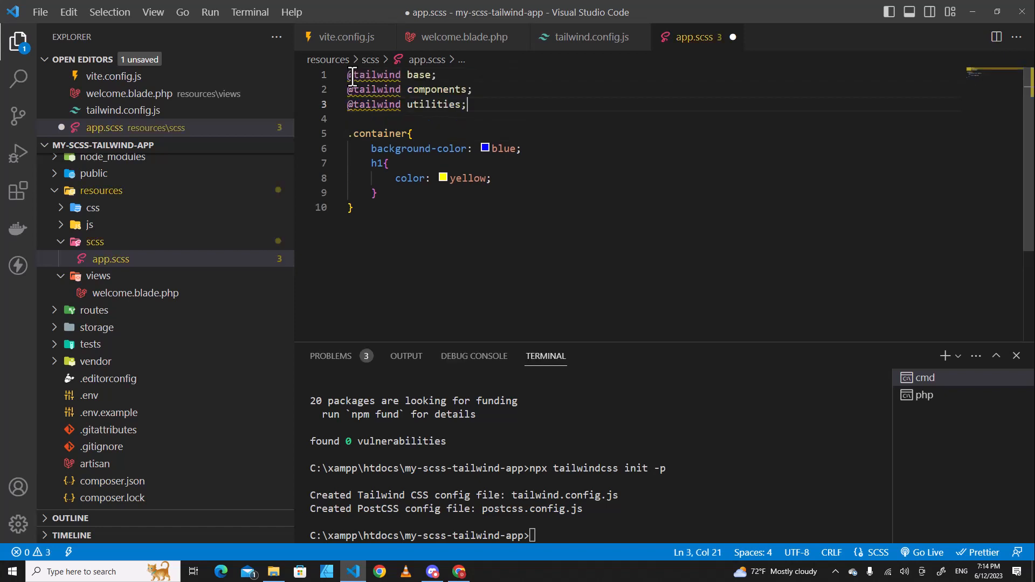
pyautogui.click(379, 571)
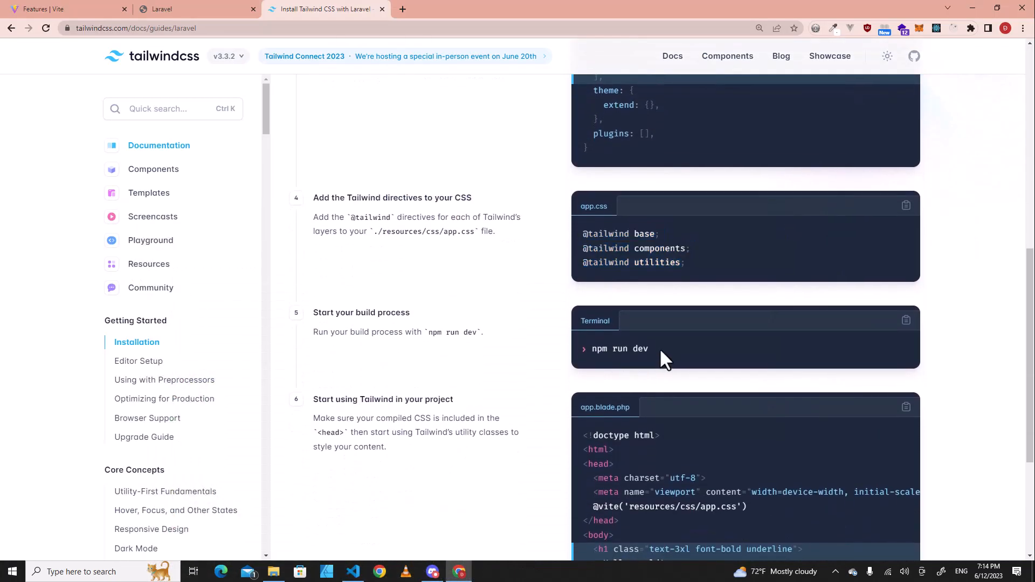
pyautogui.click(353, 572)
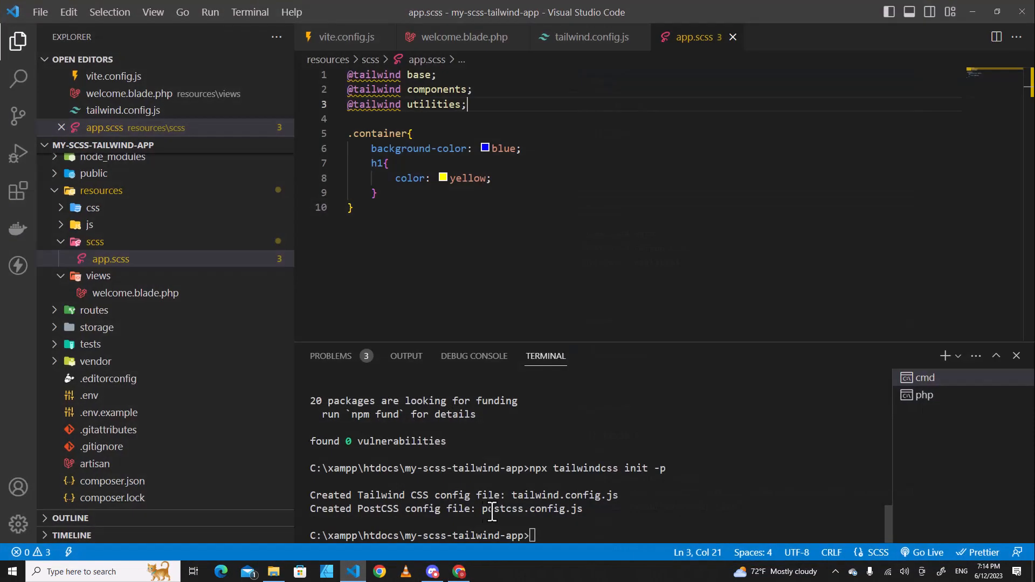
# - Start the Vite dev server again with npm run dev
pyautogui.write('npm run')
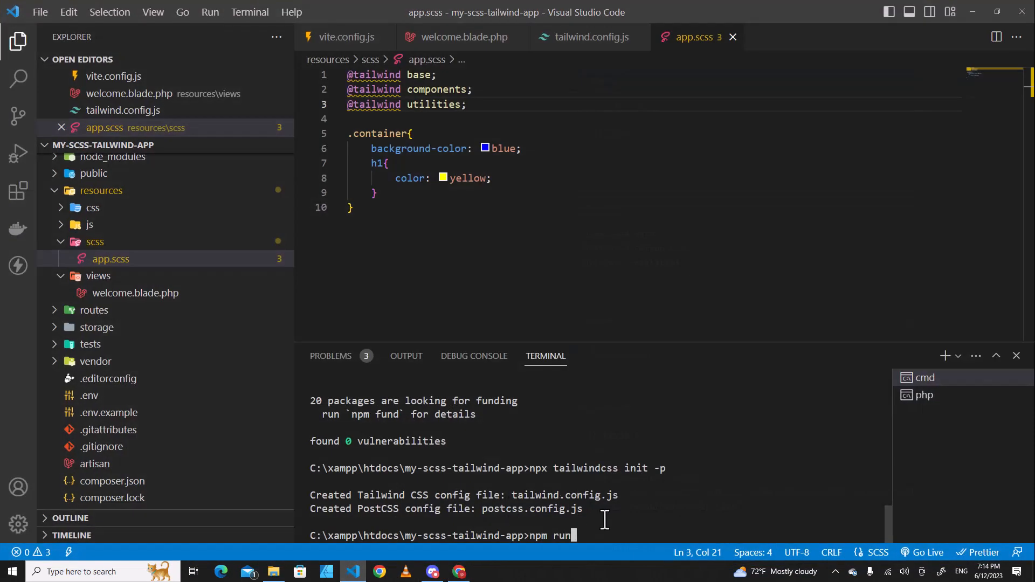
pyautogui.press('Enter')
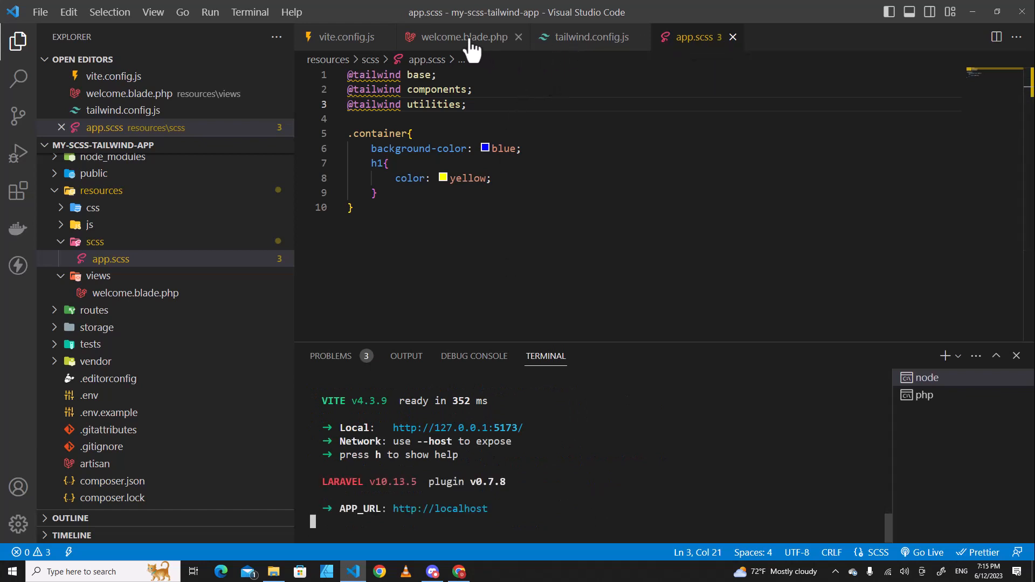
# - Add <h2>Sample text</h2> under the h1 in welcome.blade.php with class="text-3xl bg-red-100"
pyautogui.click(459, 37)
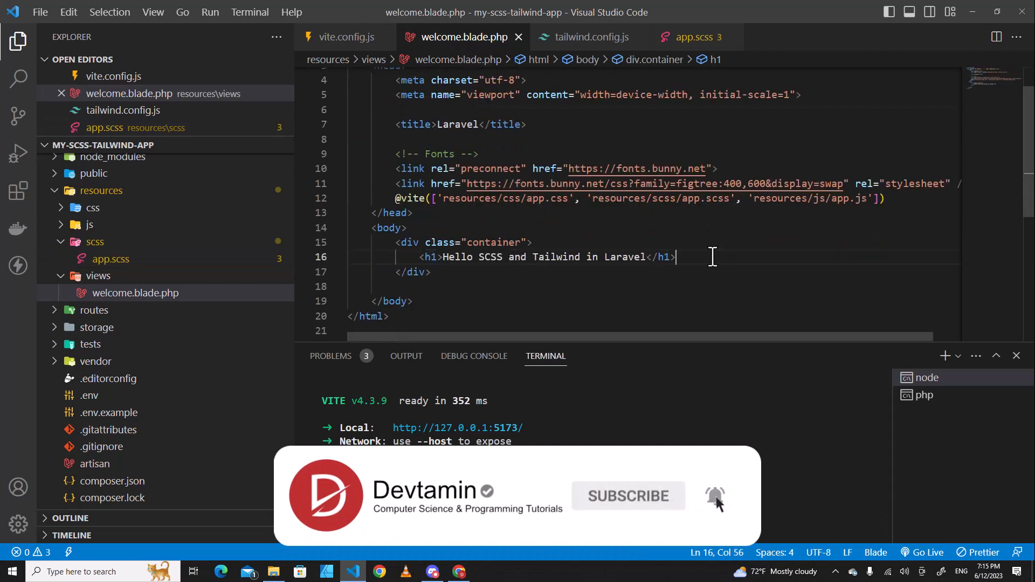
pyautogui.write('<h2></h2>')
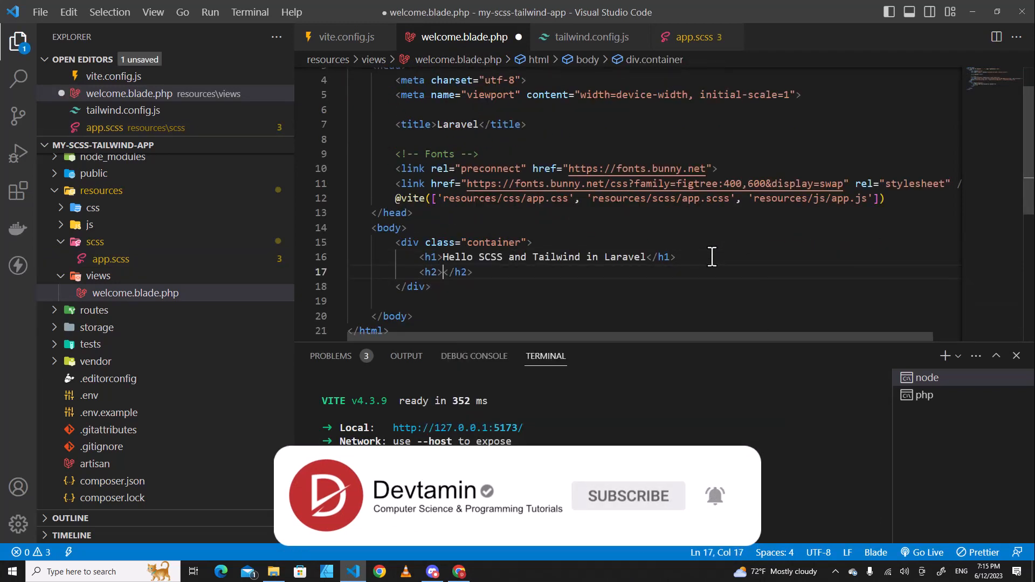
pyautogui.write('Sample text')
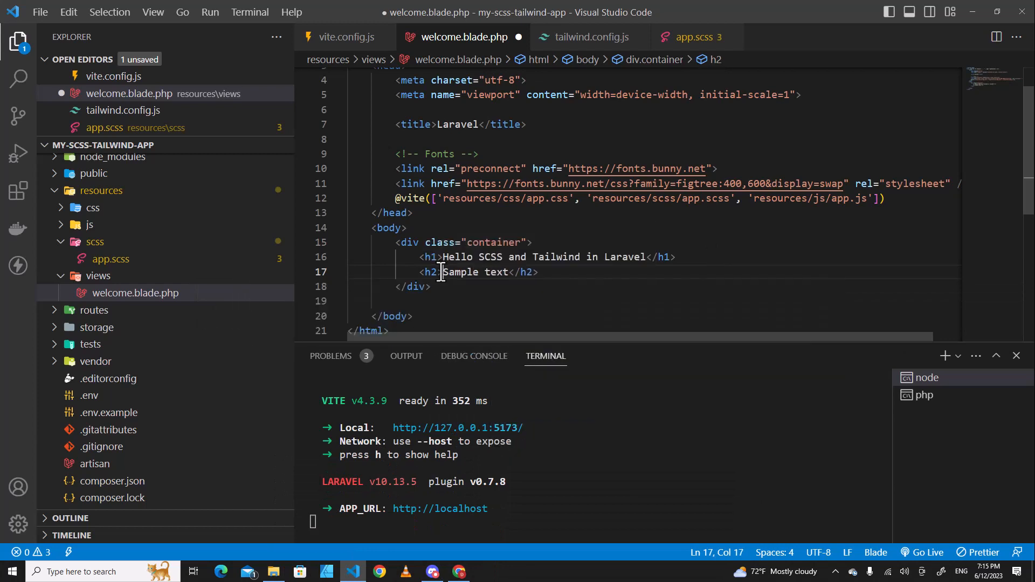
pyautogui.write('class="text-3xl')
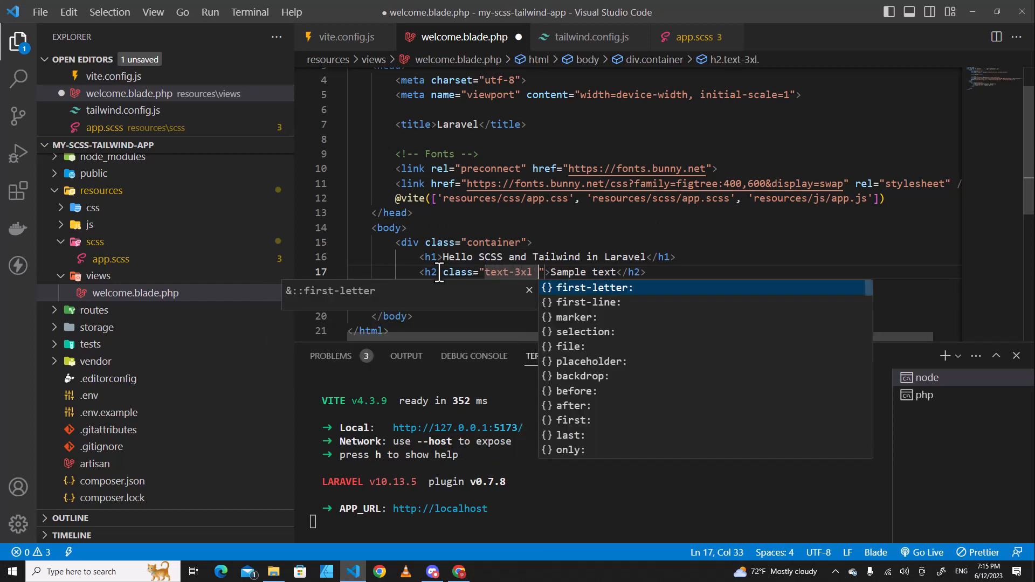
pyautogui.write('bg-red-100')
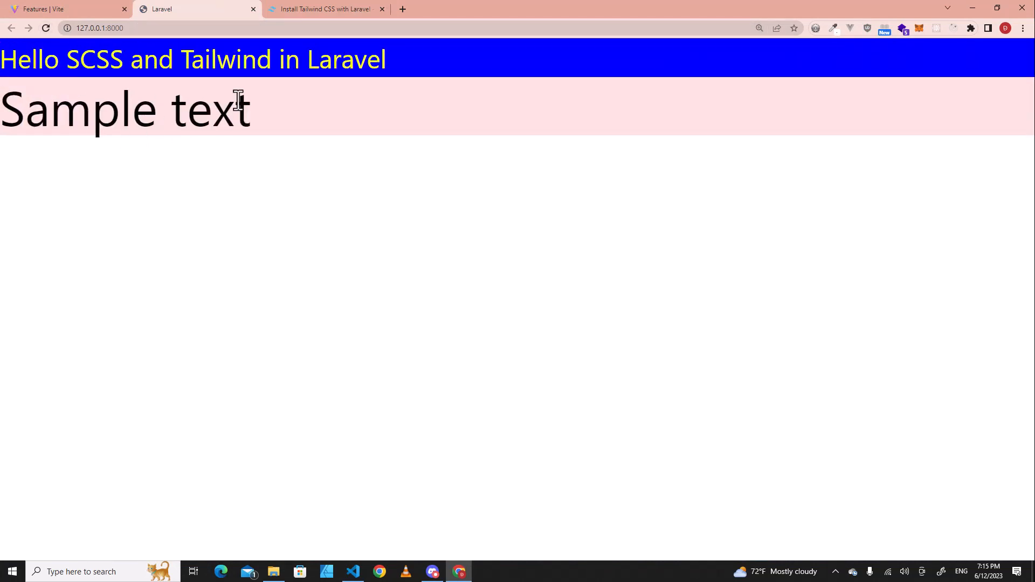
# - Check the Sample text band in Chrome, then switch back to the code editor
pyautogui.click(352, 572)
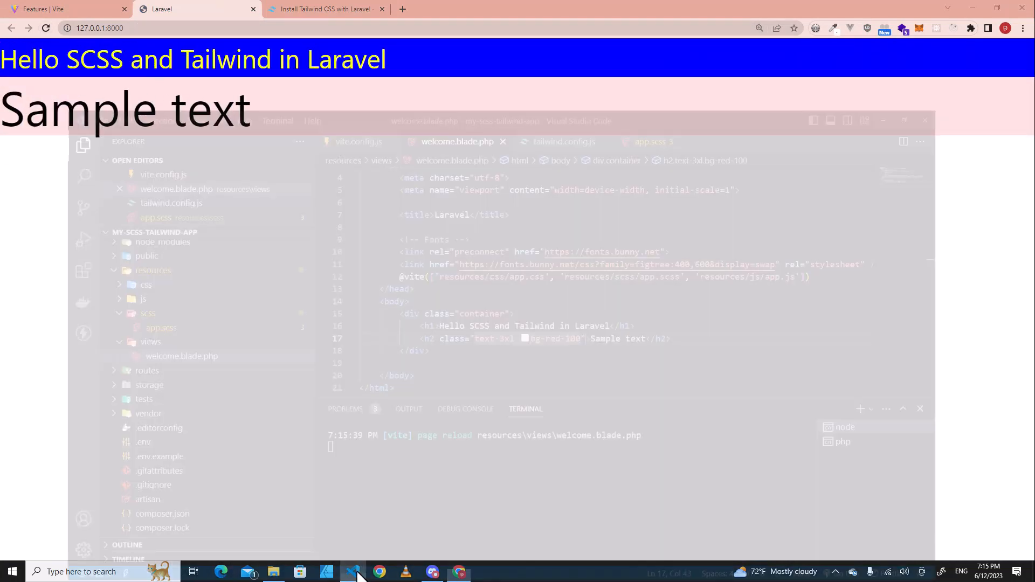
# - Create an empty _sample.scss partial in the scss folder beside app.scss
pyautogui.click(354, 571)
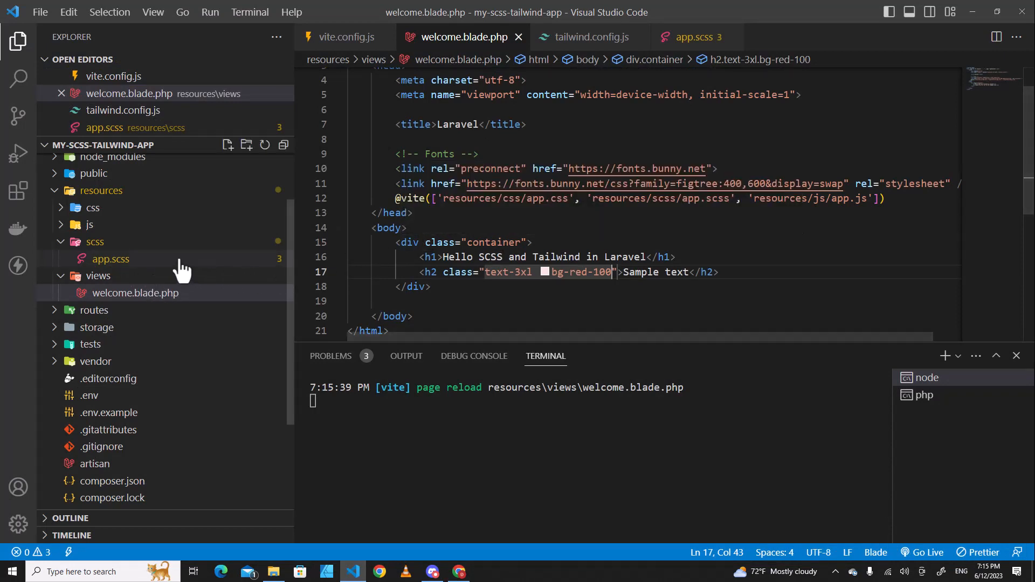
pyautogui.click(111, 259)
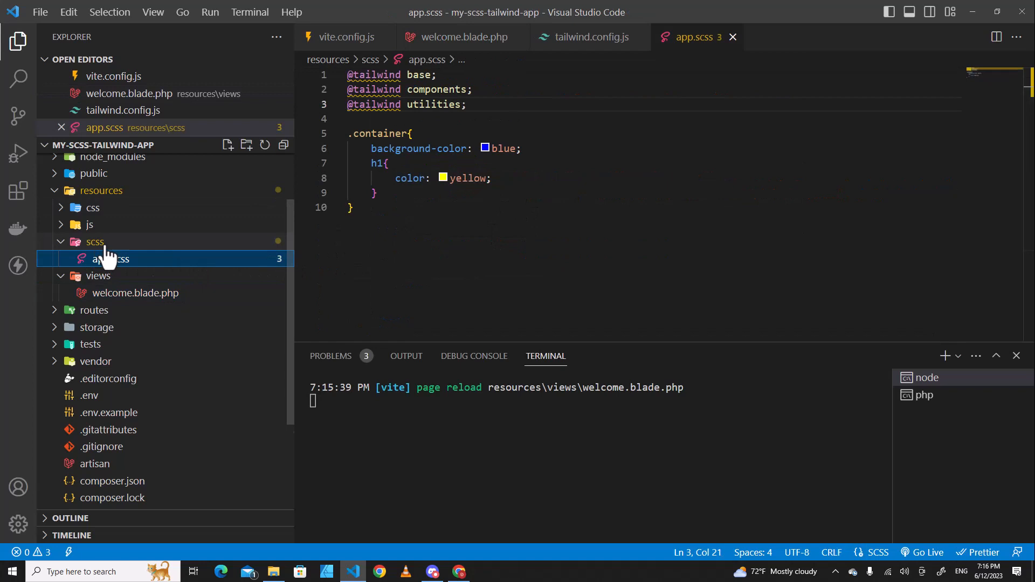
pyautogui.rightClick(95, 242)
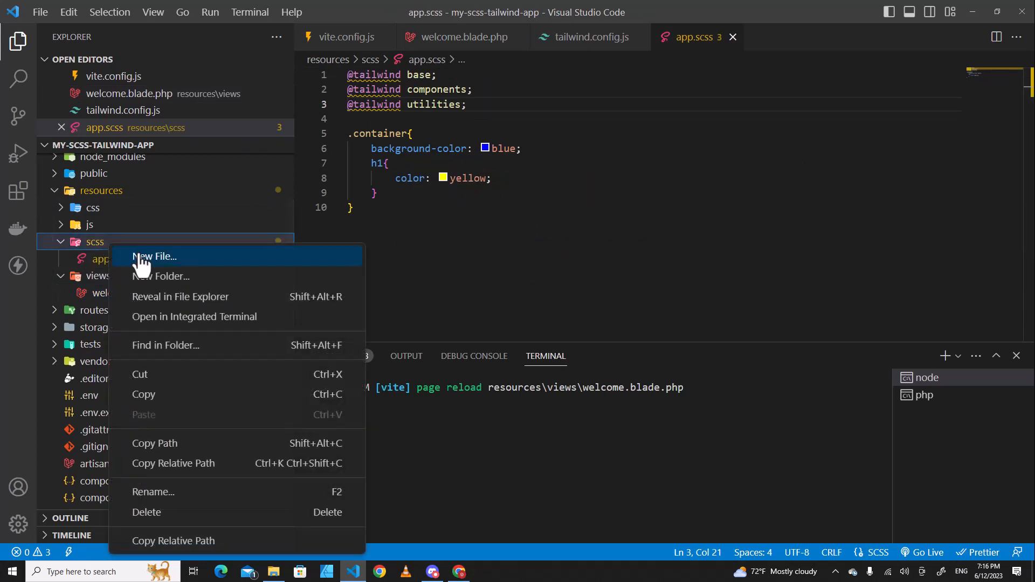
pyautogui.click(155, 257)
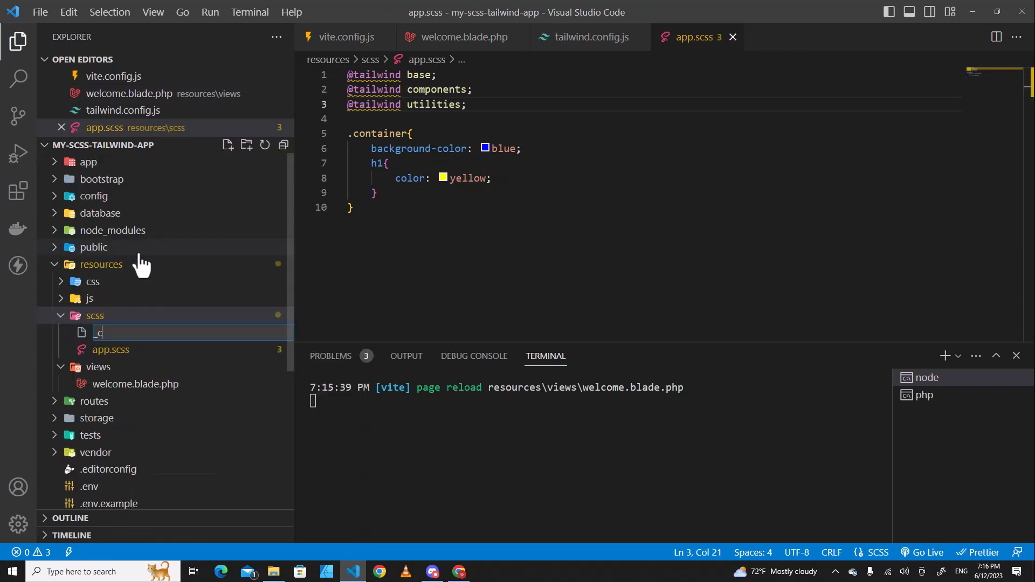
pyautogui.write('sample')
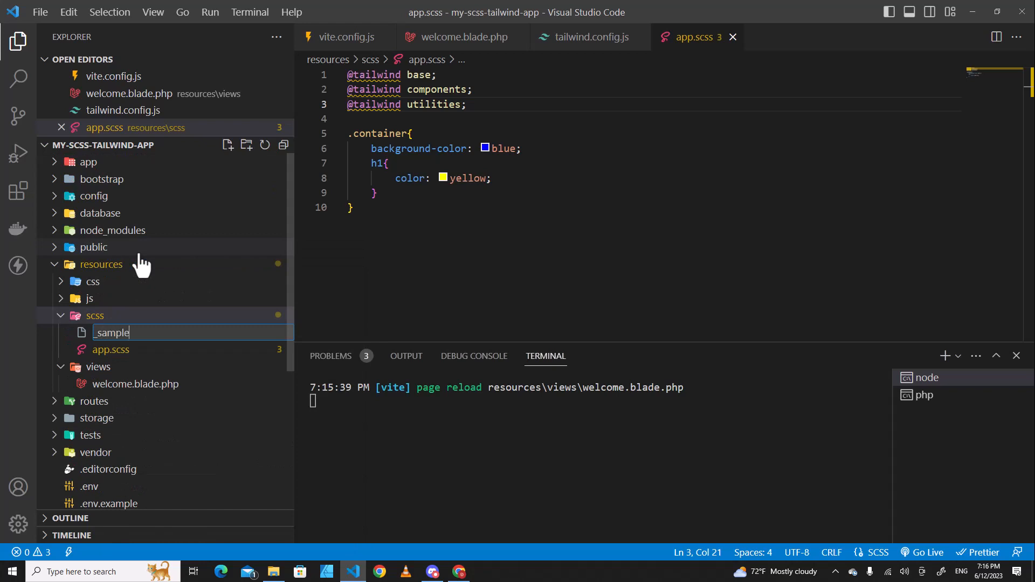
pyautogui.press('Enter')
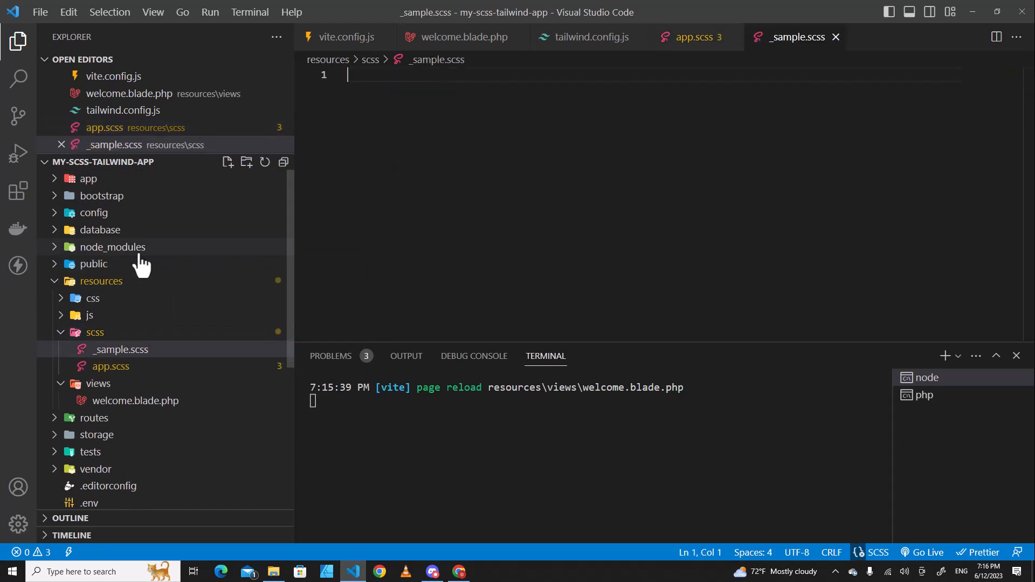
pyautogui.moveTo(137, 366)
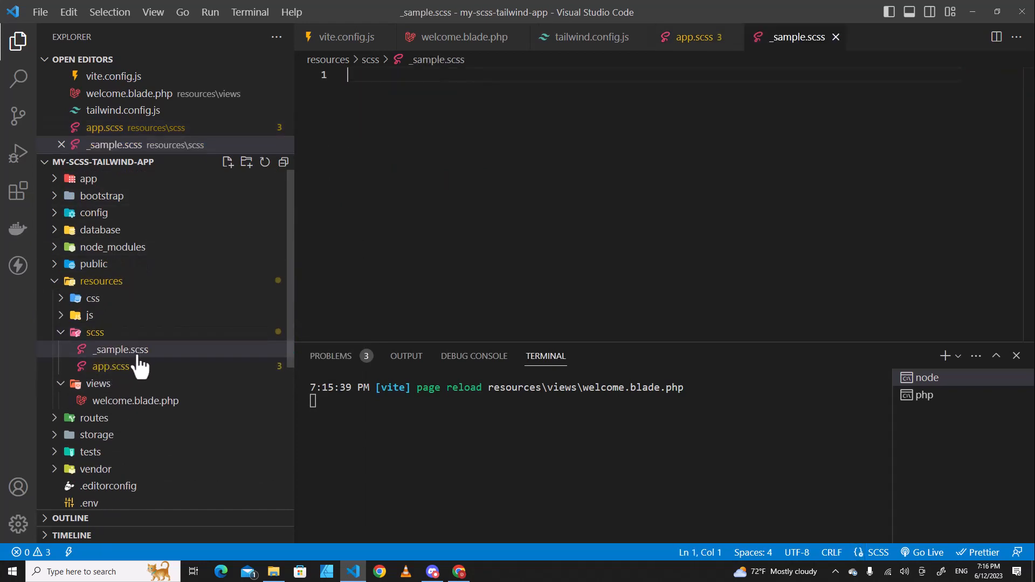
pyautogui.click(110, 366)
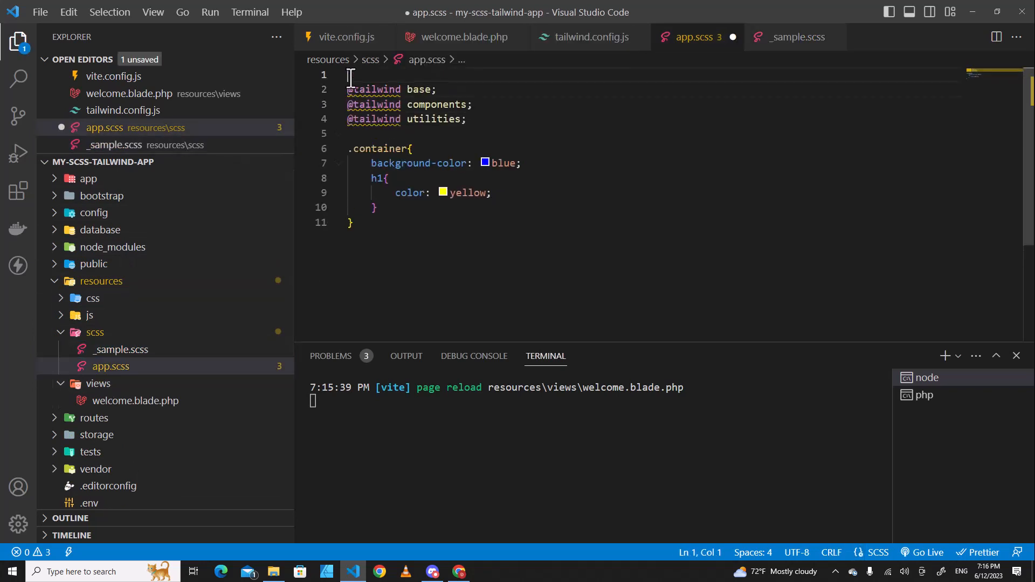
pyautogui.write("@use '.")
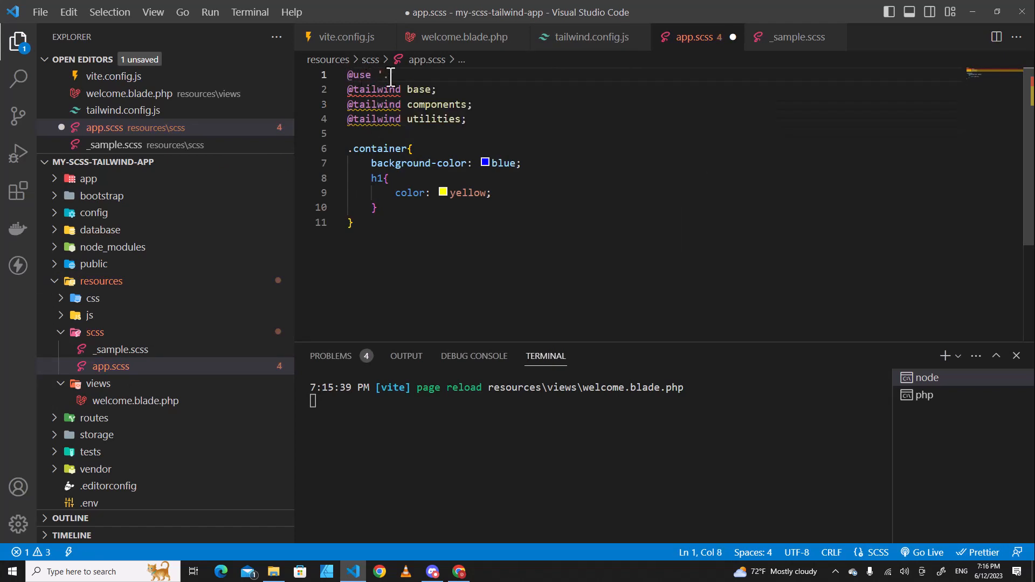
pyautogui.write("sample';")
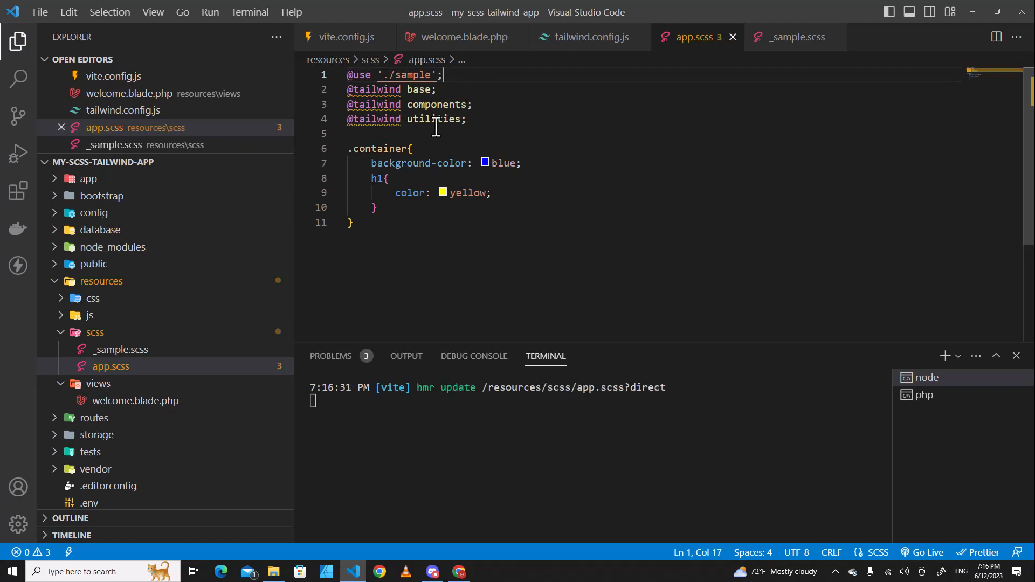
# - Give .code a background-color: red rule in _sample.scss and save the partial
pyautogui.click(796, 36)
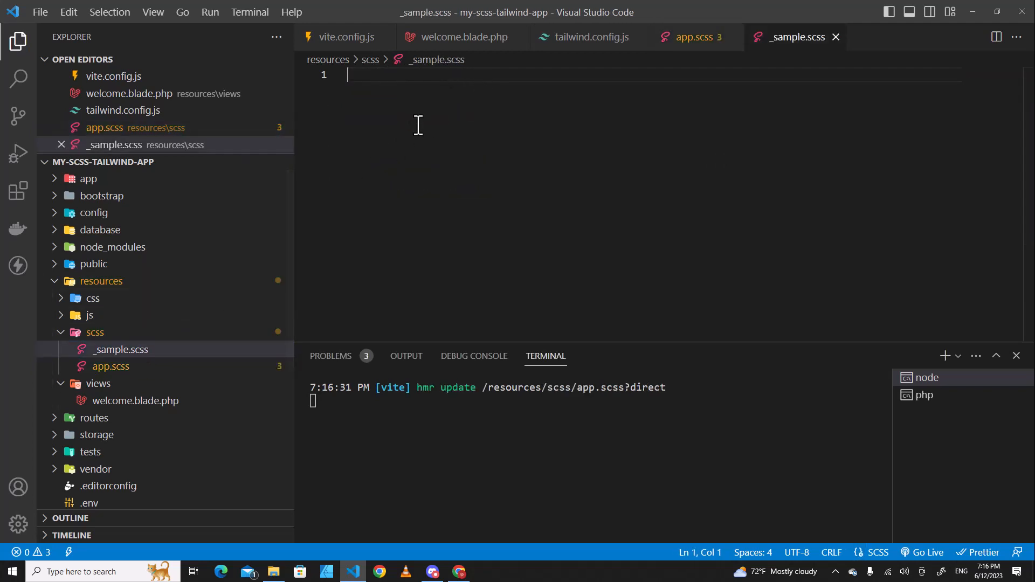
pyautogui.write('.code{}')
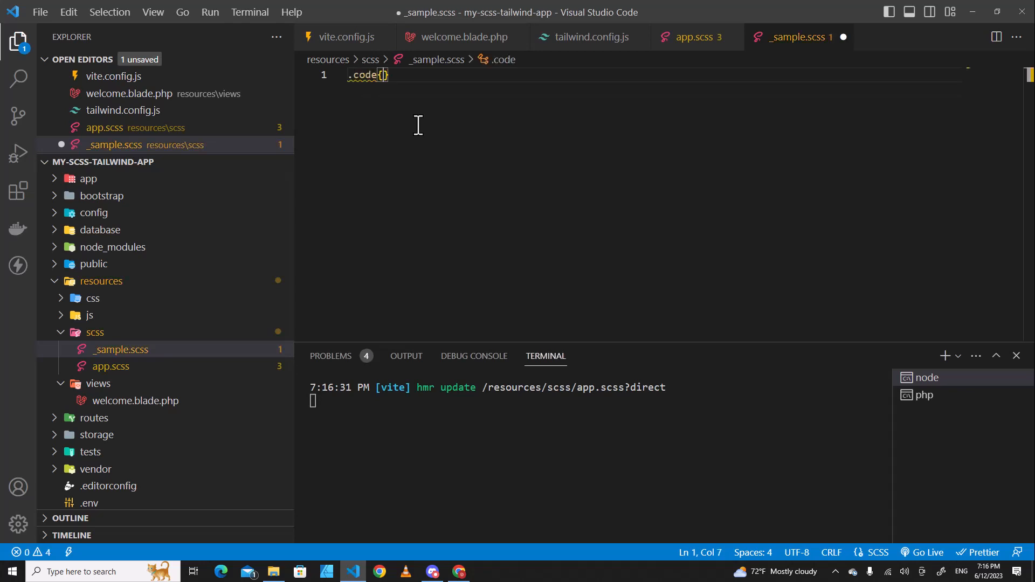
pyautogui.write('backgr')
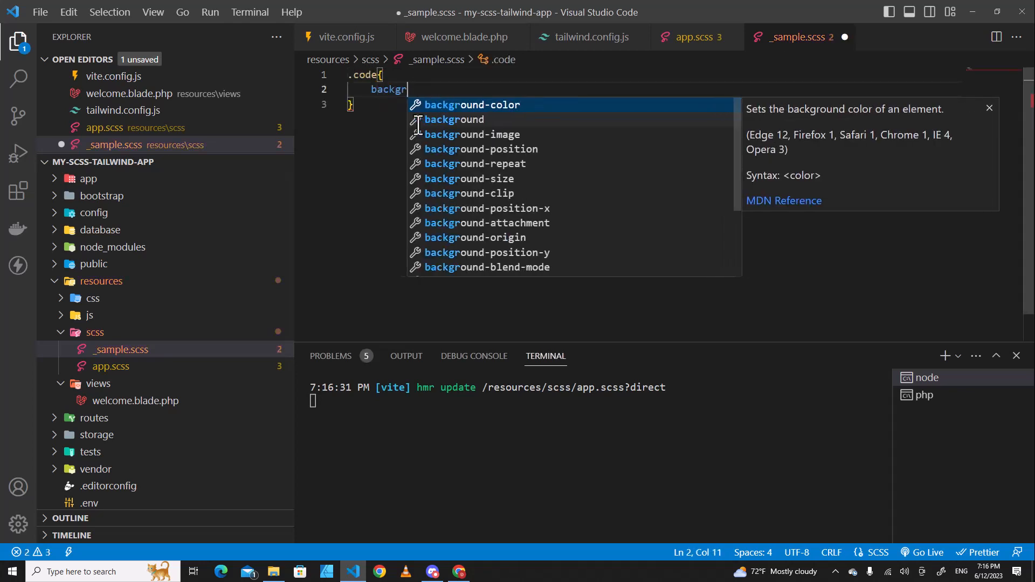
pyautogui.write('background-color: red;')
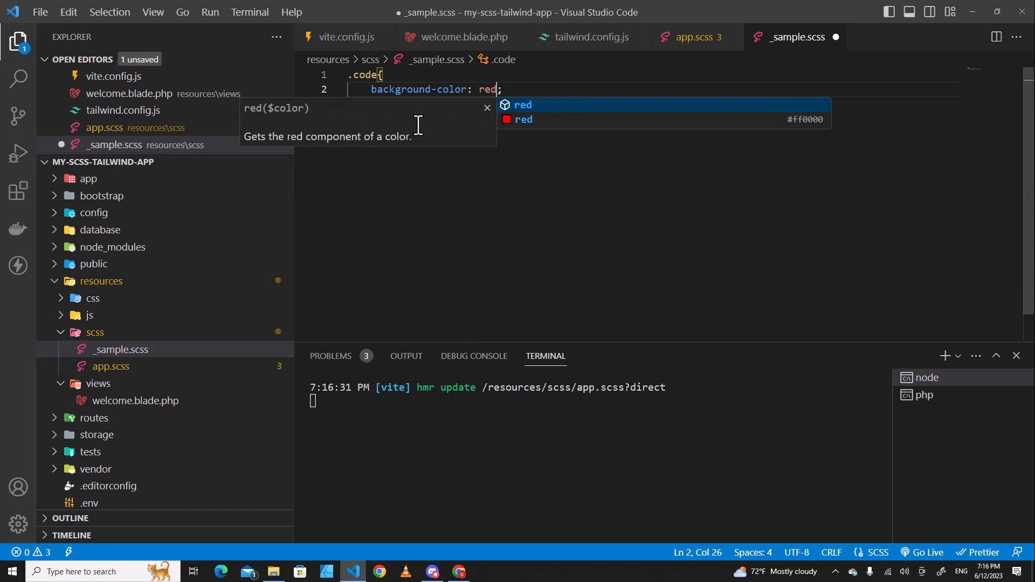
pyautogui.press('Ctrl+s')
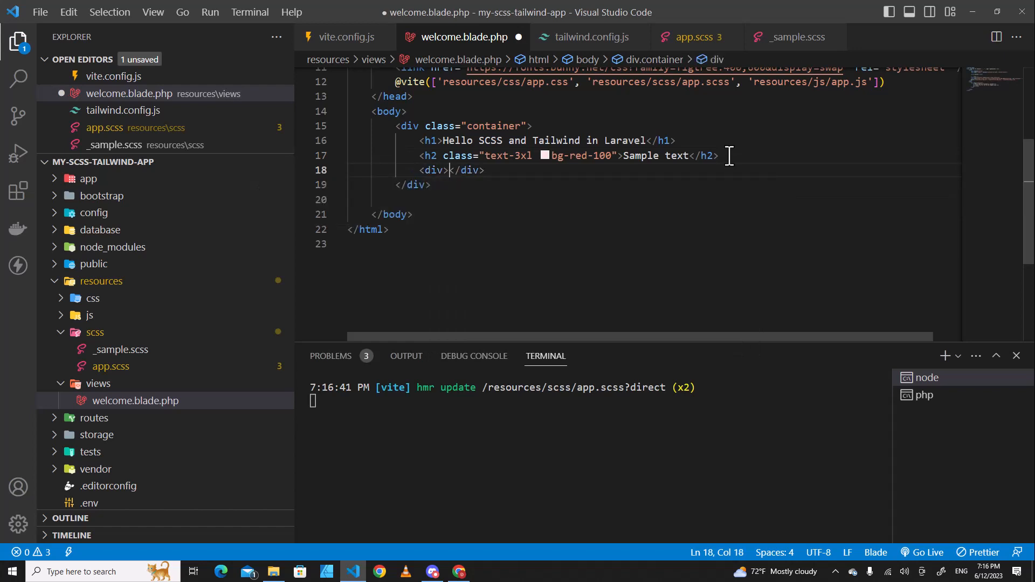
# - Insert <div class="code">code scss</div> under the h2 in welcome.blade.php and save
pyautogui.write('code scss')
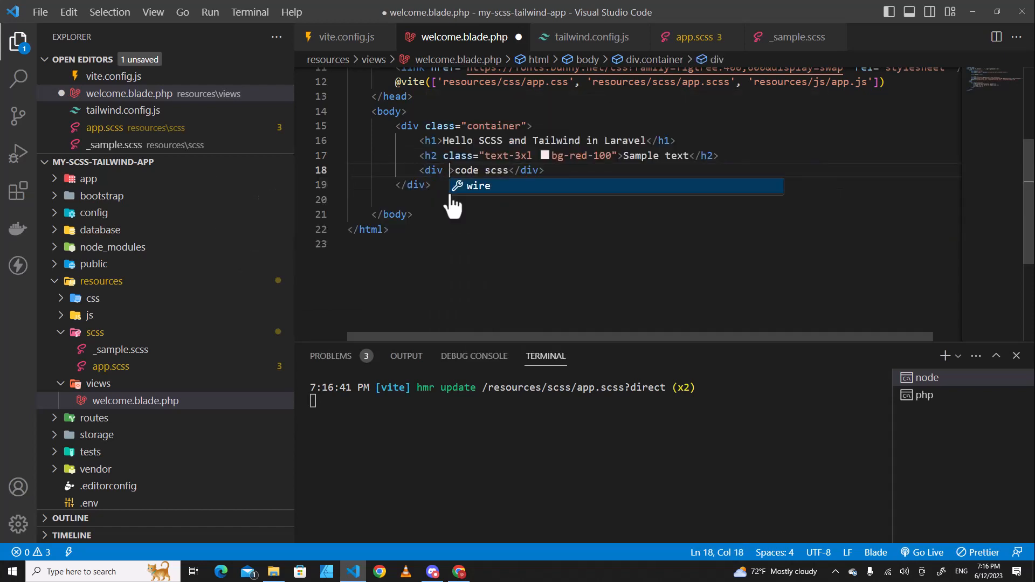
pyautogui.write('class="c"')
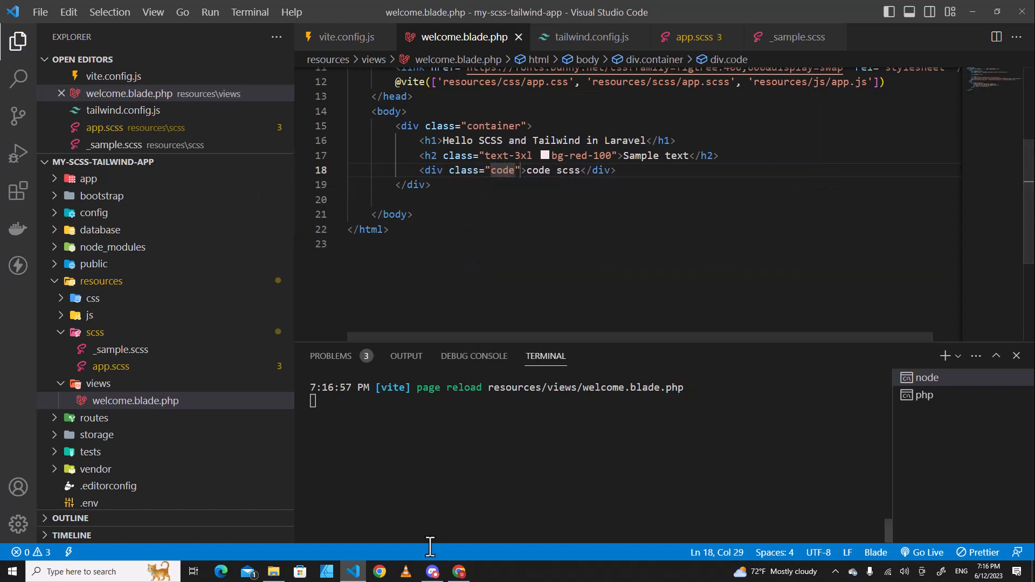
# - Check in Chrome that 'code scss' sits on a red band, then come back to VS Code
pyautogui.click(458, 571)
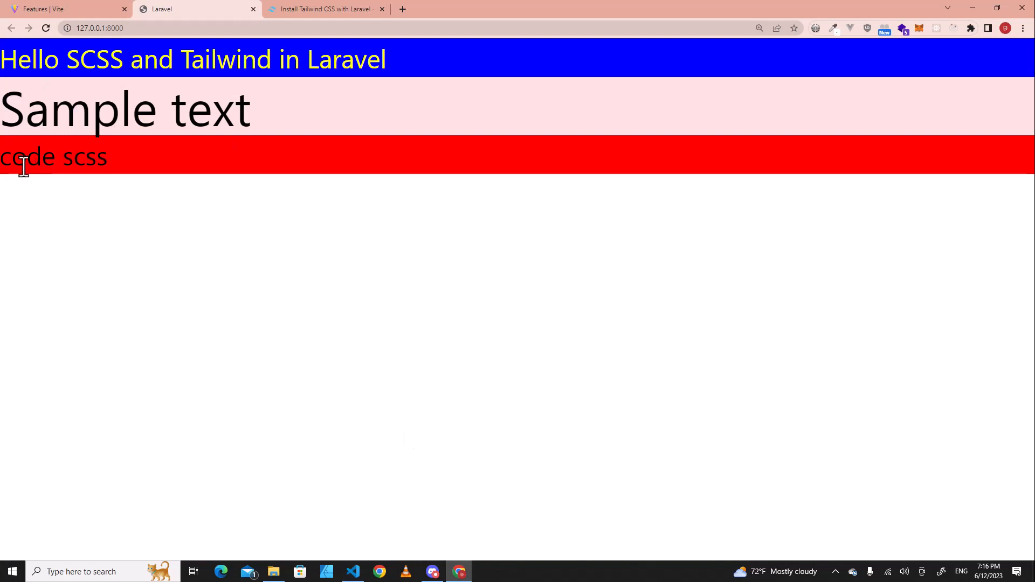
pyautogui.moveTo(110, 160)
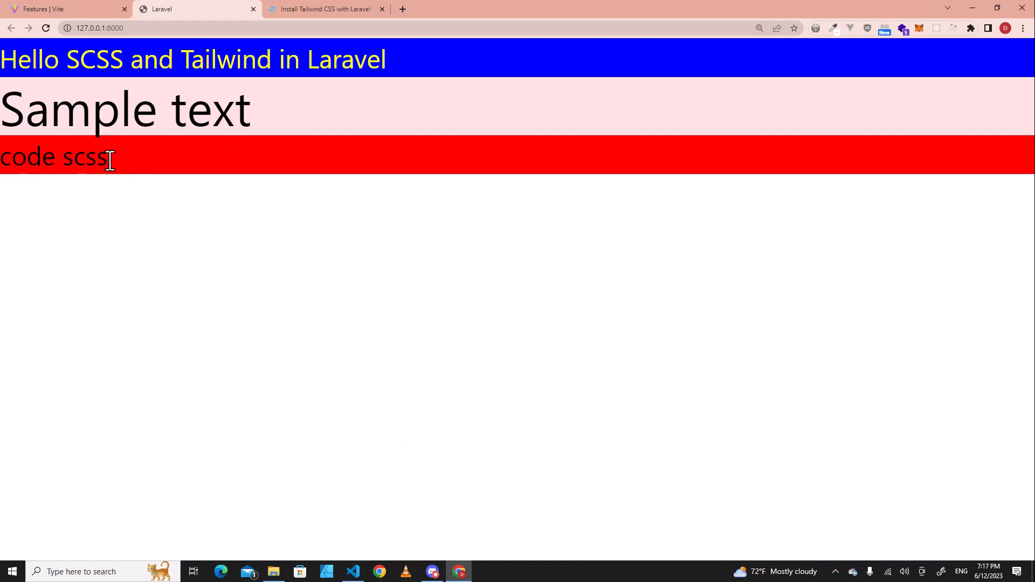
pyautogui.moveTo(490, 536)
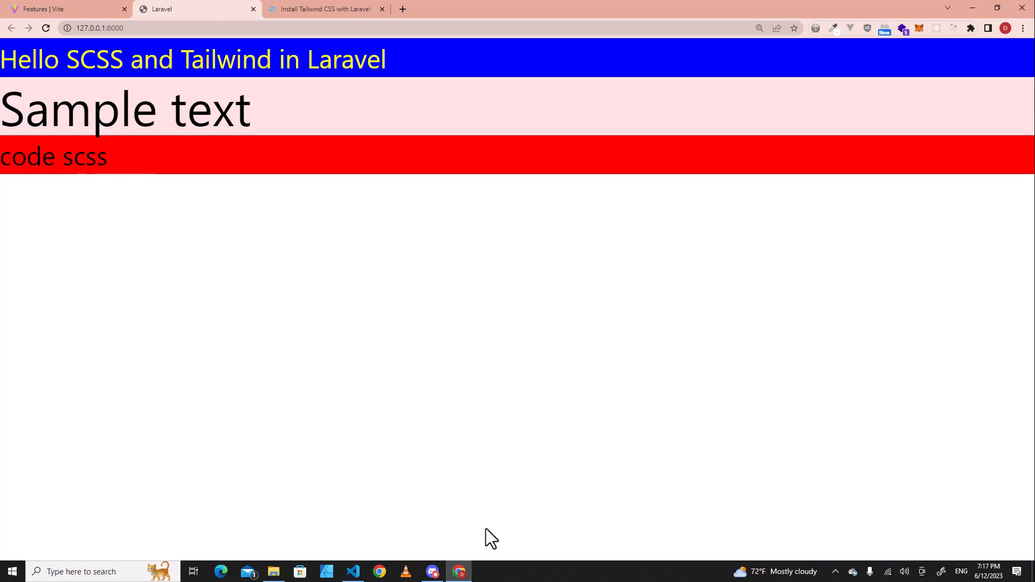
pyautogui.click(352, 572)
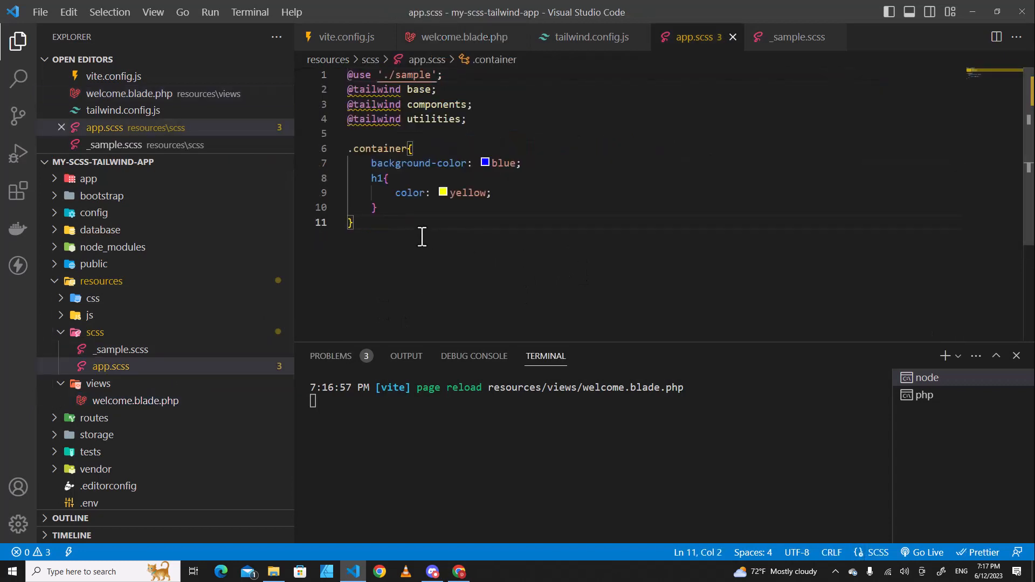
pyautogui.write('@')
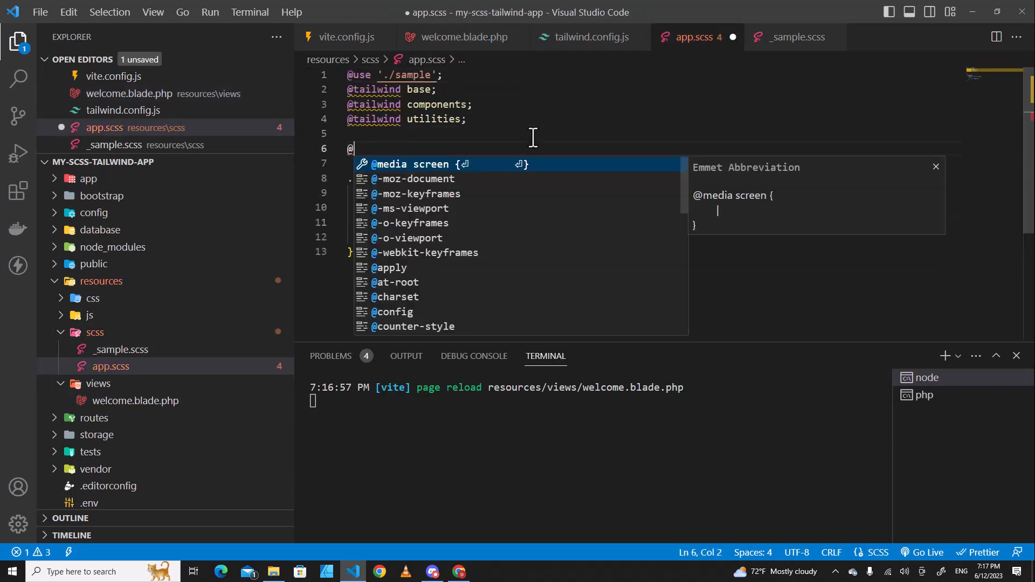
pyautogui.write('layer base{')
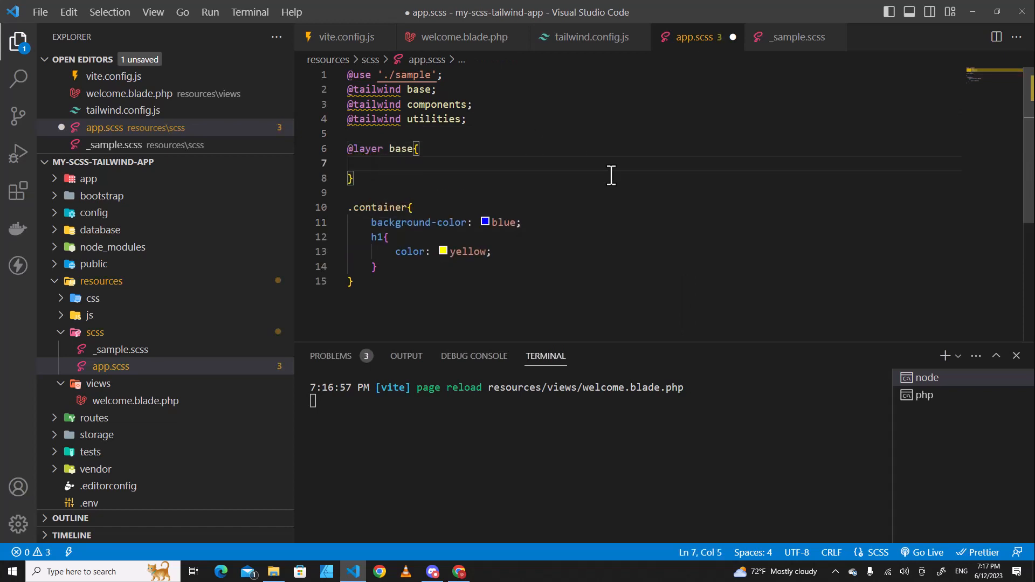
pyautogui.write('h2{')
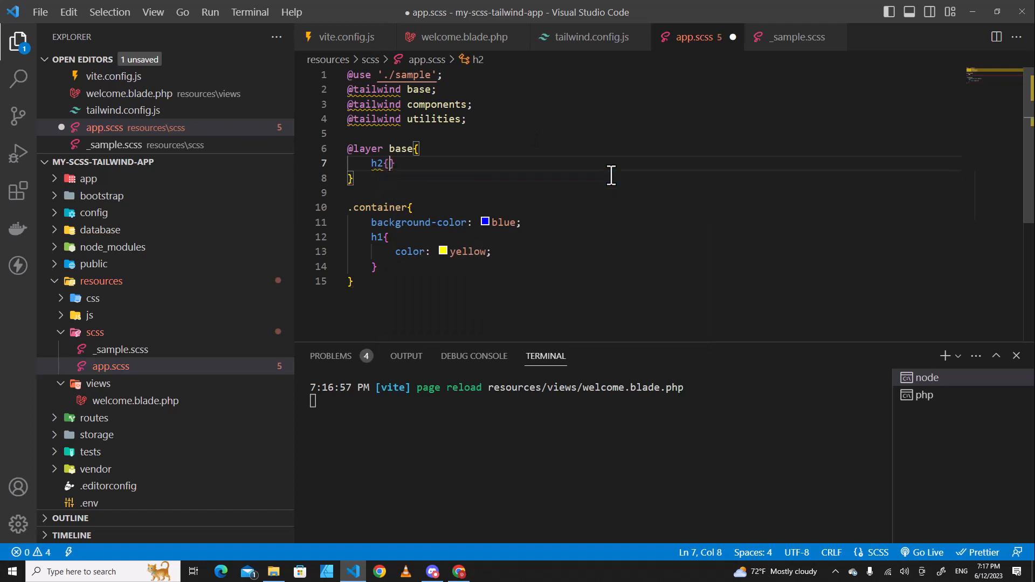
pyautogui.press('Enter')
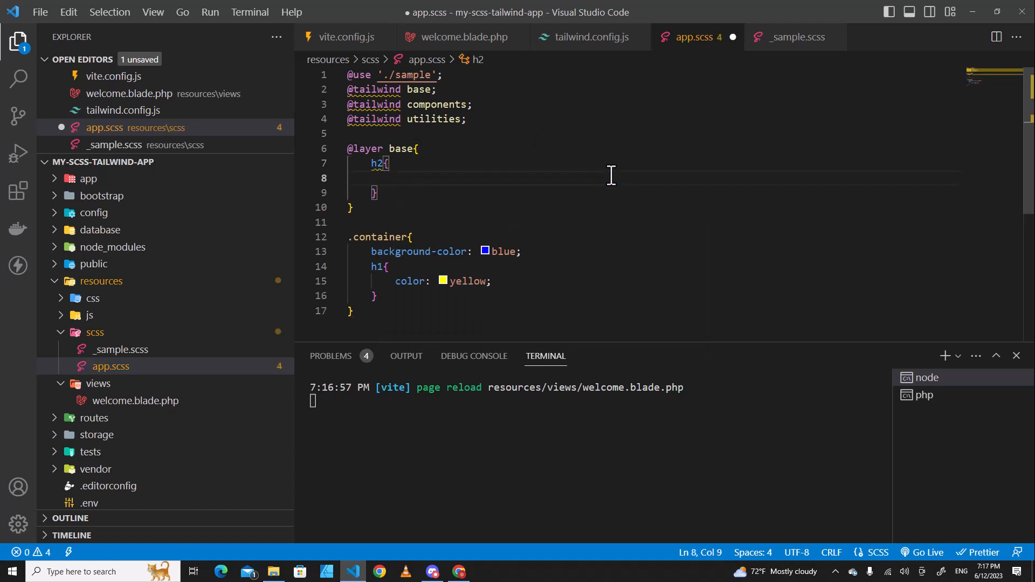
pyautogui.write('@apply')
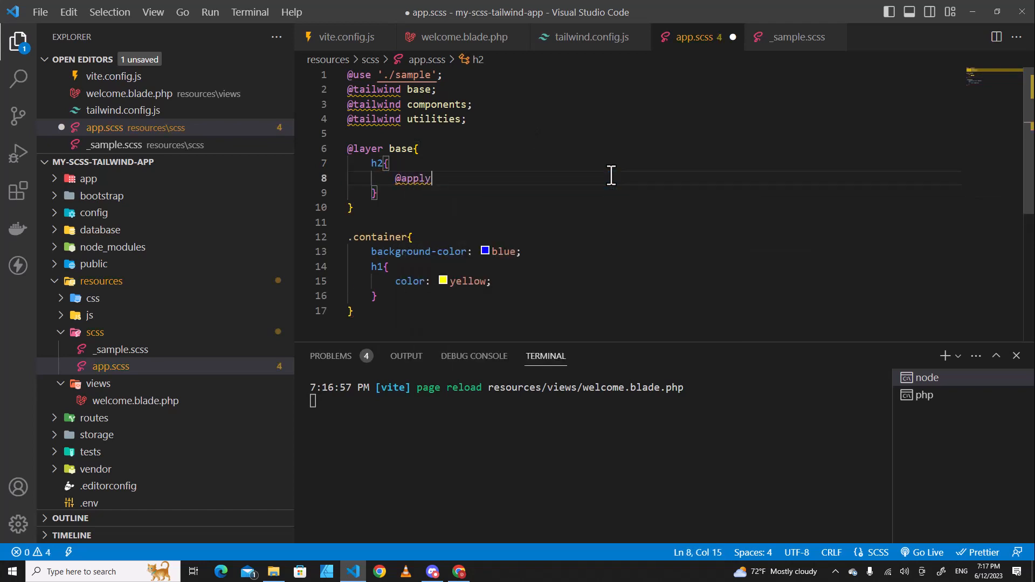
pyautogui.write('bg-')
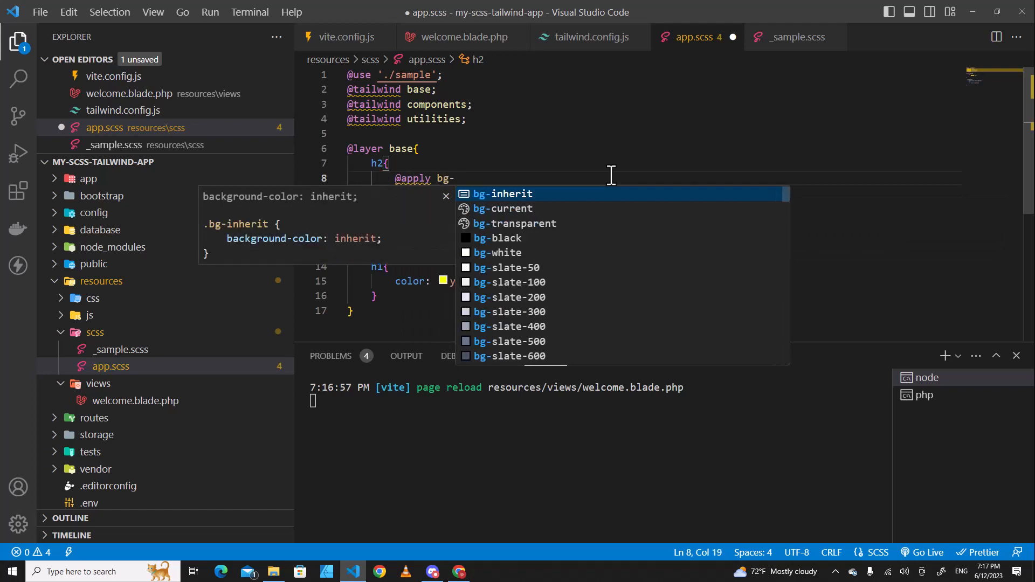
pyautogui.write('teal-100 text-3xl;')
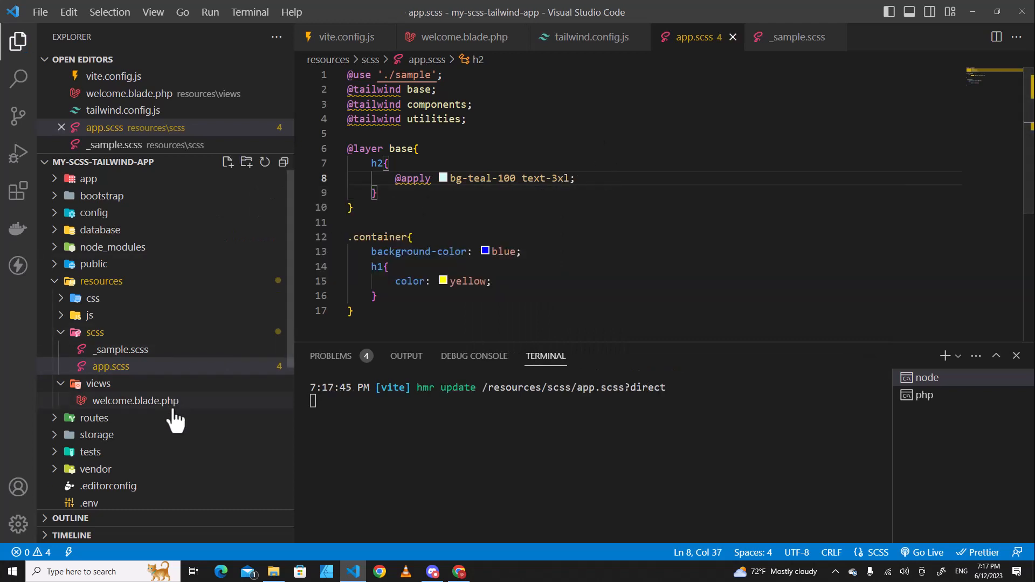
pyautogui.click(135, 400)
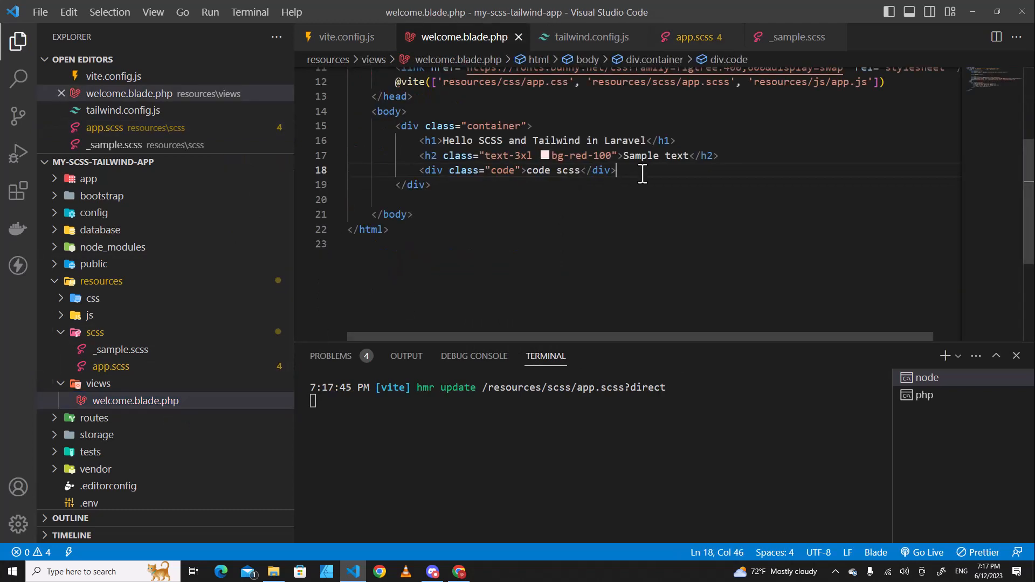